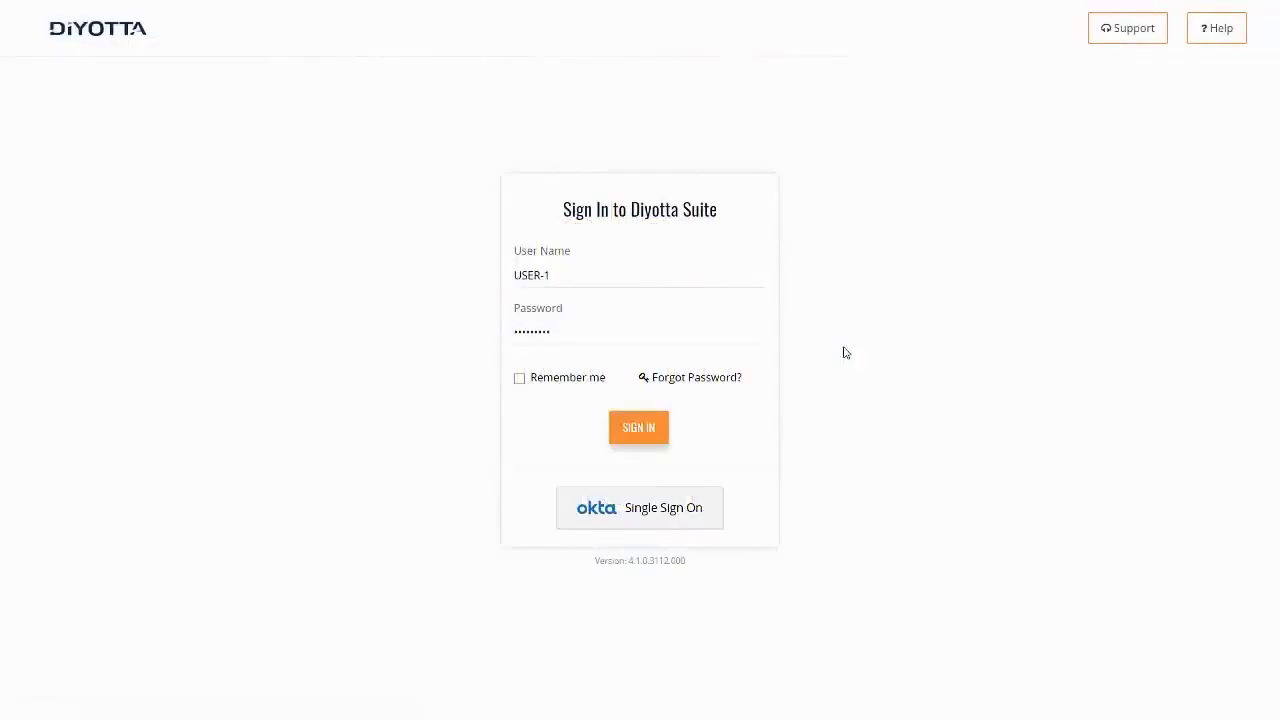
# Step: Sign in to Diyotta Studio to reach the Demo_Project dashboard
pyautogui.click(639, 427)
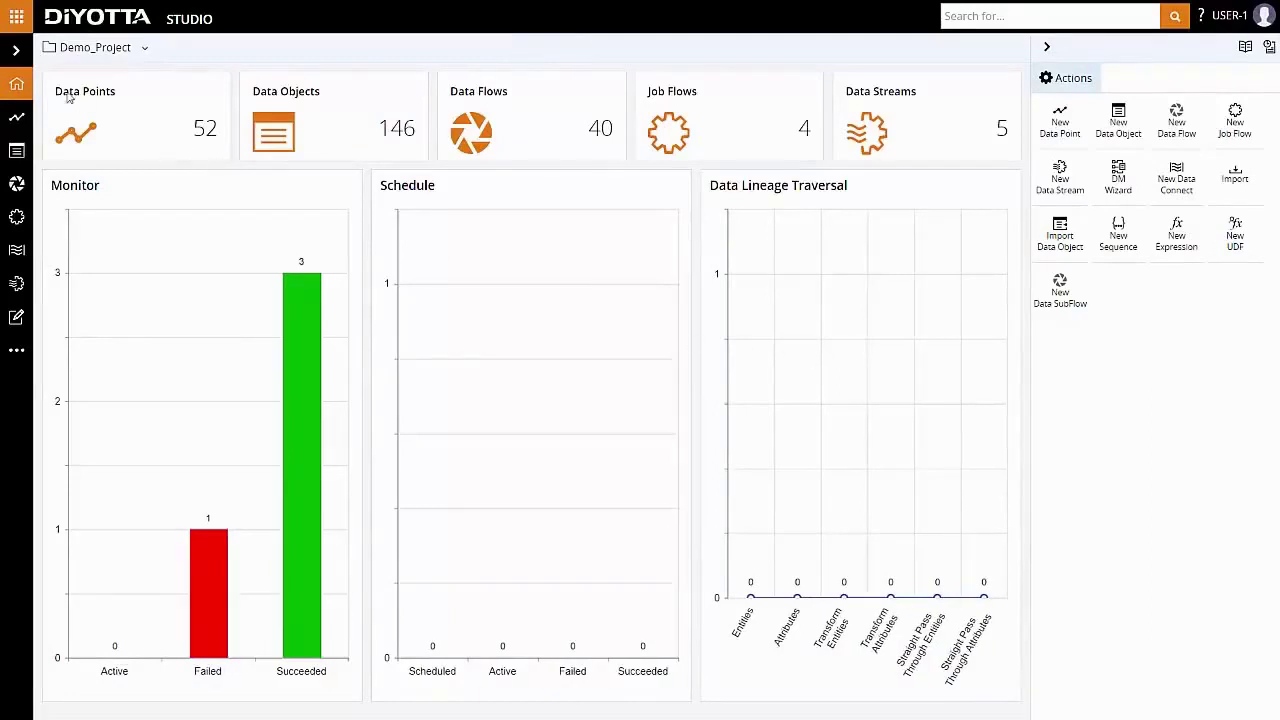
# Step: Inspect the BQ_Conn data point's BigQuery API load properties and start a new data flow
pyautogui.click(17, 50)
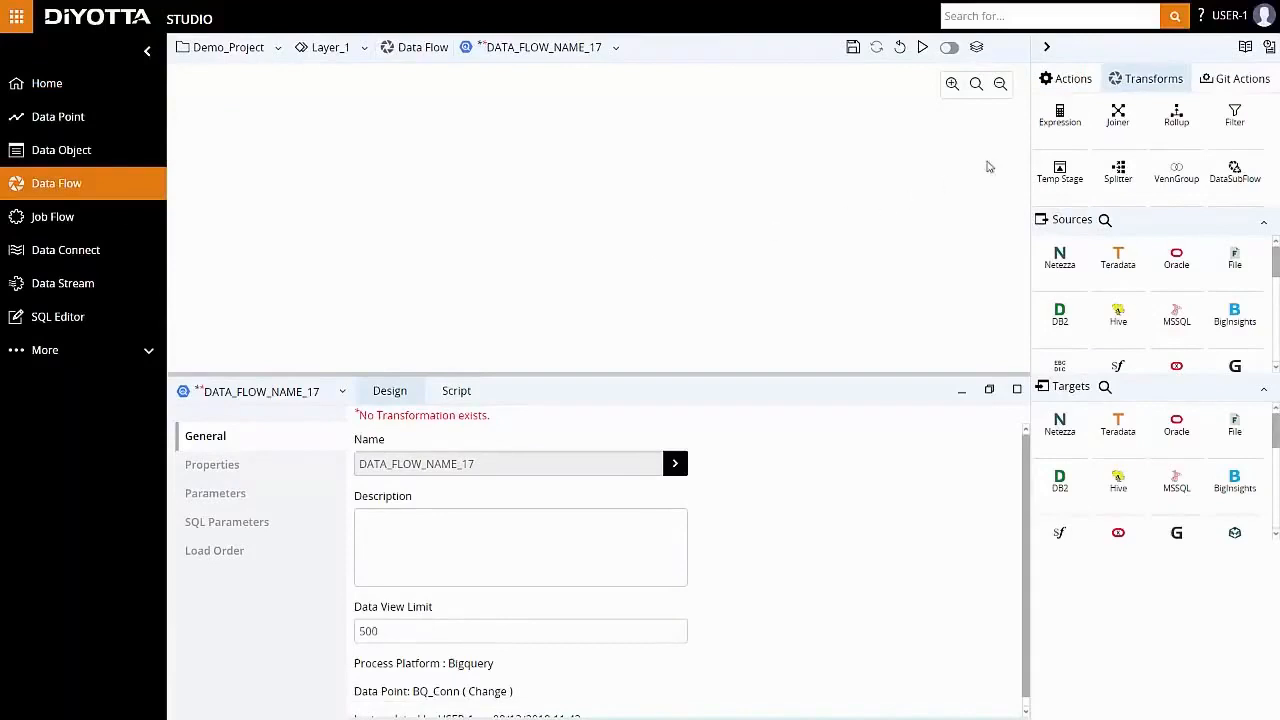
pyautogui.moveTo(1017, 147)
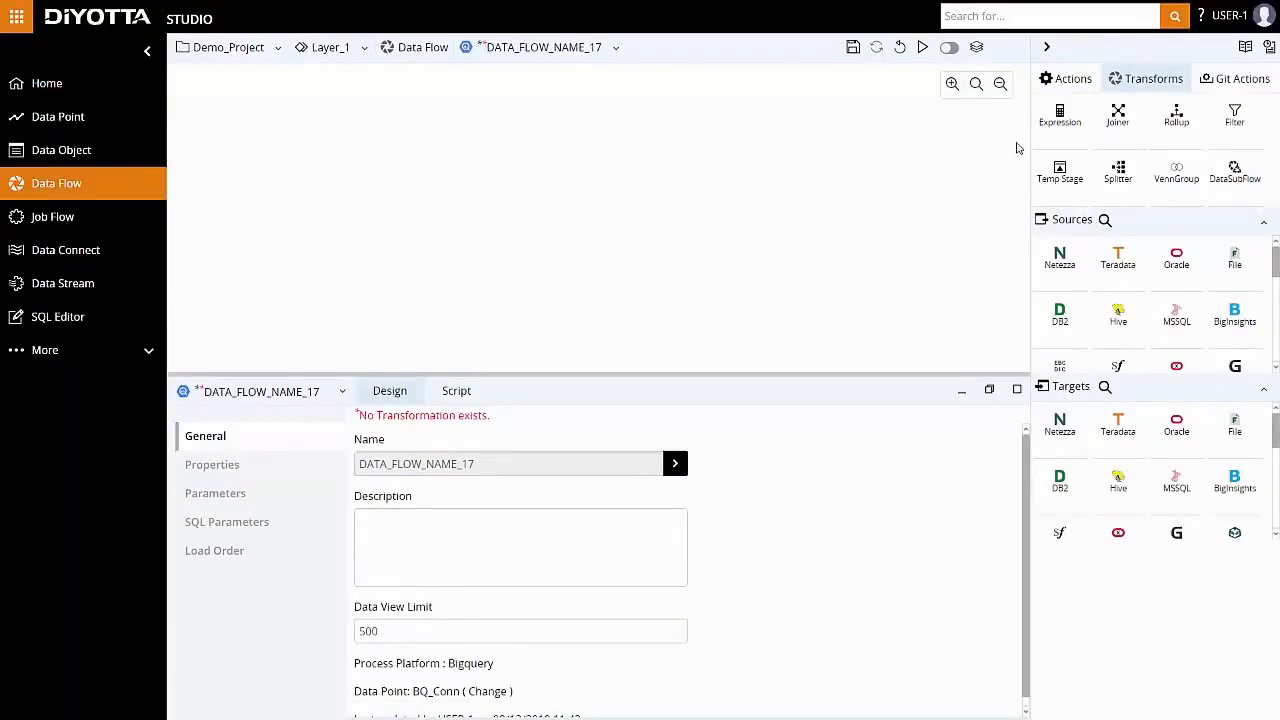
pyautogui.moveTo(1000, 152)
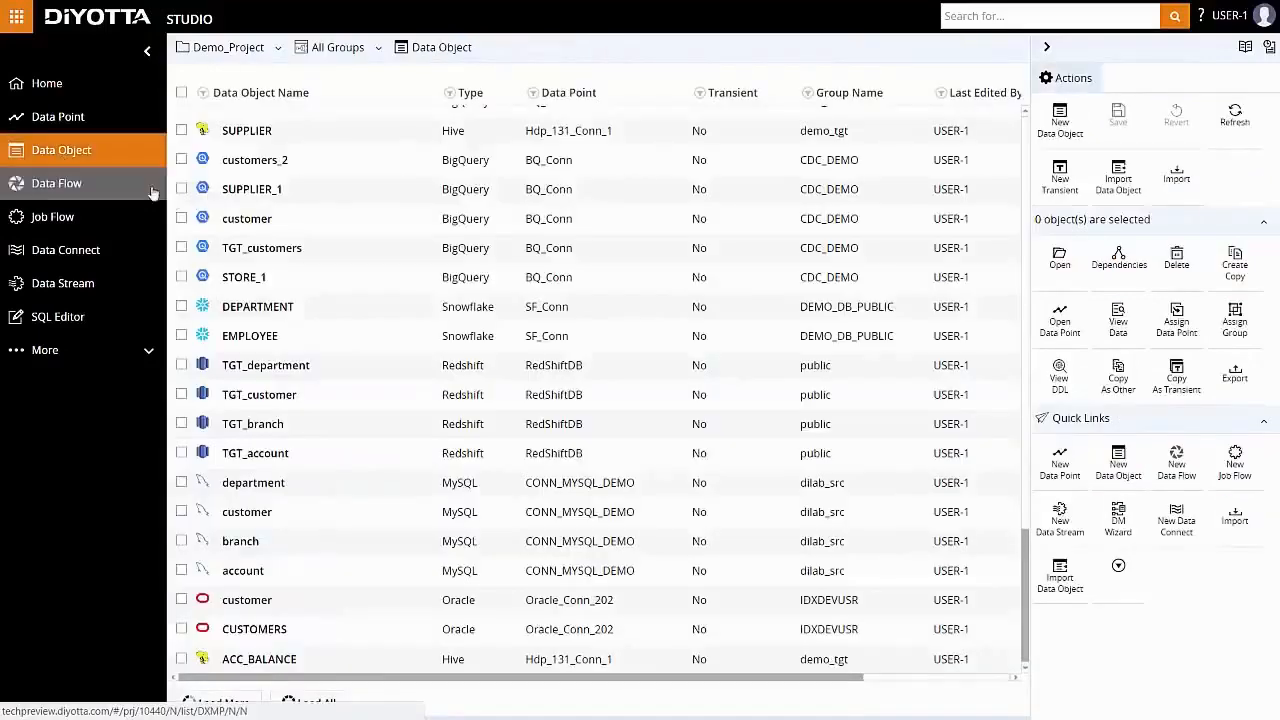
pyautogui.moveTo(247, 218)
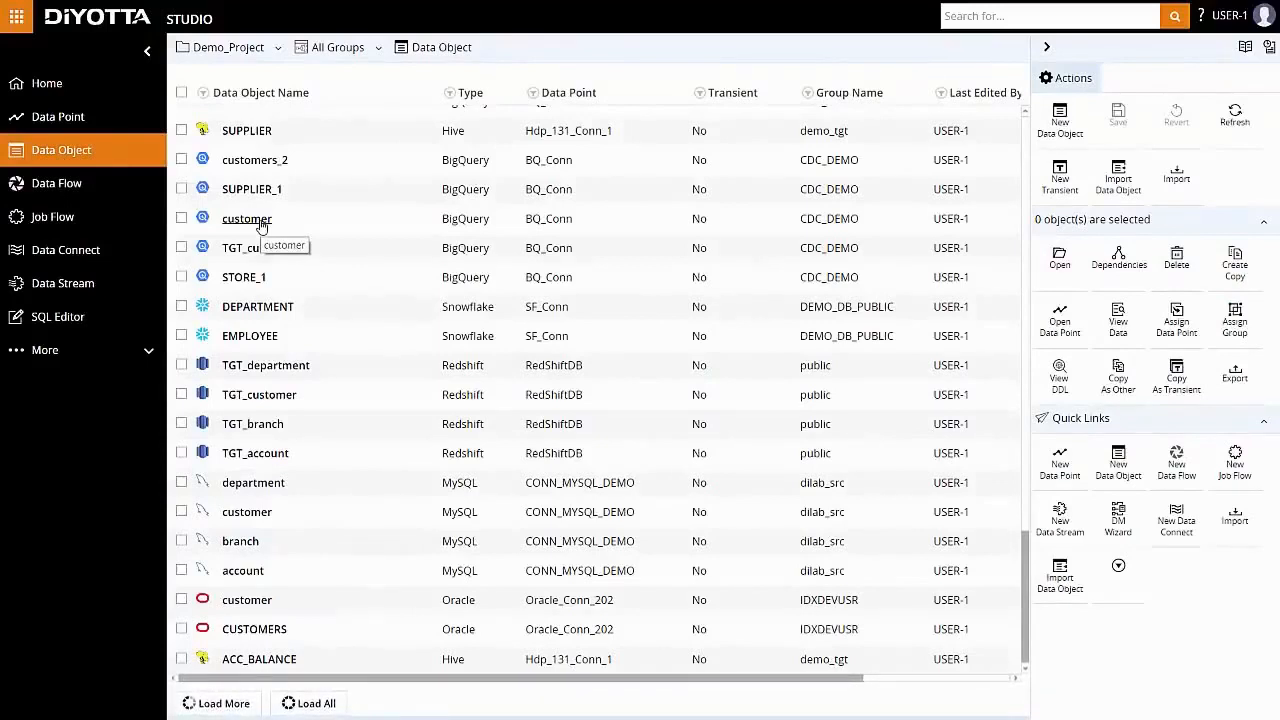
pyautogui.moveTo(58, 117)
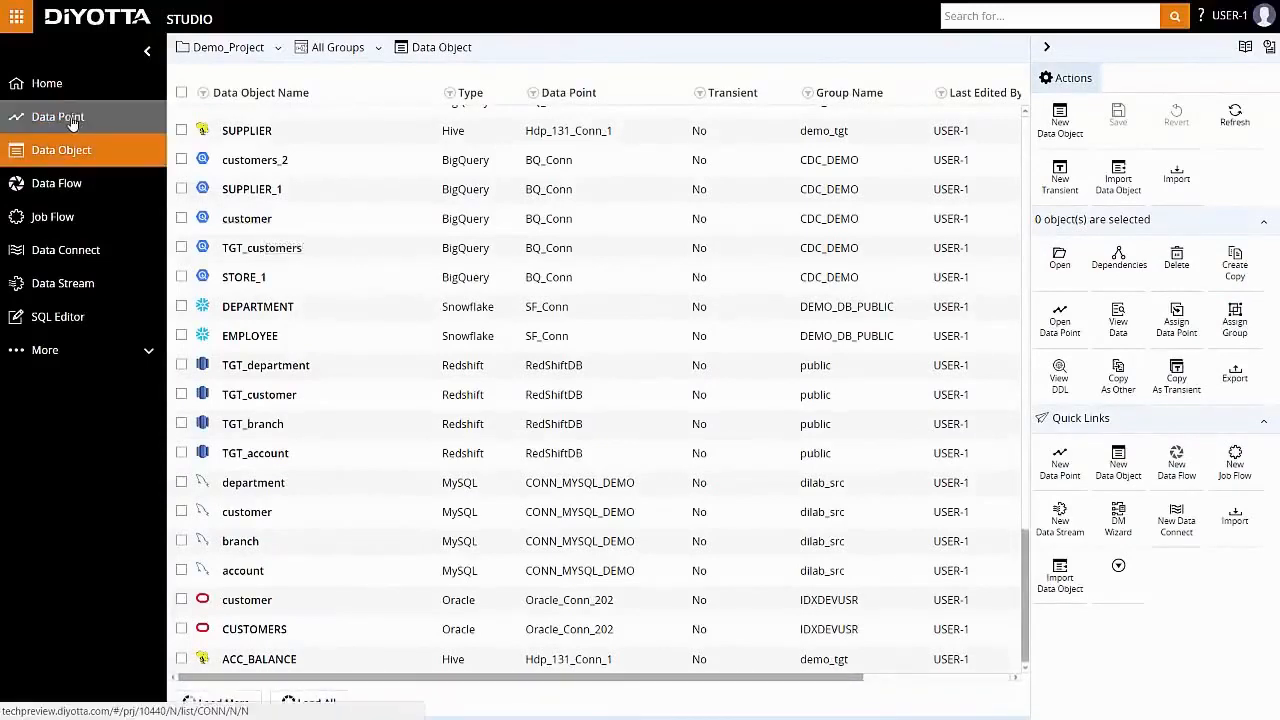
pyautogui.click(57, 117)
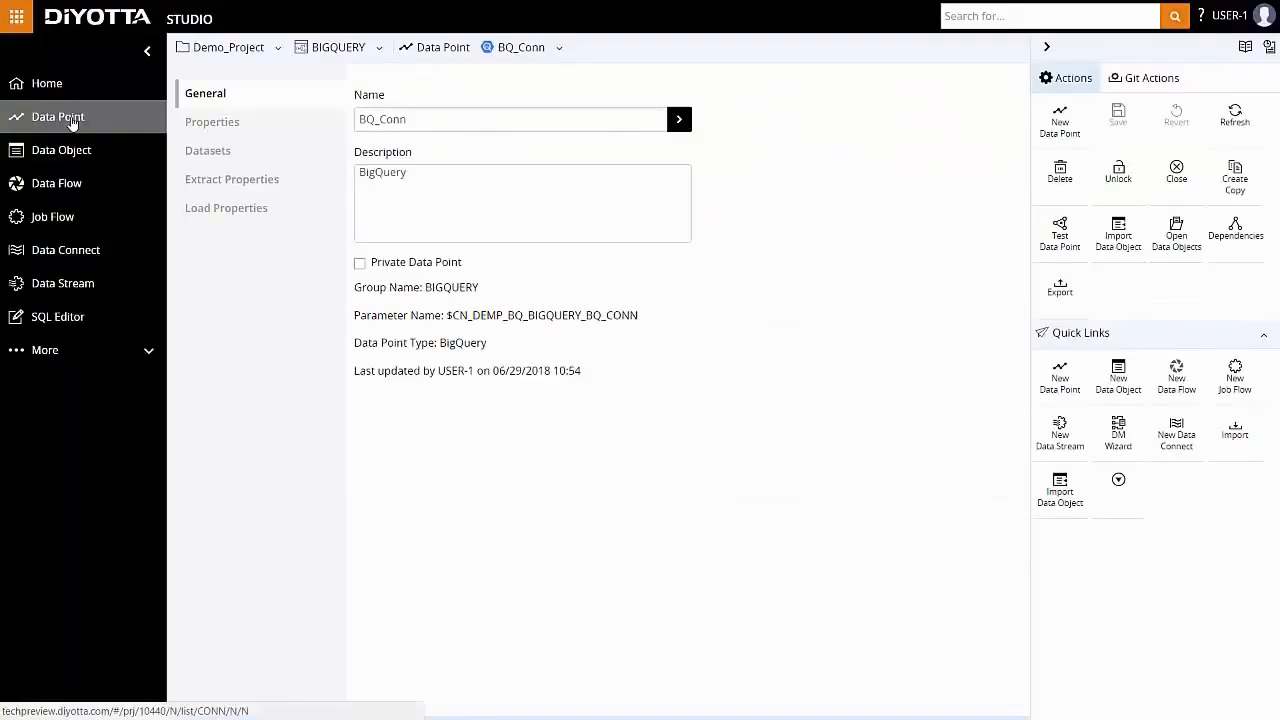
pyautogui.click(226, 207)
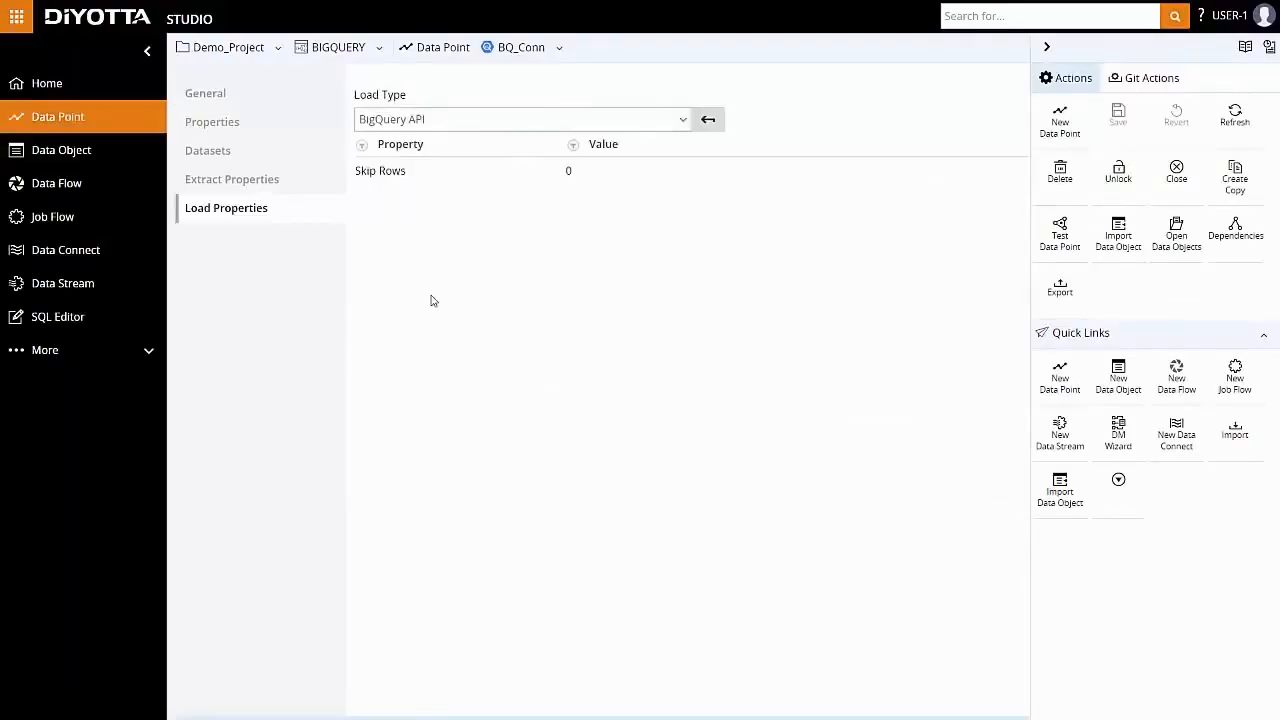
pyautogui.click(56, 183)
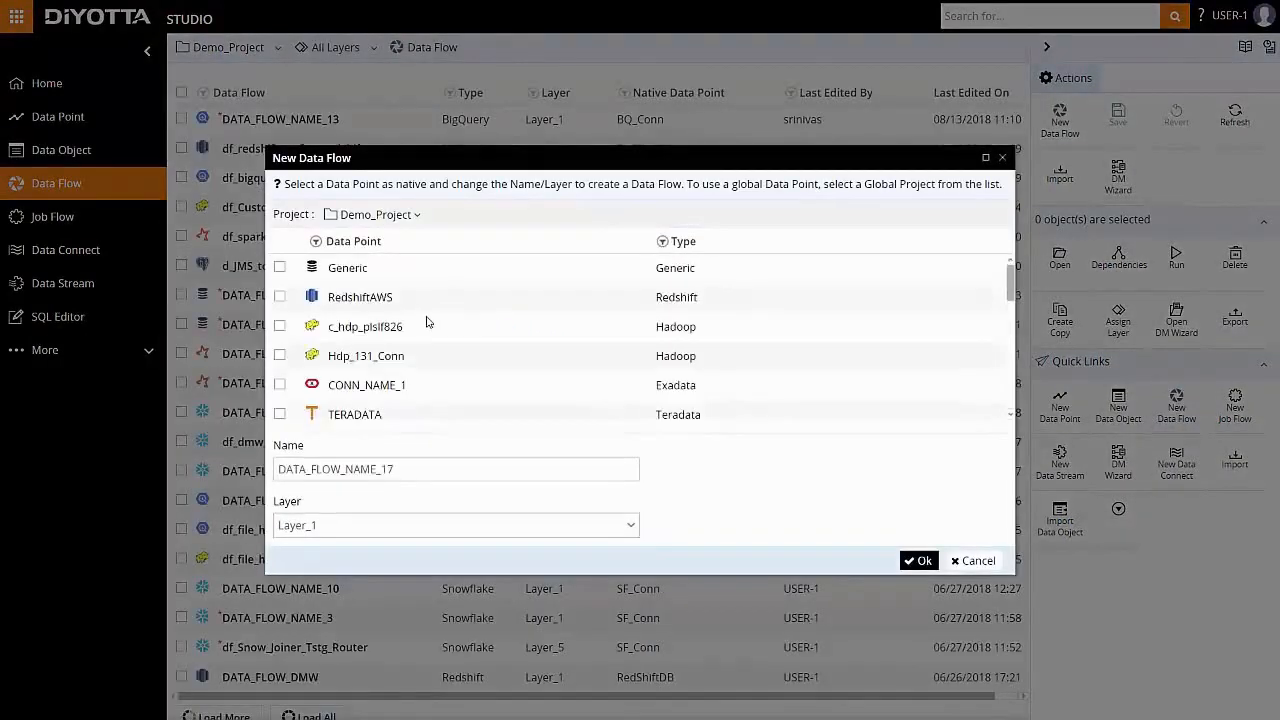
# Step: Create DATA_FLOW_NAME_17 on BQ_Conn in Layer_1 and browse the Sources palette
pyautogui.scroll(-3)
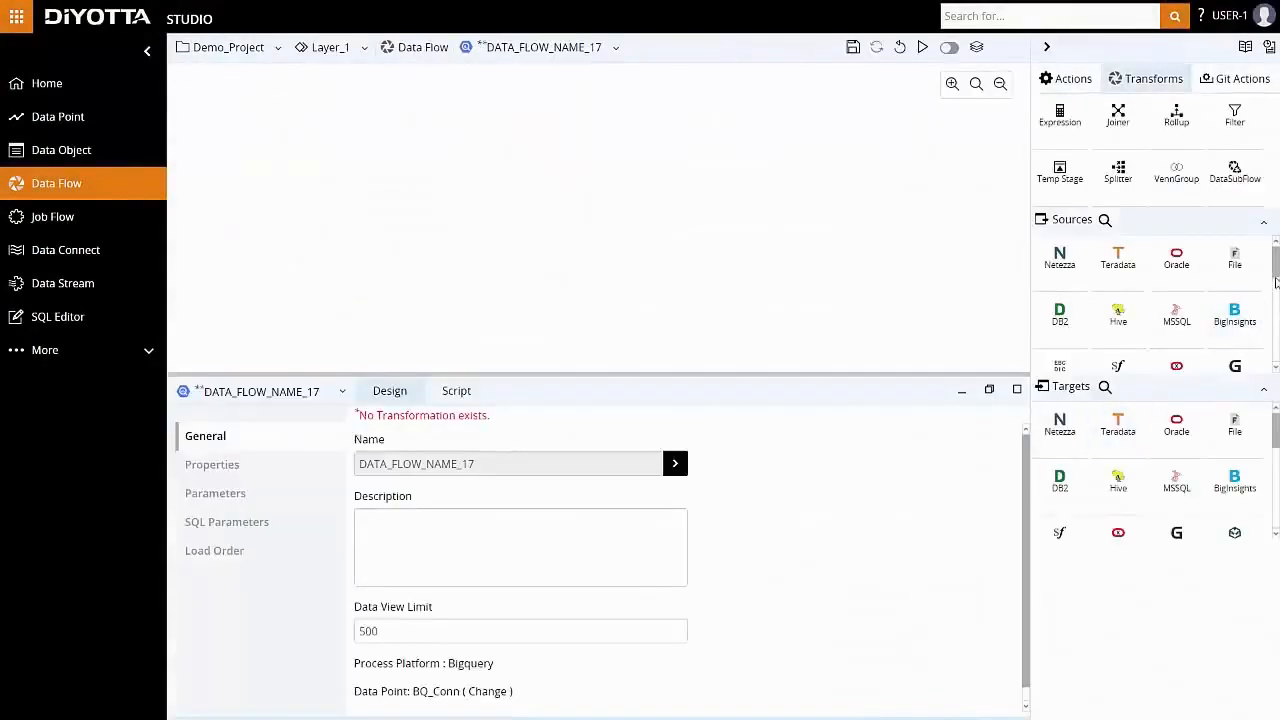
pyautogui.scroll(-3)
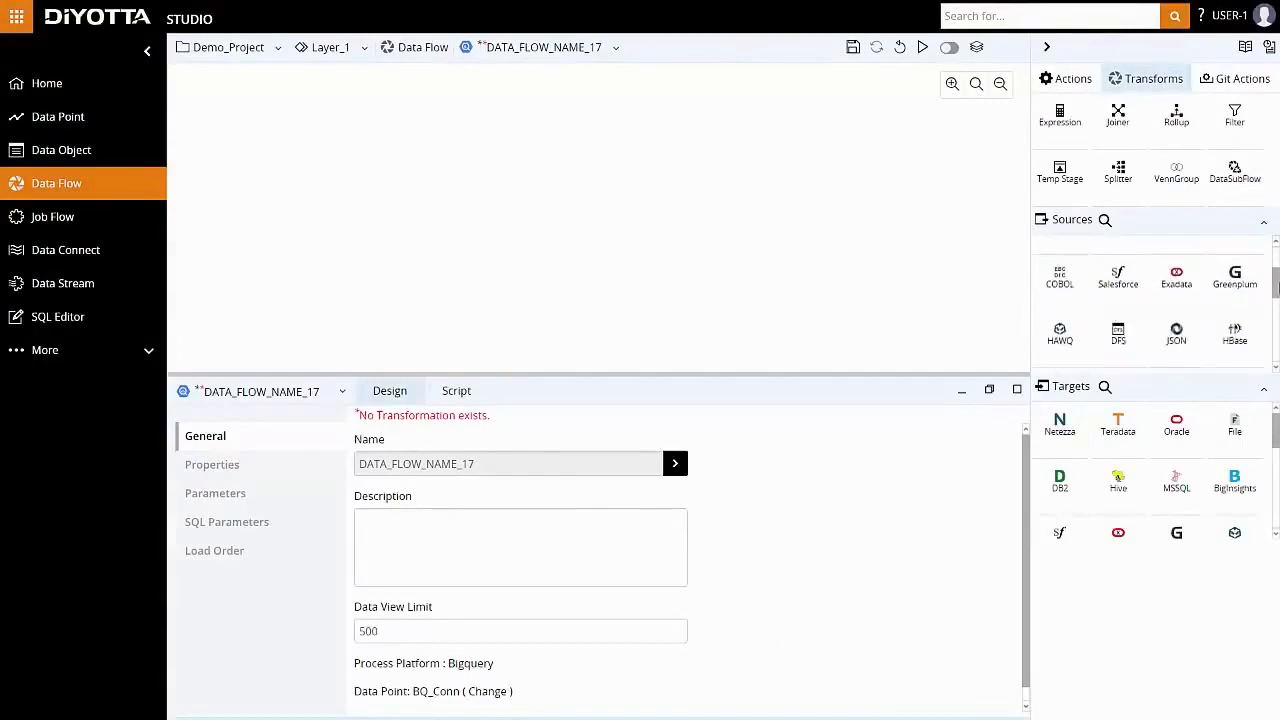
pyautogui.scroll(-3)
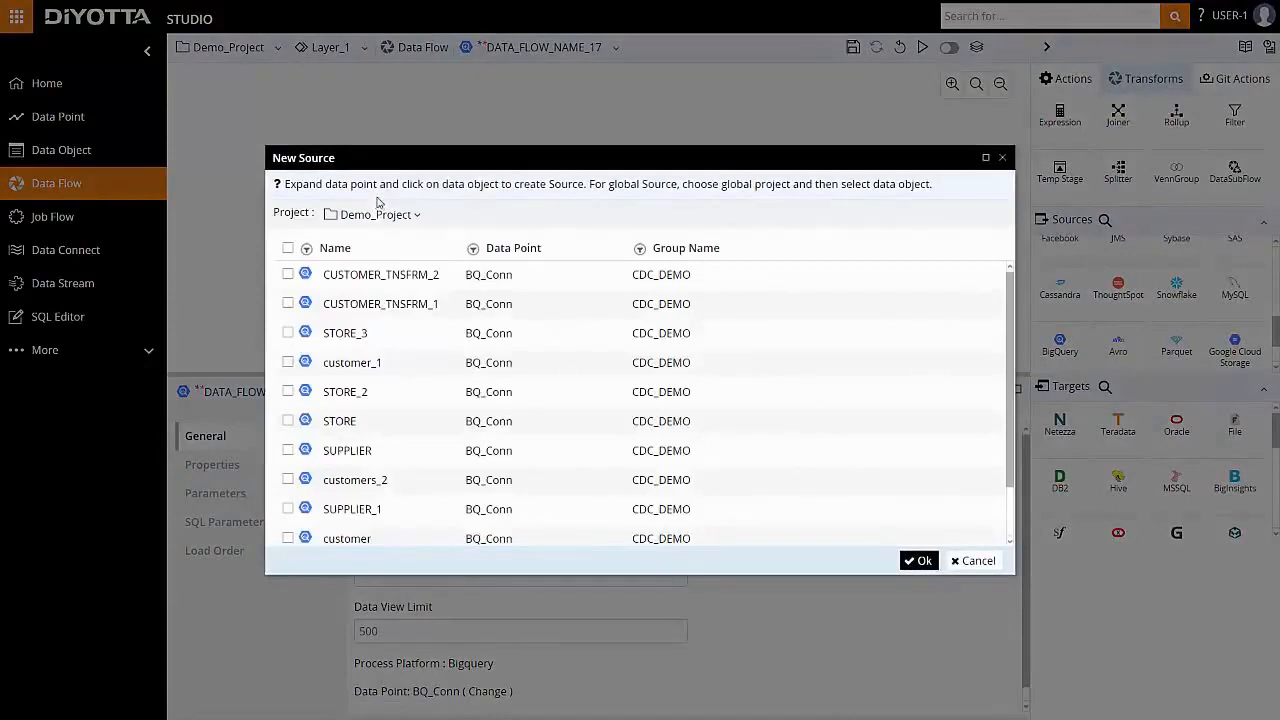
# Step: Add the BQ_Conn customer table as source SRC_customer and preview its sample rows
pyautogui.scroll(-3)
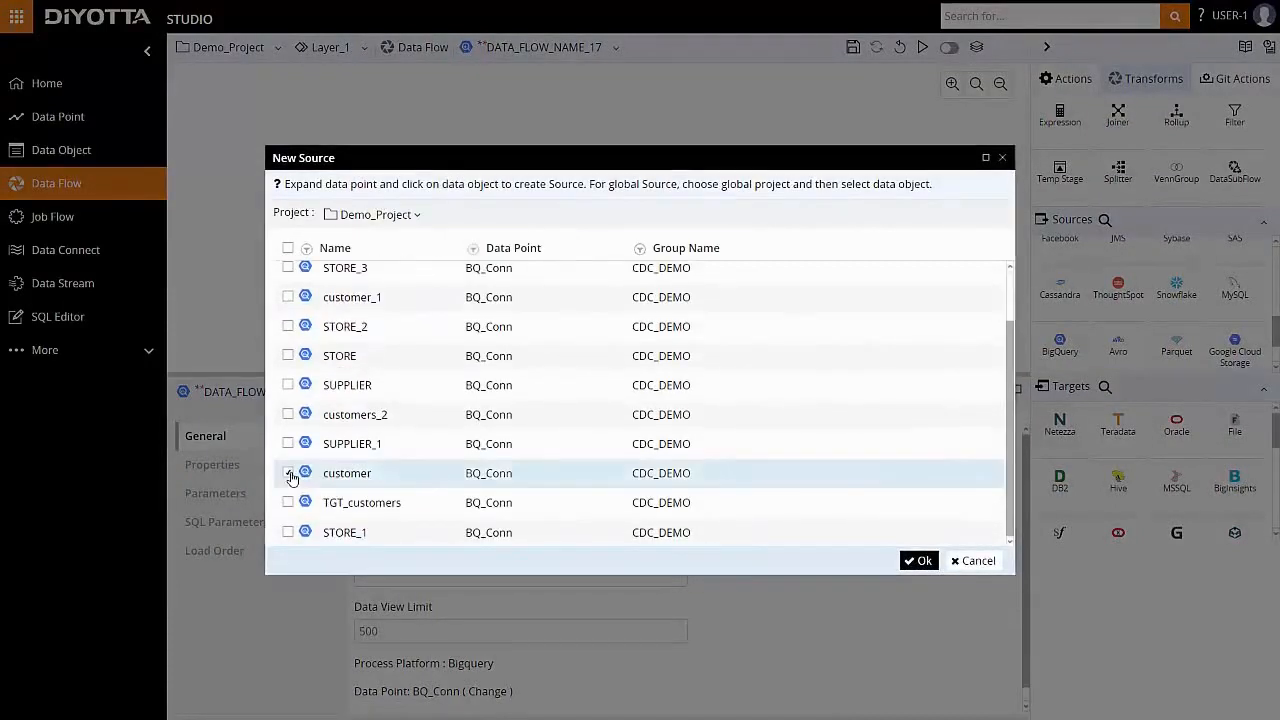
pyautogui.click(288, 473)
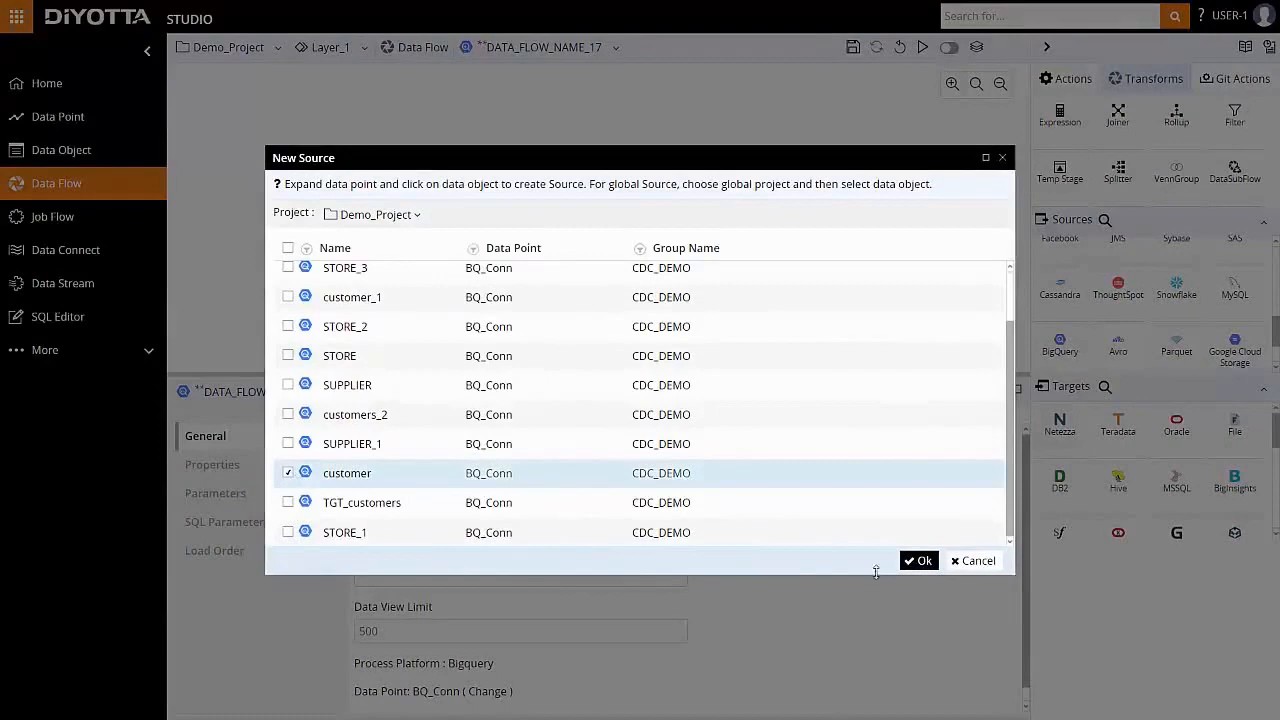
pyautogui.click(918, 560)
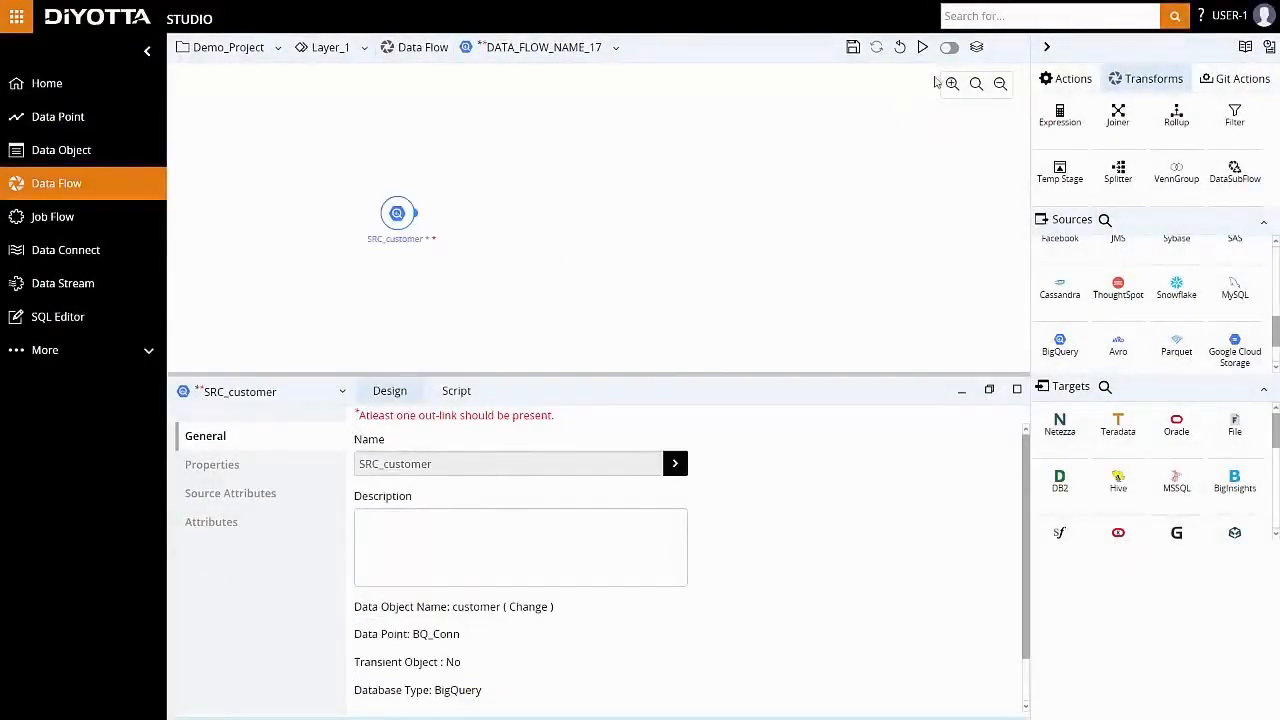
pyautogui.click(948, 47)
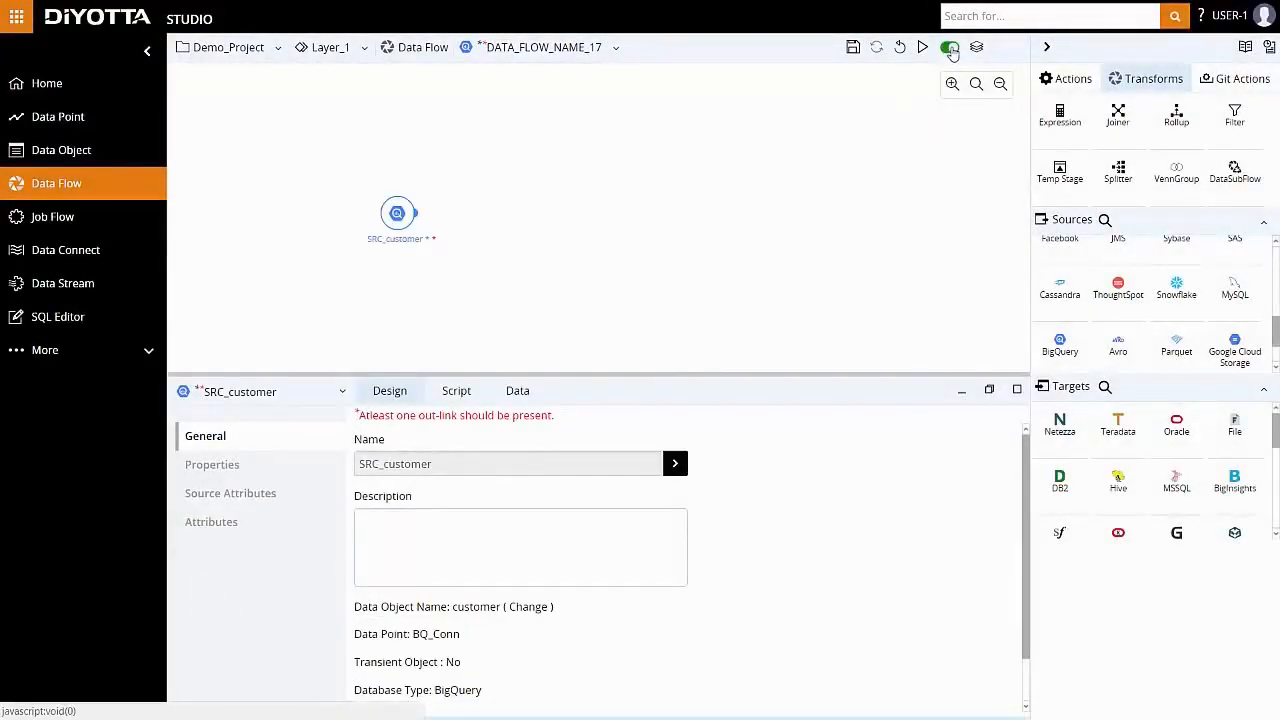
pyautogui.click(517, 391)
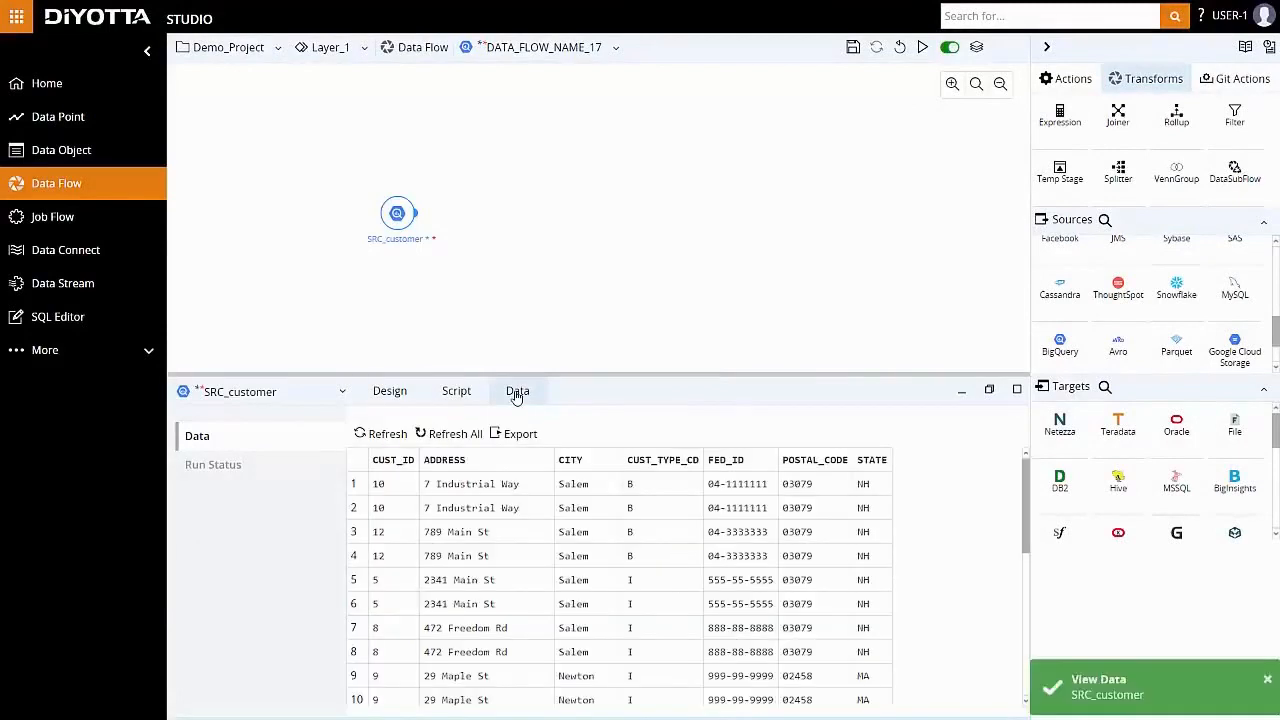
pyautogui.moveTo(531, 442)
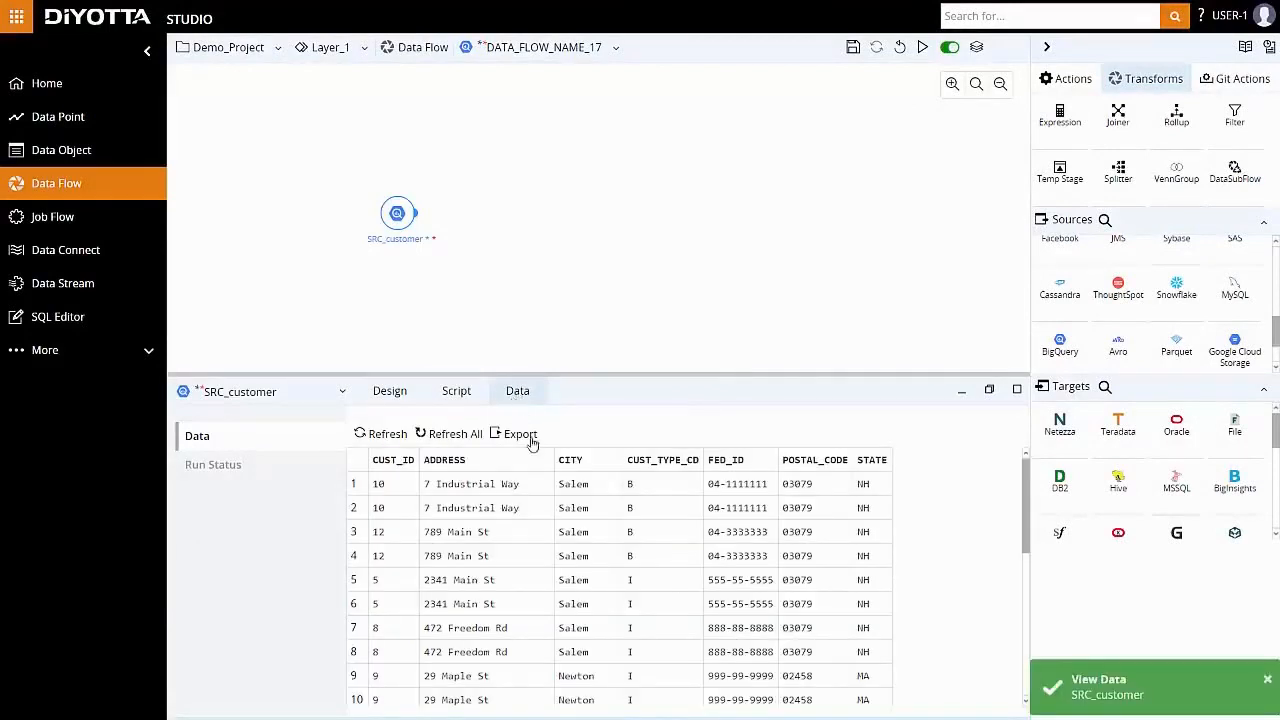
pyautogui.scroll(-3)
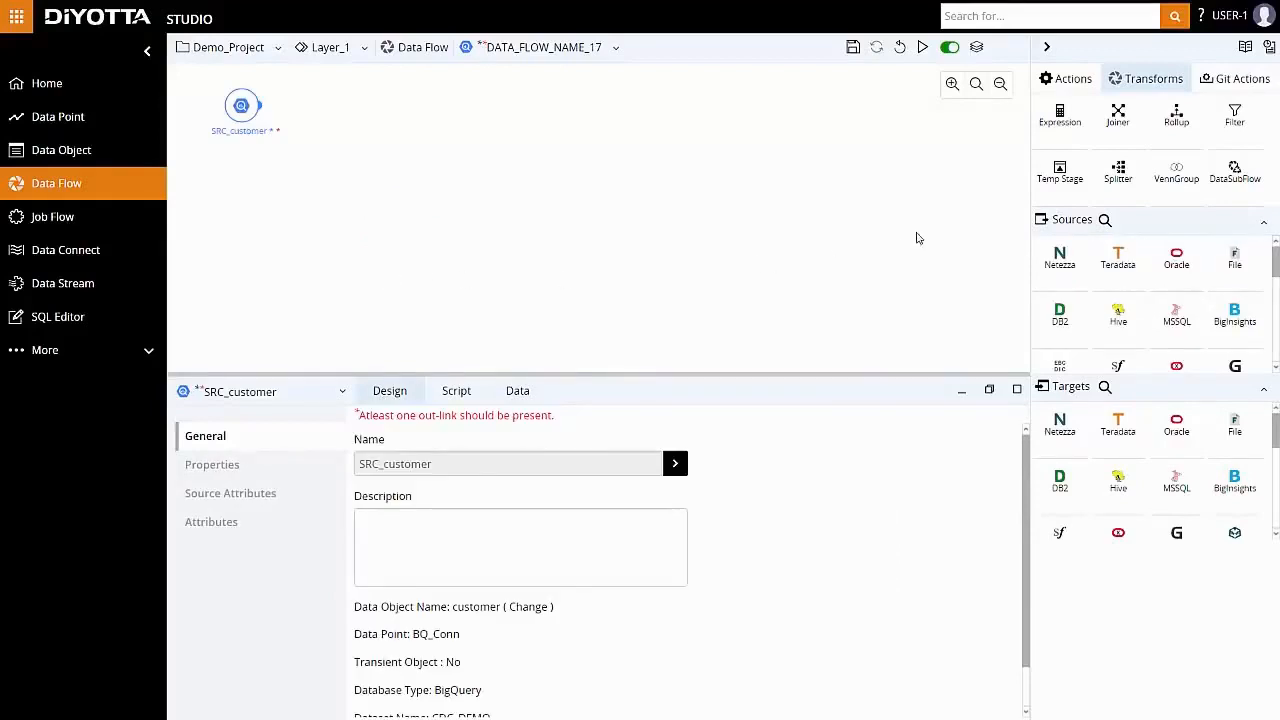
# Step: Drop splitter SPLT_NAME_1 onto the canvas and link SRC_customer's output to it
pyautogui.moveTo(1118, 168); pyautogui.dragTo(408, 143)
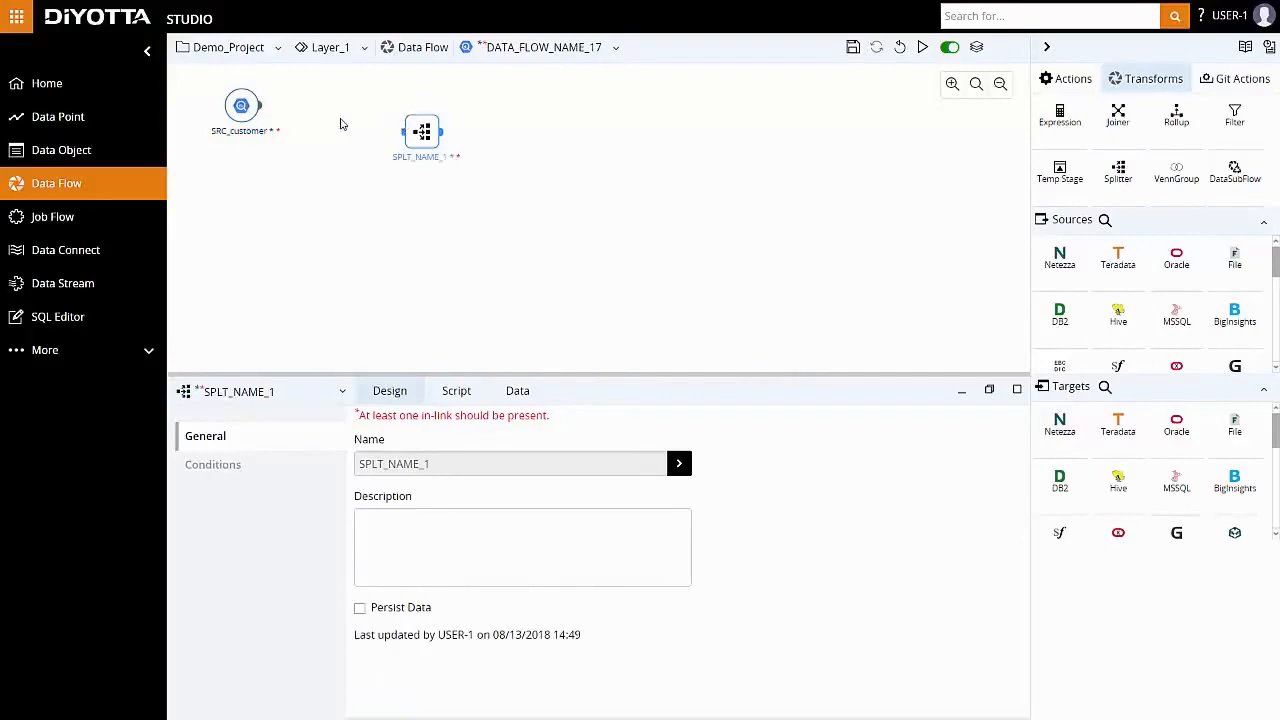
pyautogui.moveTo(258, 105); pyautogui.dragTo(400, 130)
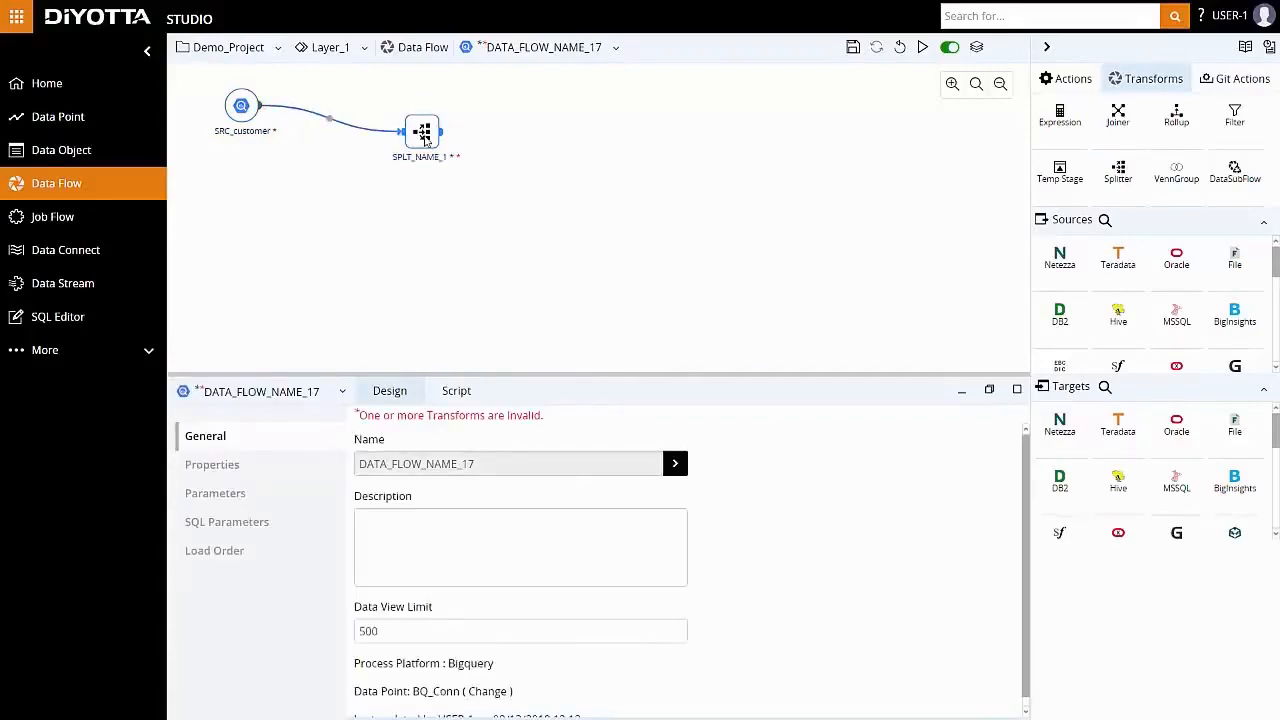
pyautogui.click(421, 132)
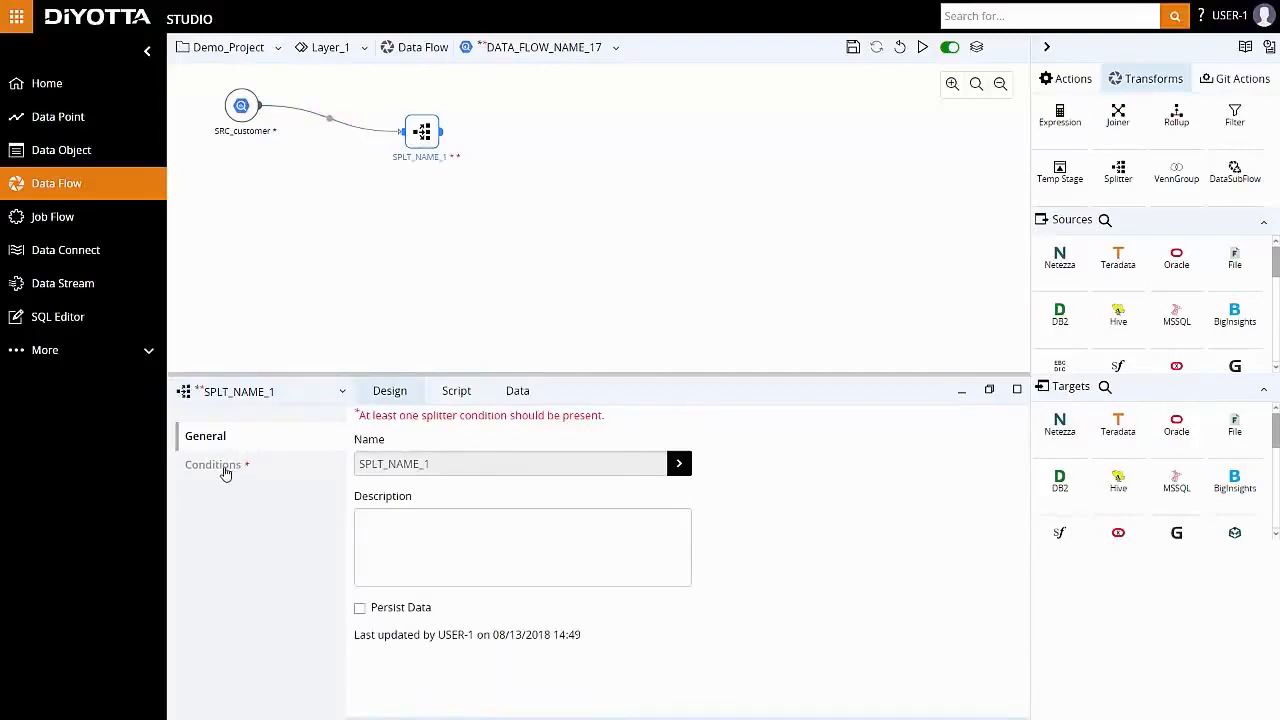
# Step: Name the first splitter condition CUSTOMER_I, filtering on SRC_customer.CUST_TYPE_CD
pyautogui.click(213, 464)
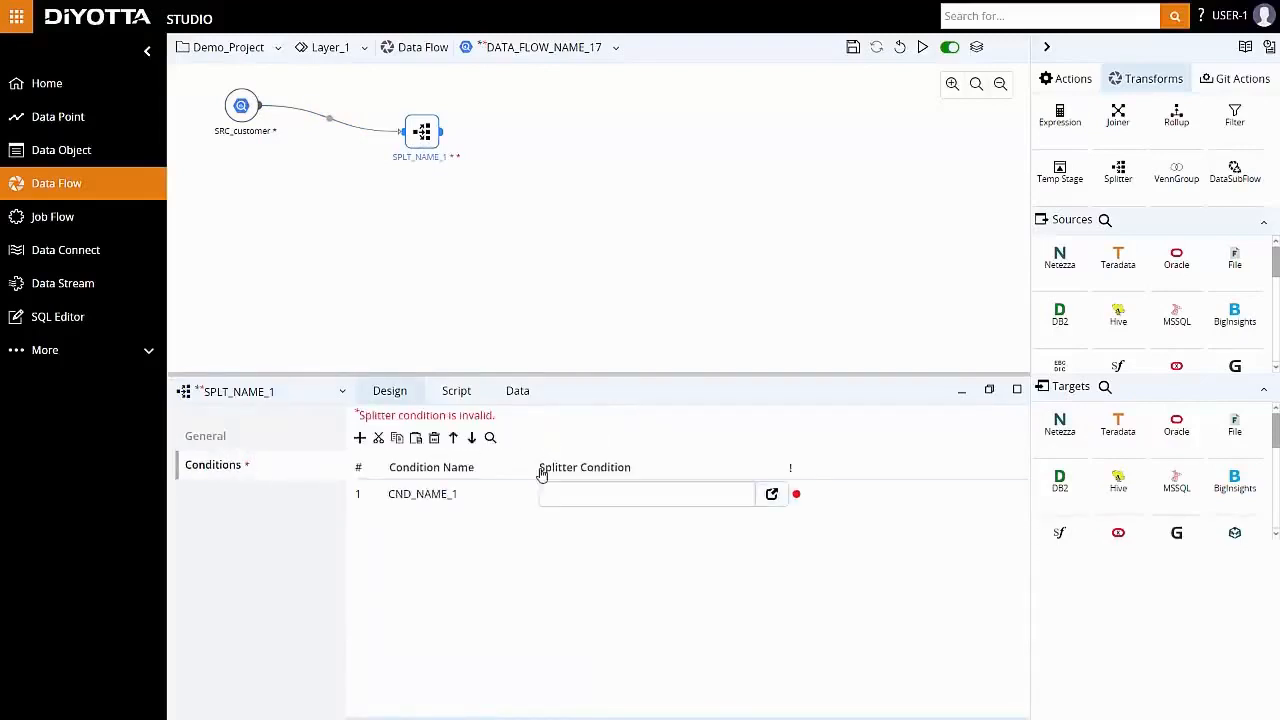
pyautogui.write('CUSTOMER_I')
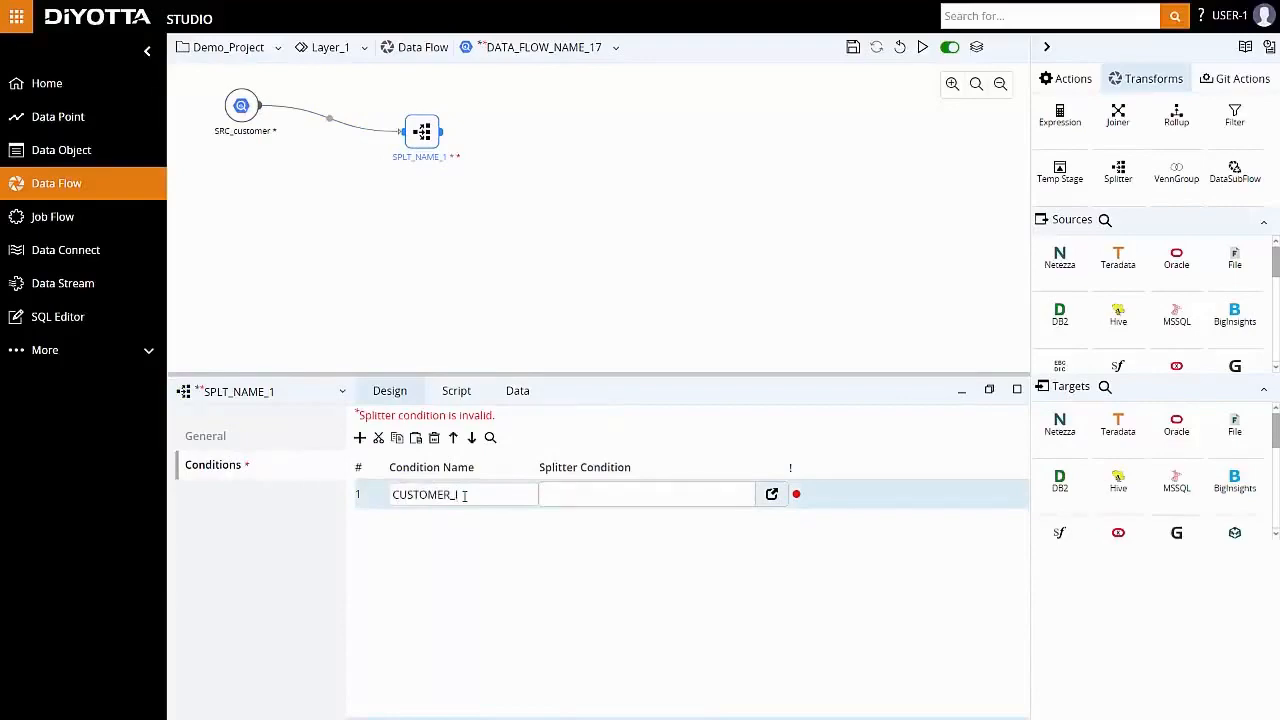
pyautogui.click(771, 494)
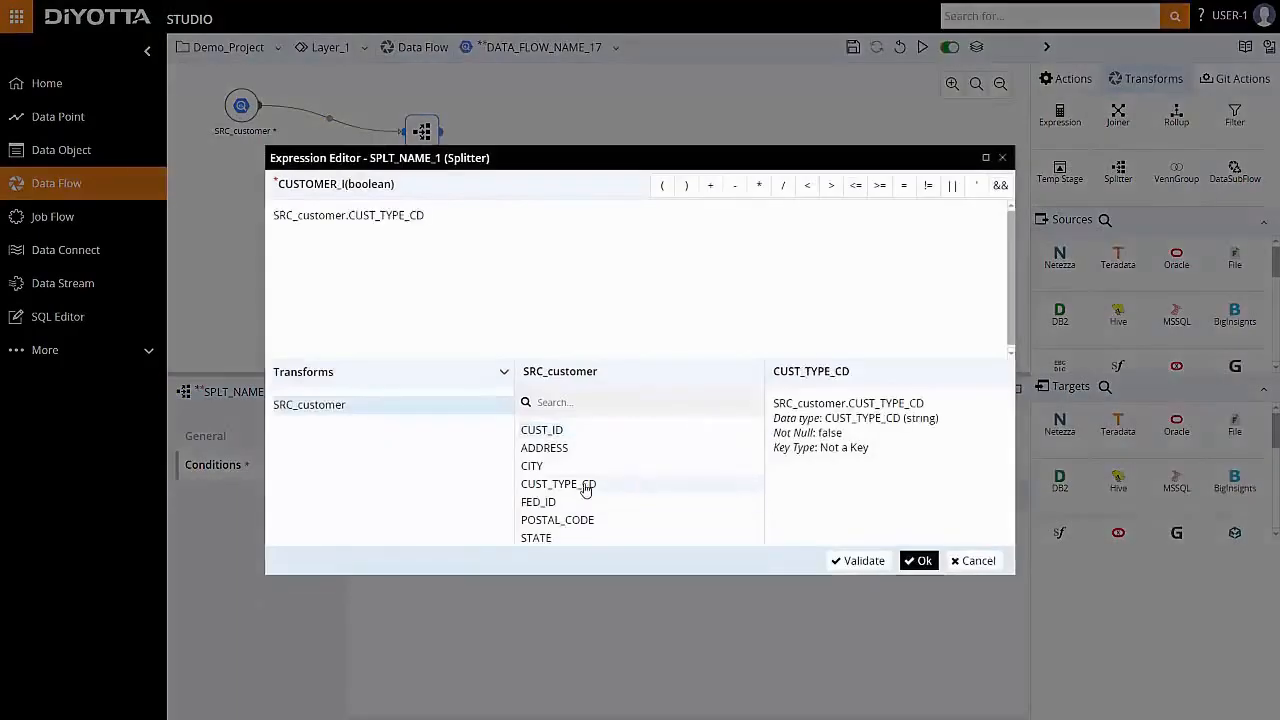
pyautogui.click(903, 185)
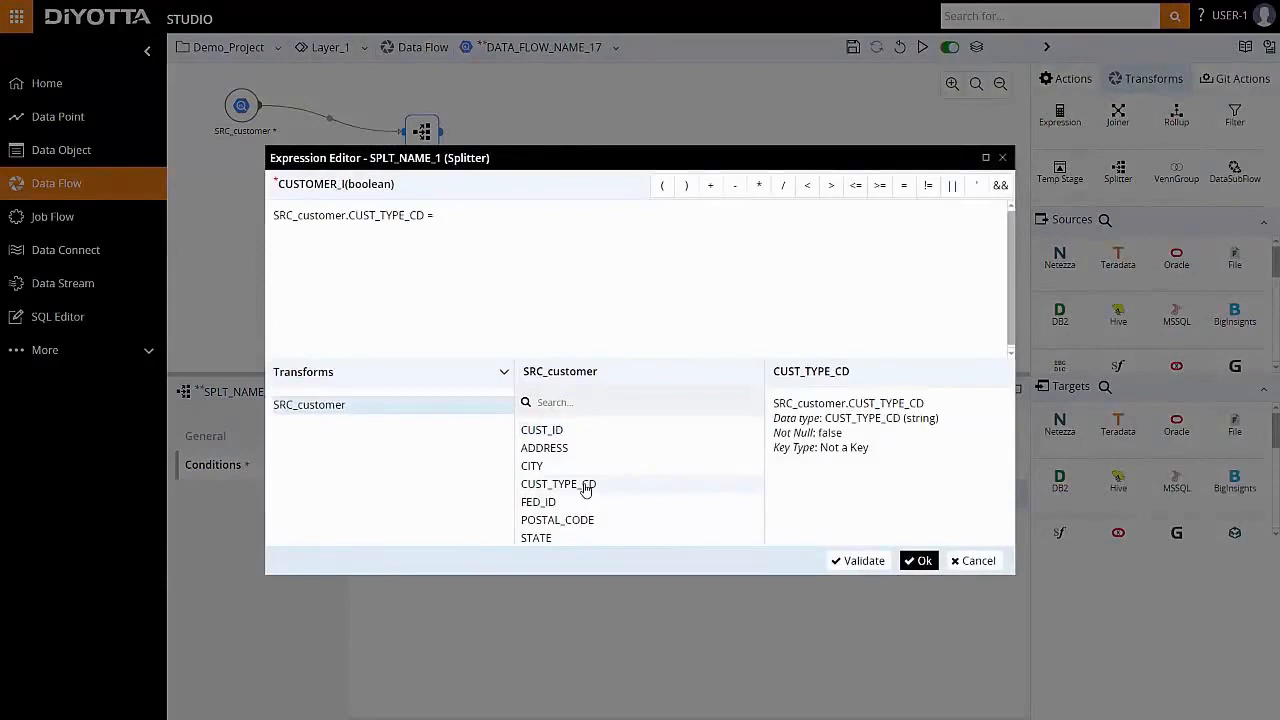
pyautogui.write("'")
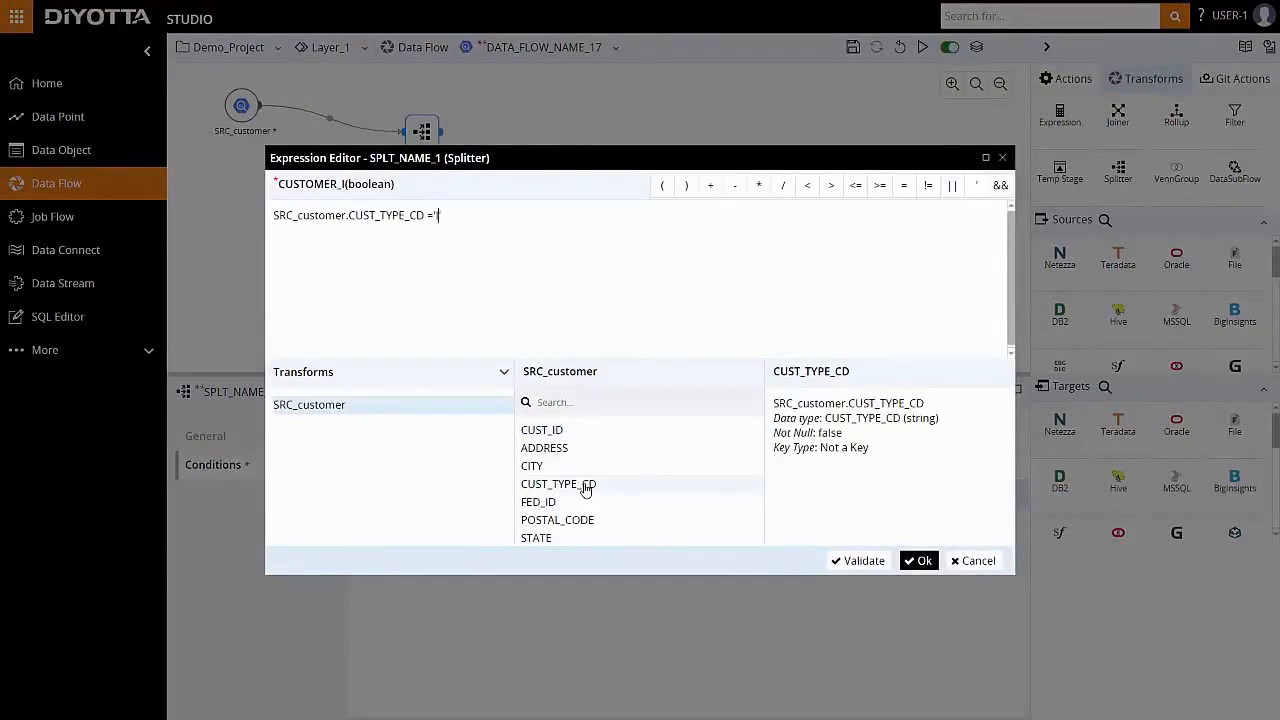
pyautogui.click(918, 560)
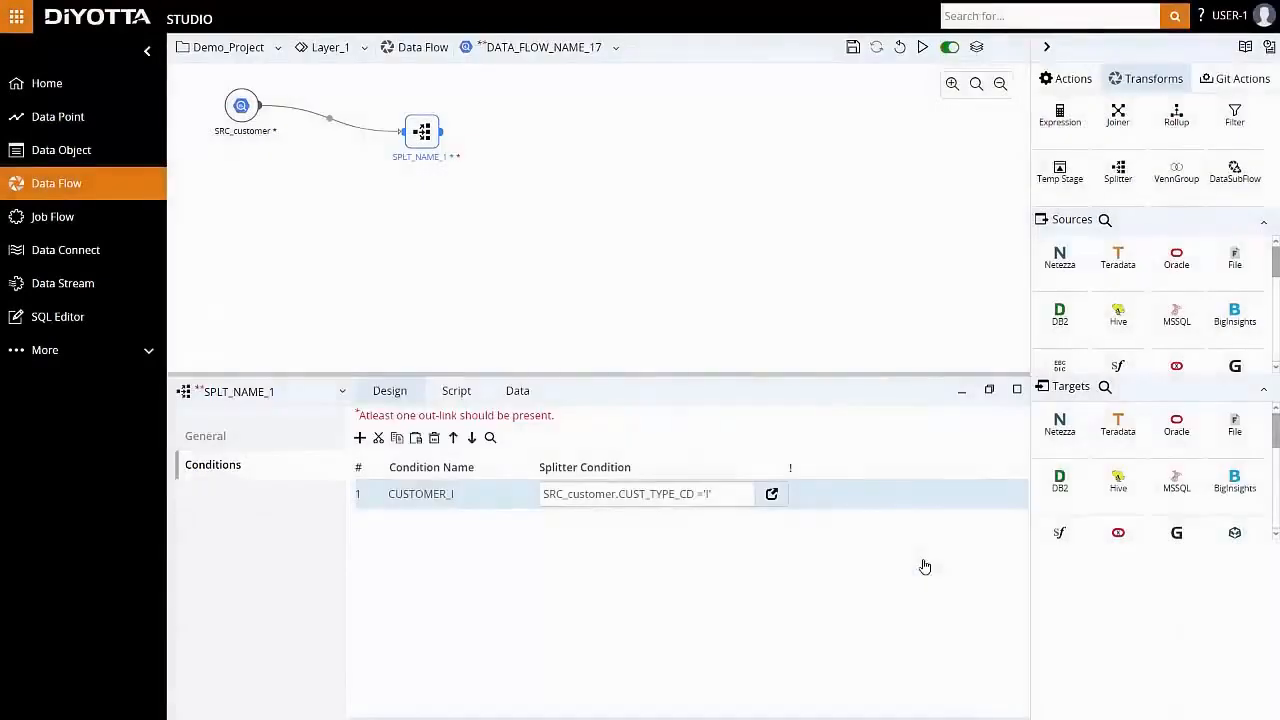
# Step: Name the second condition CUSTOMER_B with expression SRC_customer.CUST_TYPE_CD ='B'
pyautogui.click(359, 437)
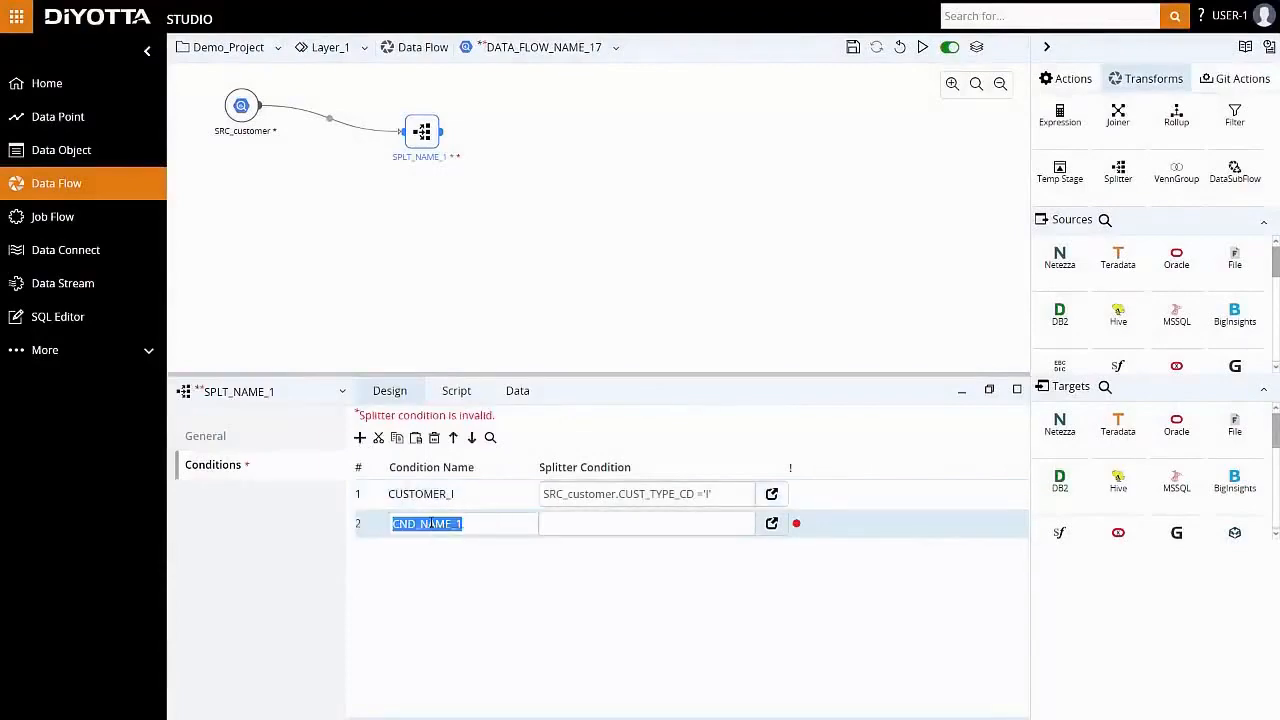
pyautogui.write('CUSTOMER_B')
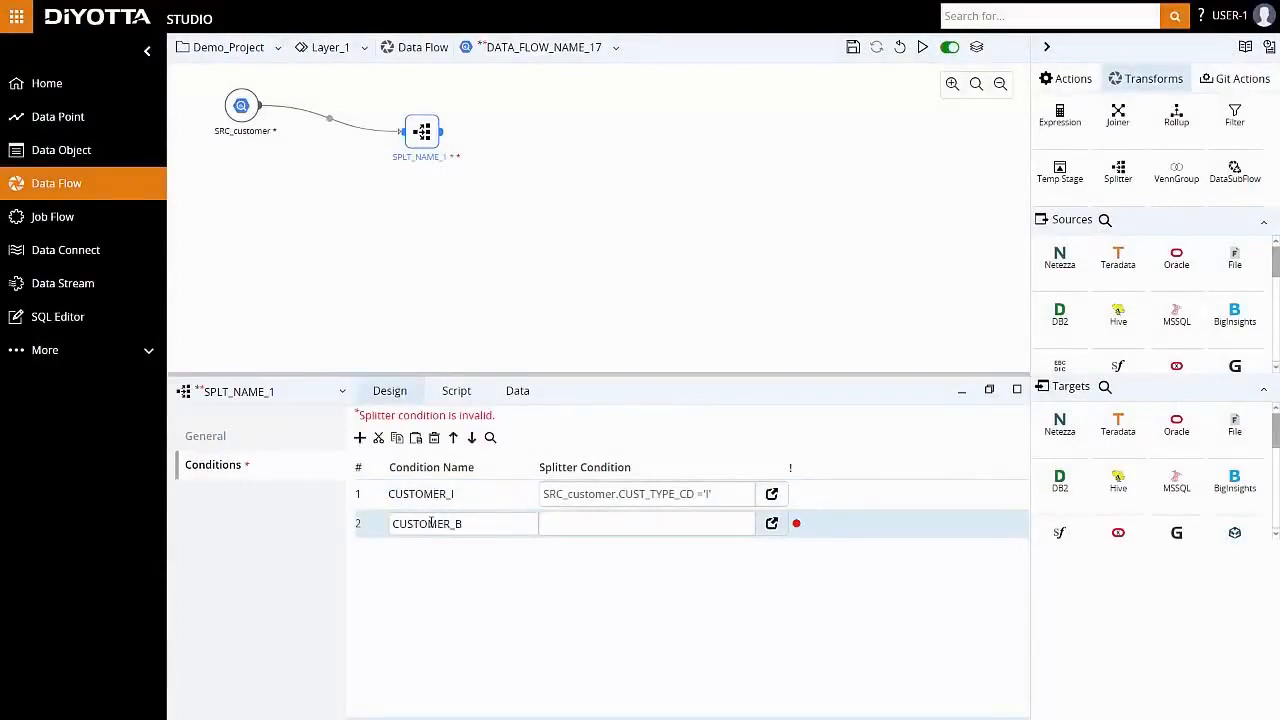
pyautogui.click(771, 523)
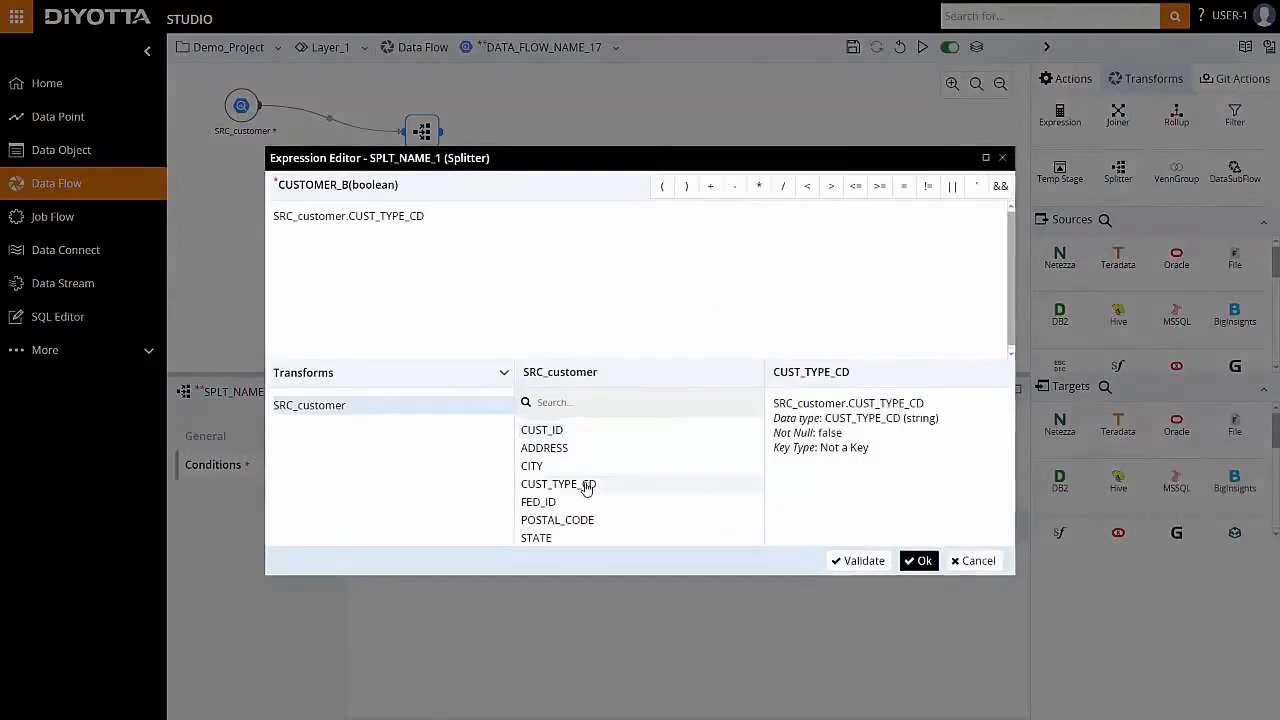
pyautogui.write("='B")
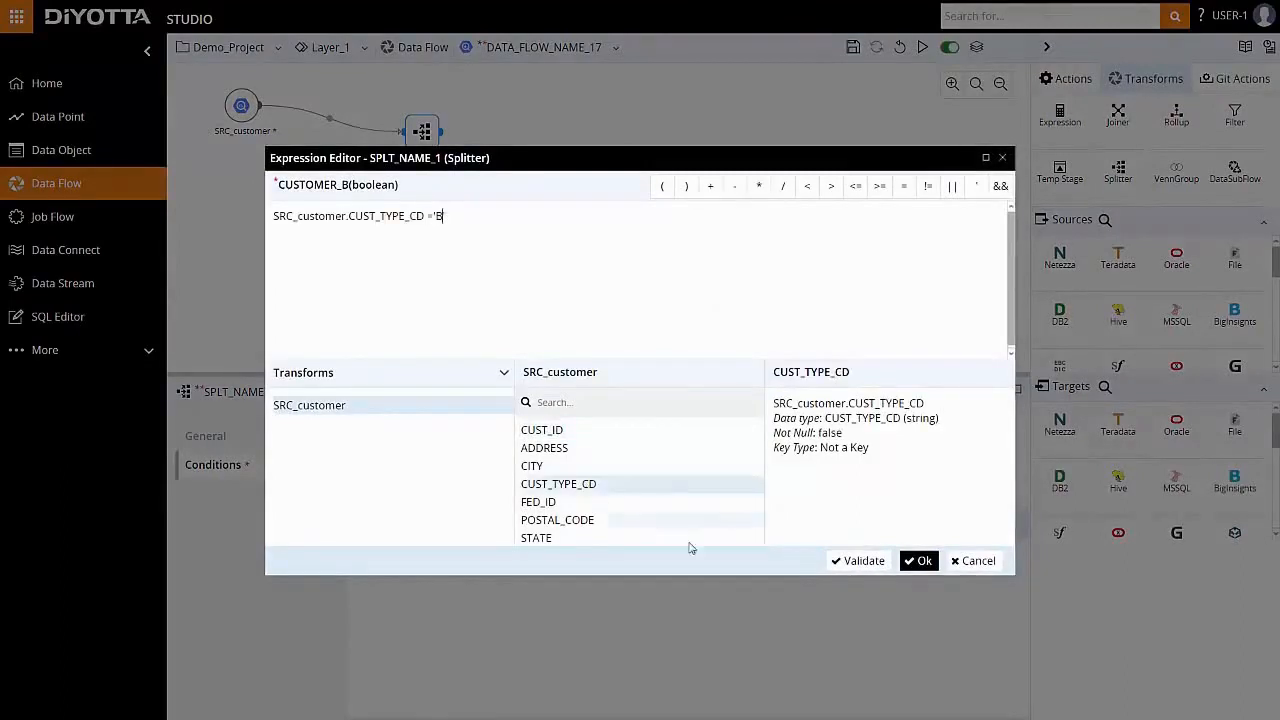
pyautogui.click(918, 560)
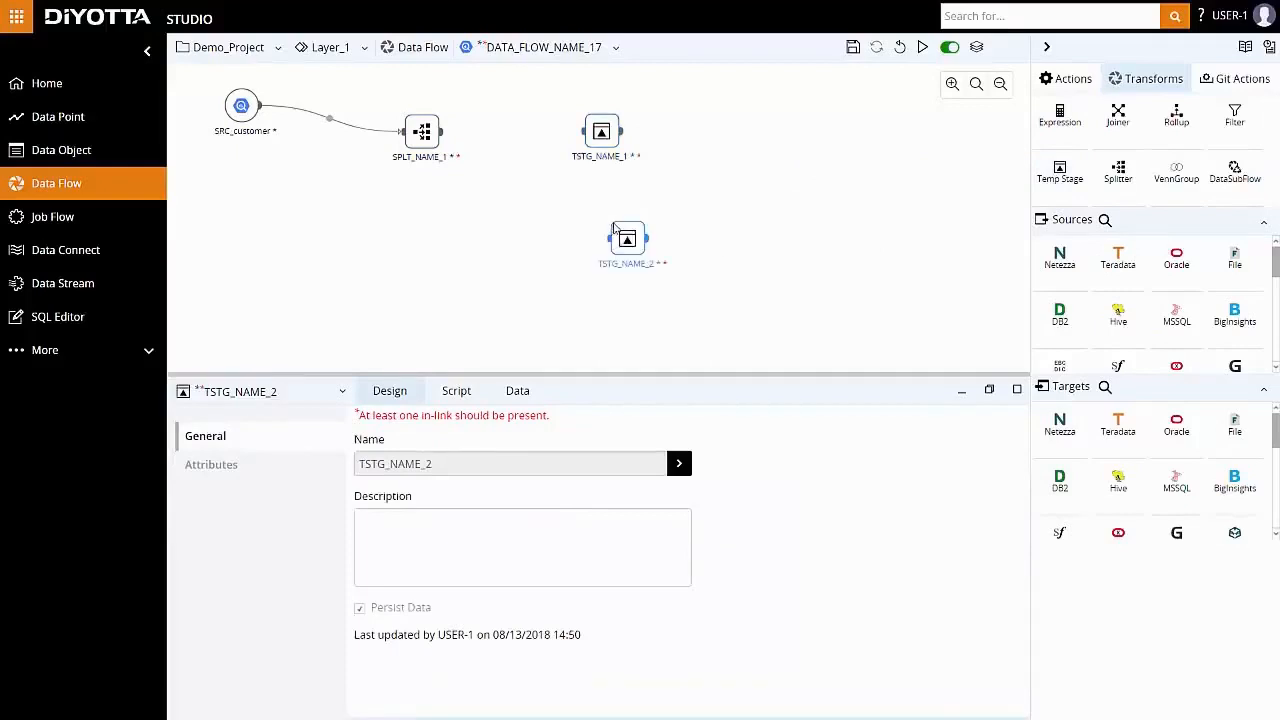
# Step: Position temp stage TSTG_NAME_2 below TSTG_NAME_1 on the canvas
pyautogui.moveTo(627, 238); pyautogui.dragTo(605, 238)
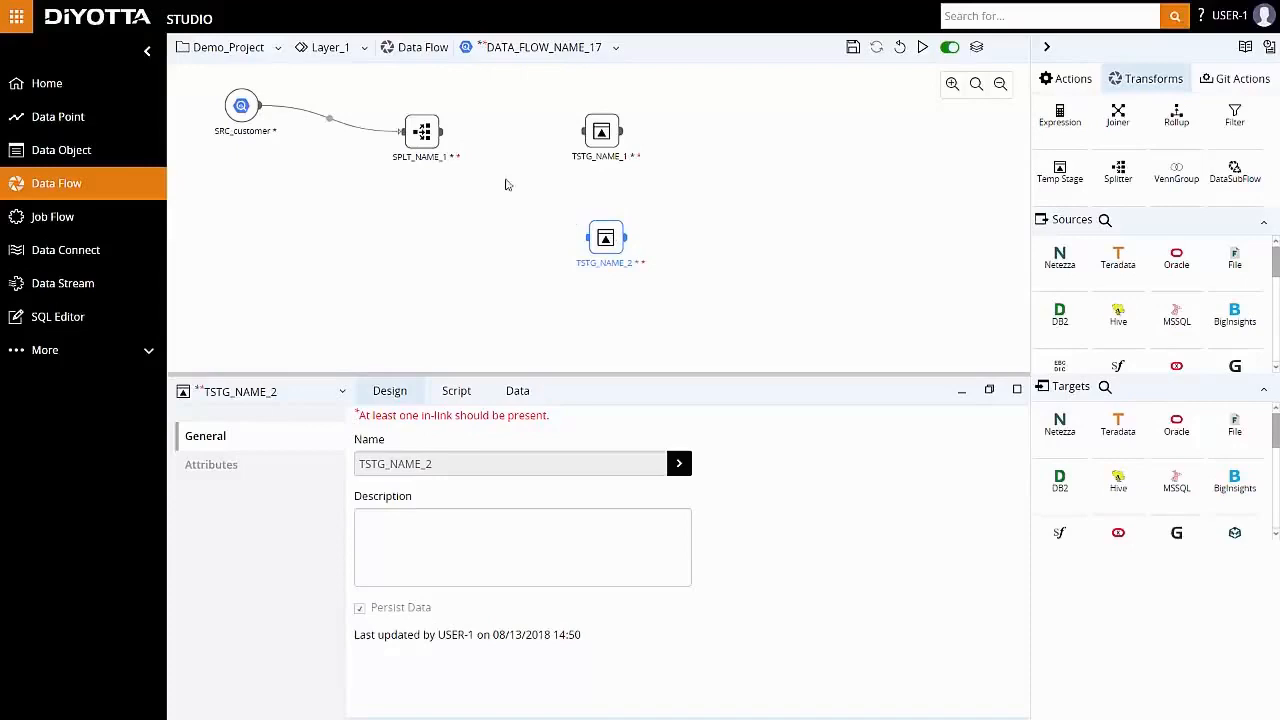
pyautogui.click(419, 131)
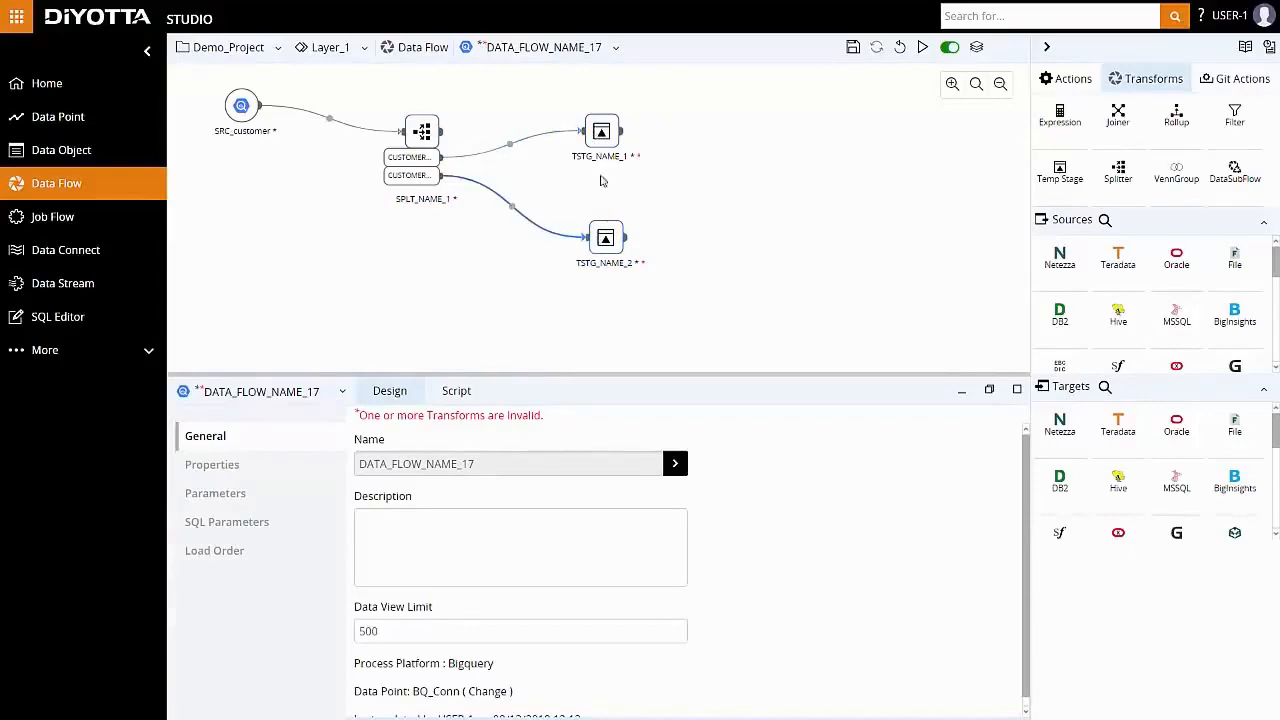
# Step: Give TSTG_NAME_1 and TSTG_NAME_2 all seven SRC_customer attributes
pyautogui.click(601, 131)
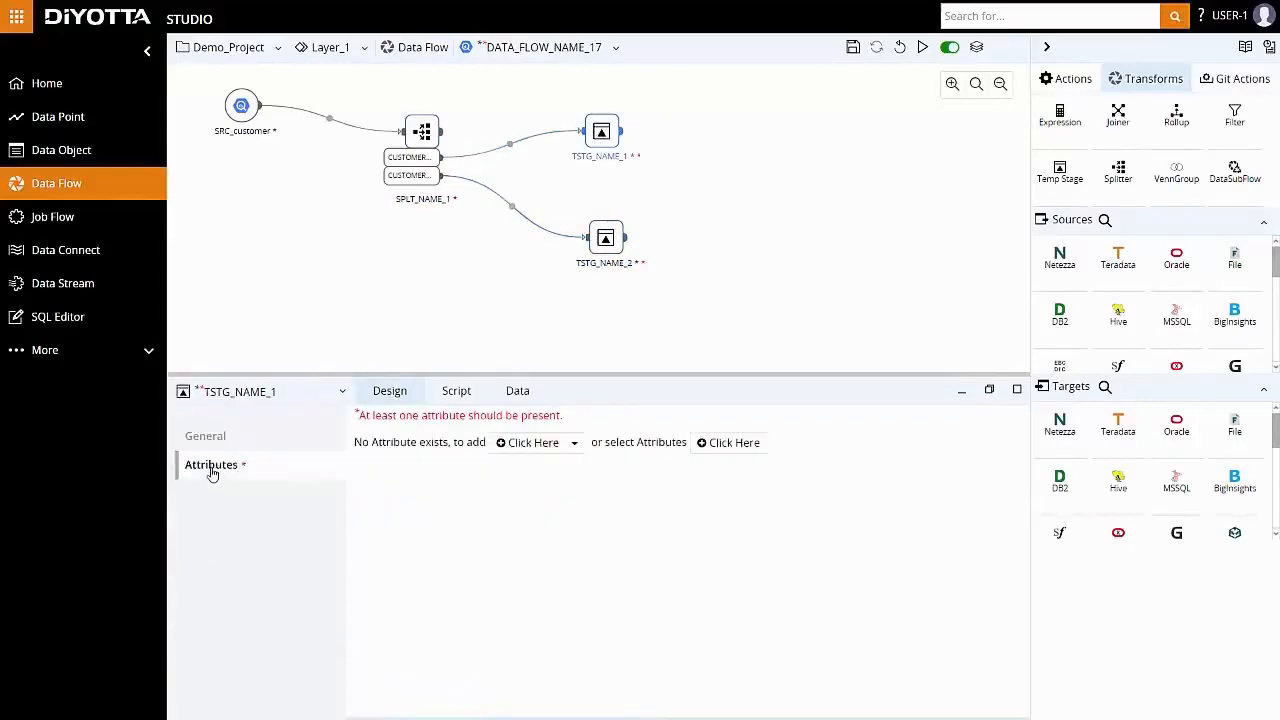
pyautogui.click(728, 442)
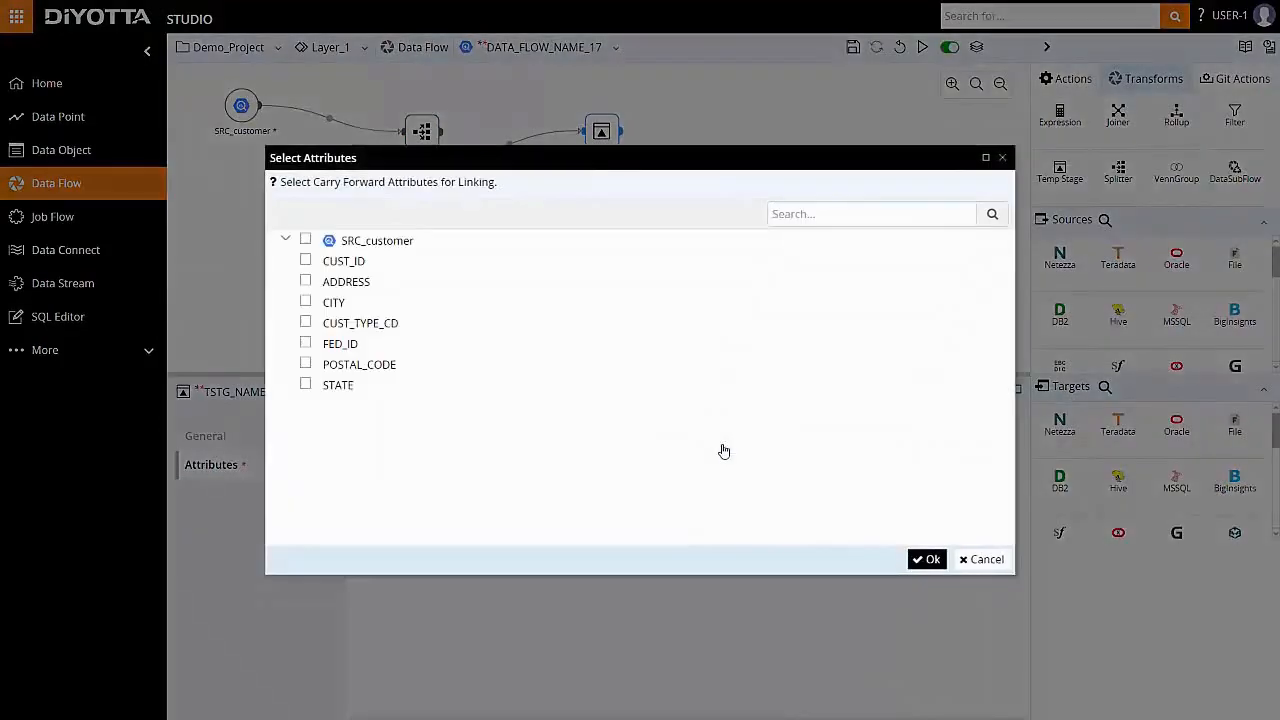
pyautogui.click(305, 240)
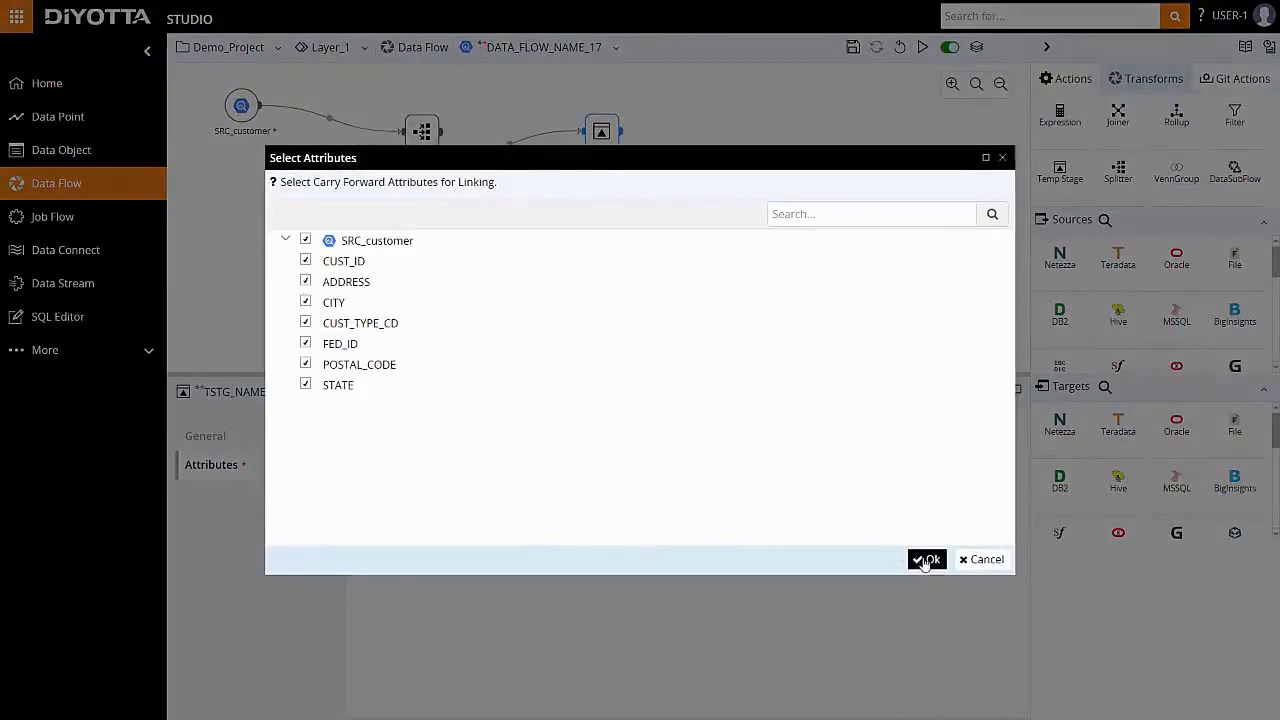
pyautogui.click(926, 559)
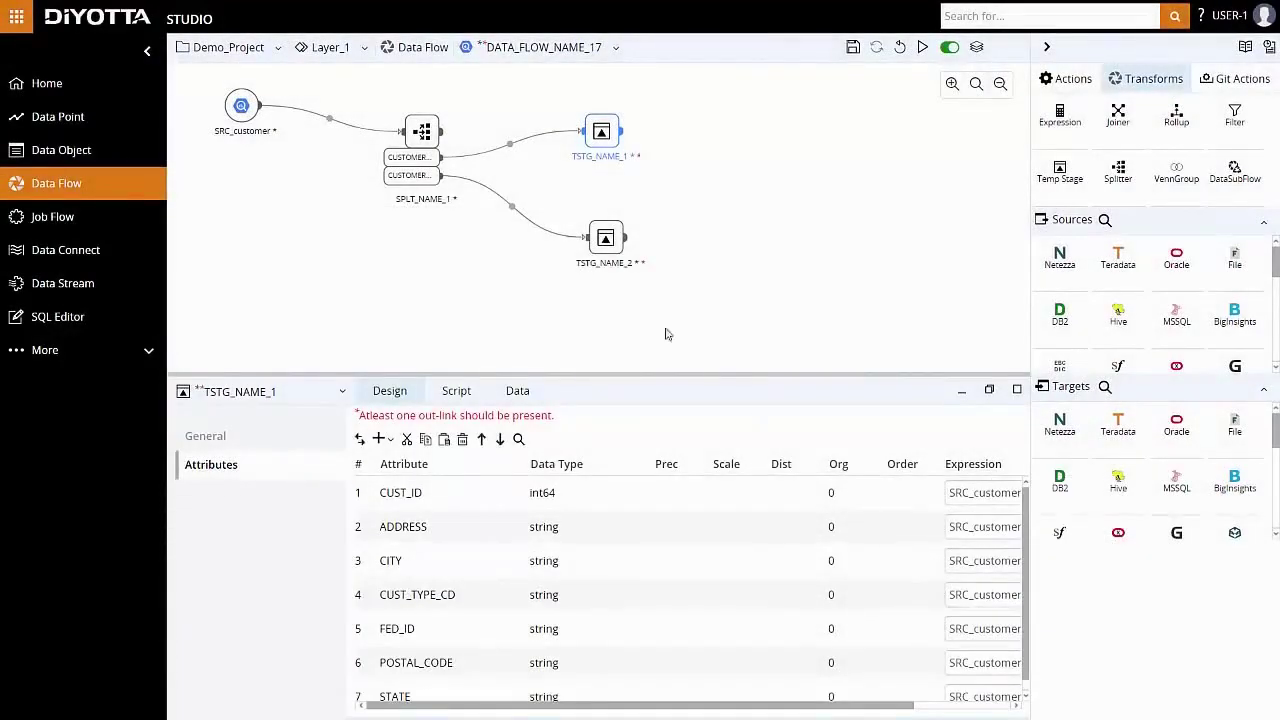
pyautogui.click(605, 238)
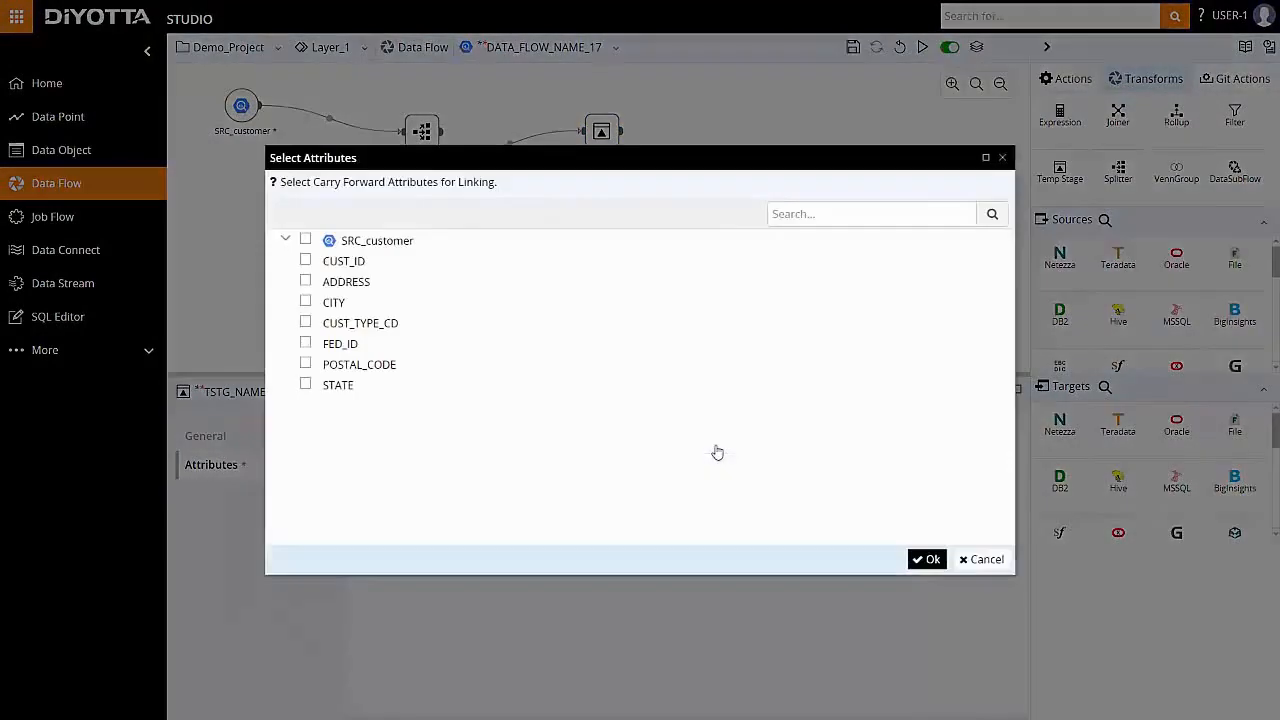
pyautogui.click(926, 559)
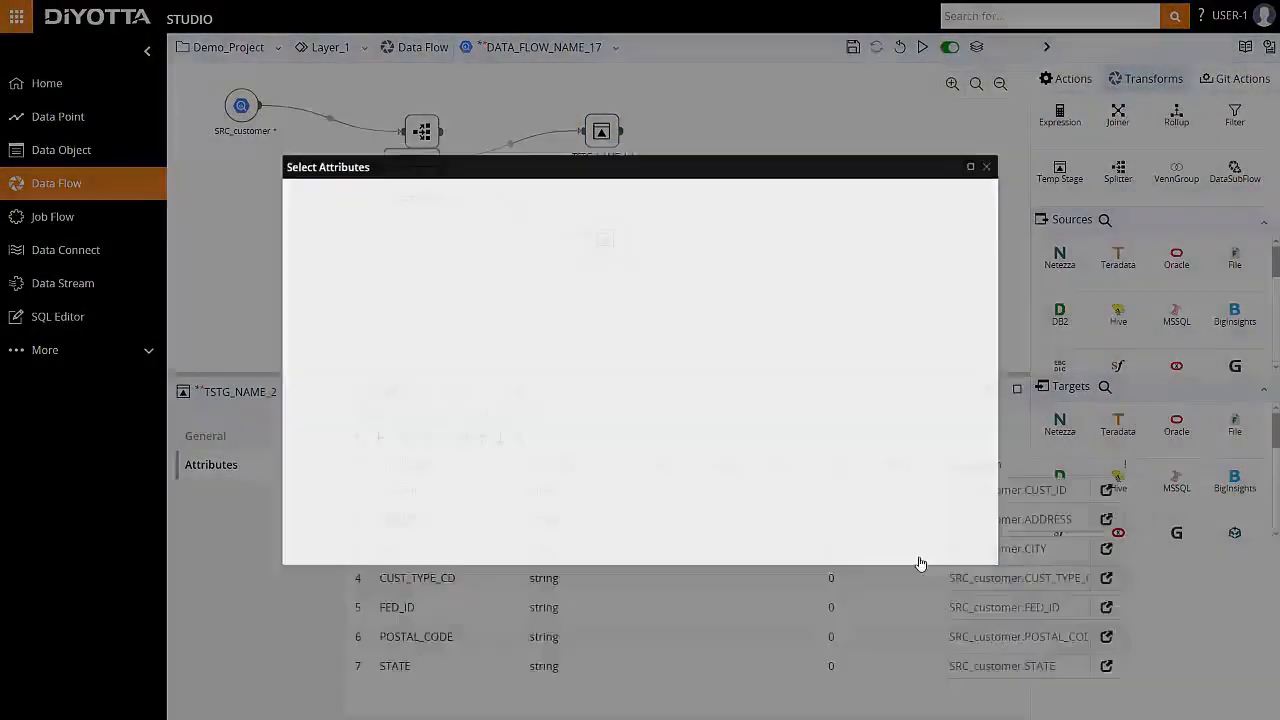
pyautogui.click(986, 166)
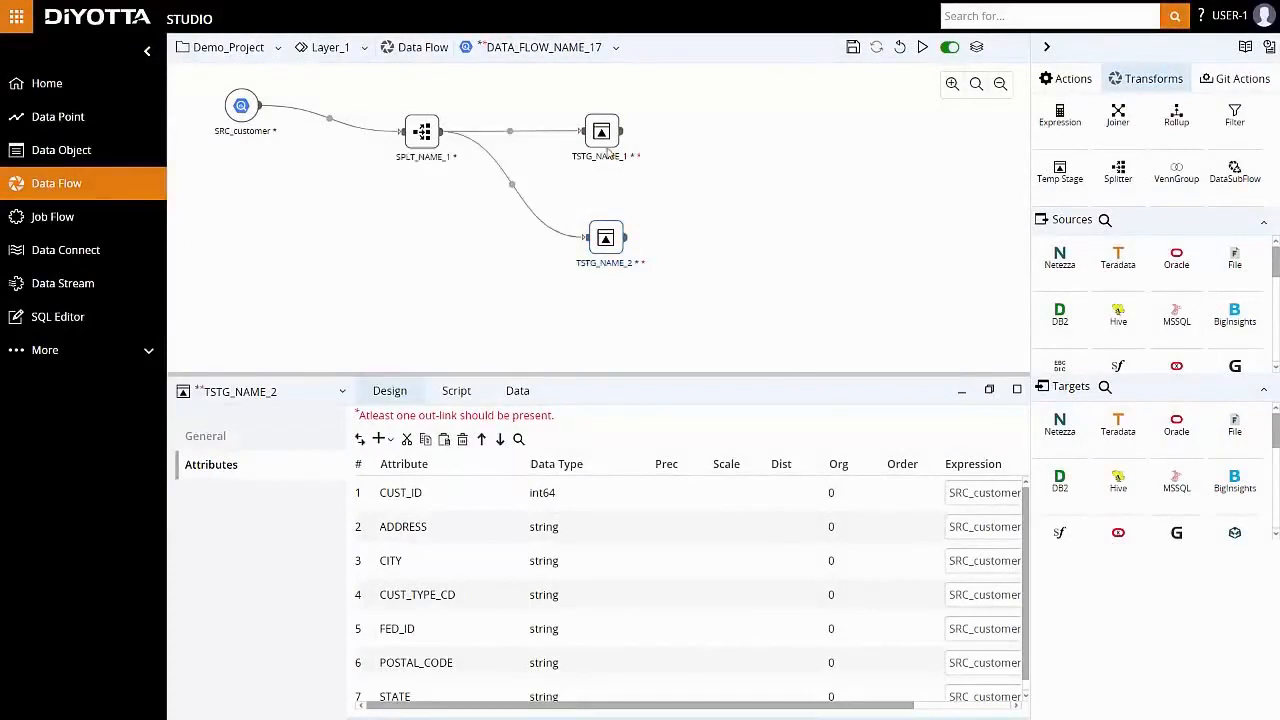
# Step: Preview TSTG_NAME_1's data, showing customer rows of type I
pyautogui.click(601, 131)
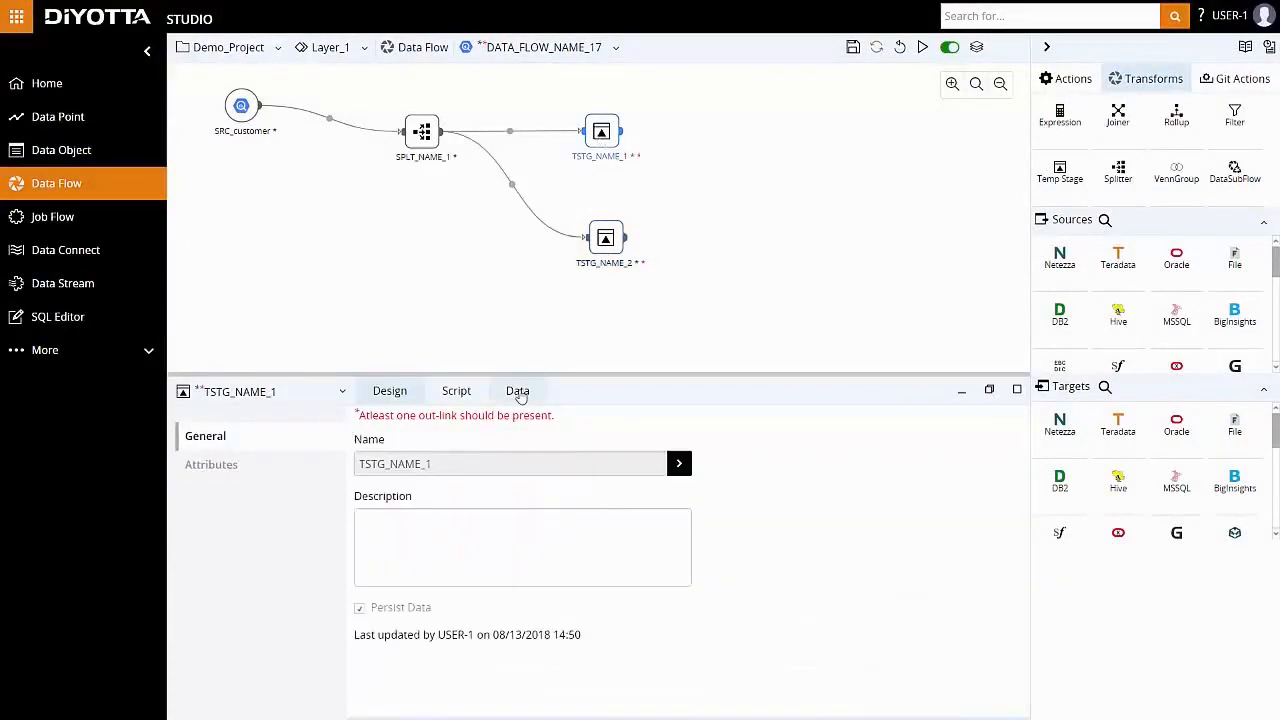
pyautogui.click(517, 391)
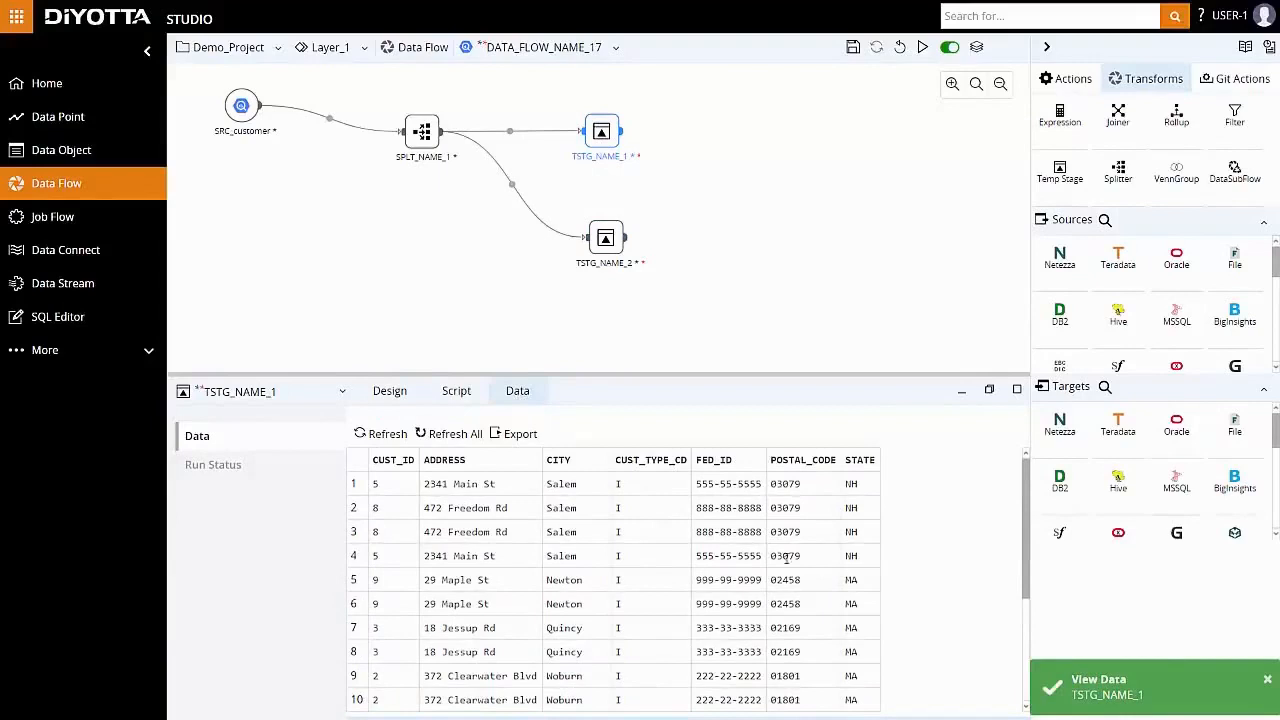
pyautogui.click(389, 391)
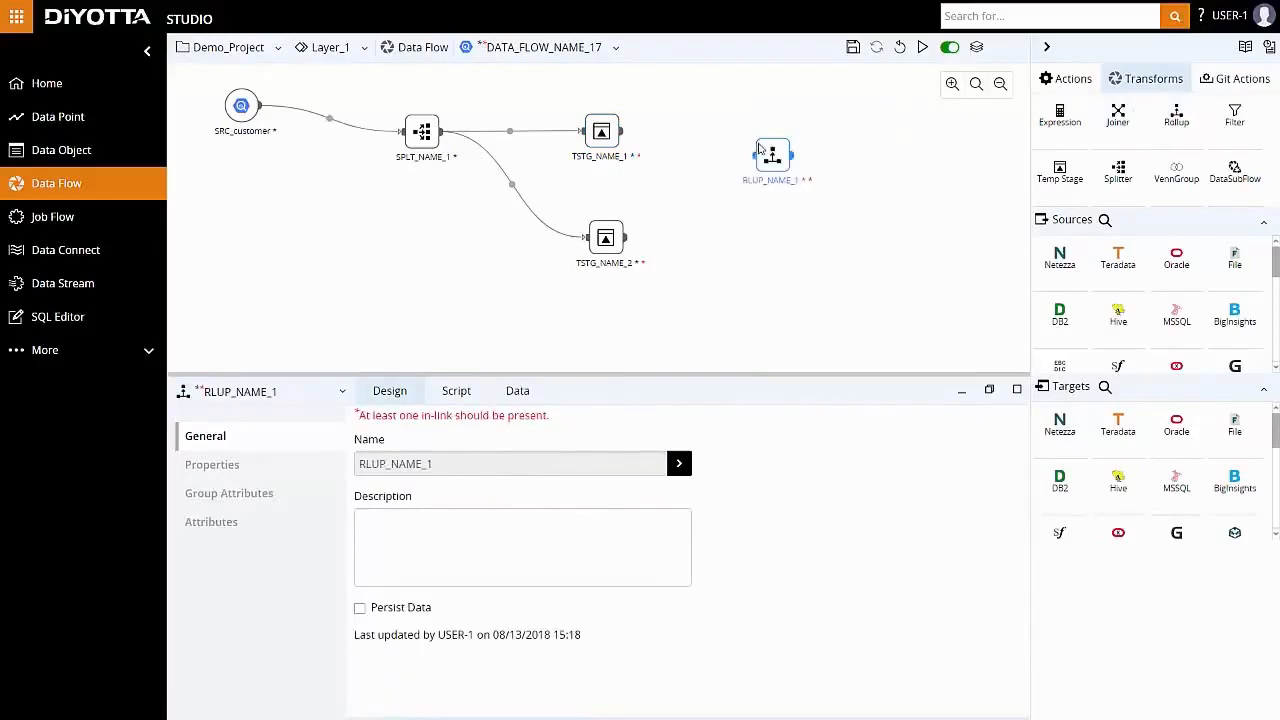
# Step: Add rollup RLUP_TSTGE after TSTG_NAME_1, grouping by CITY and STATE
pyautogui.moveTo(772, 160); pyautogui.dragTo(733, 132)
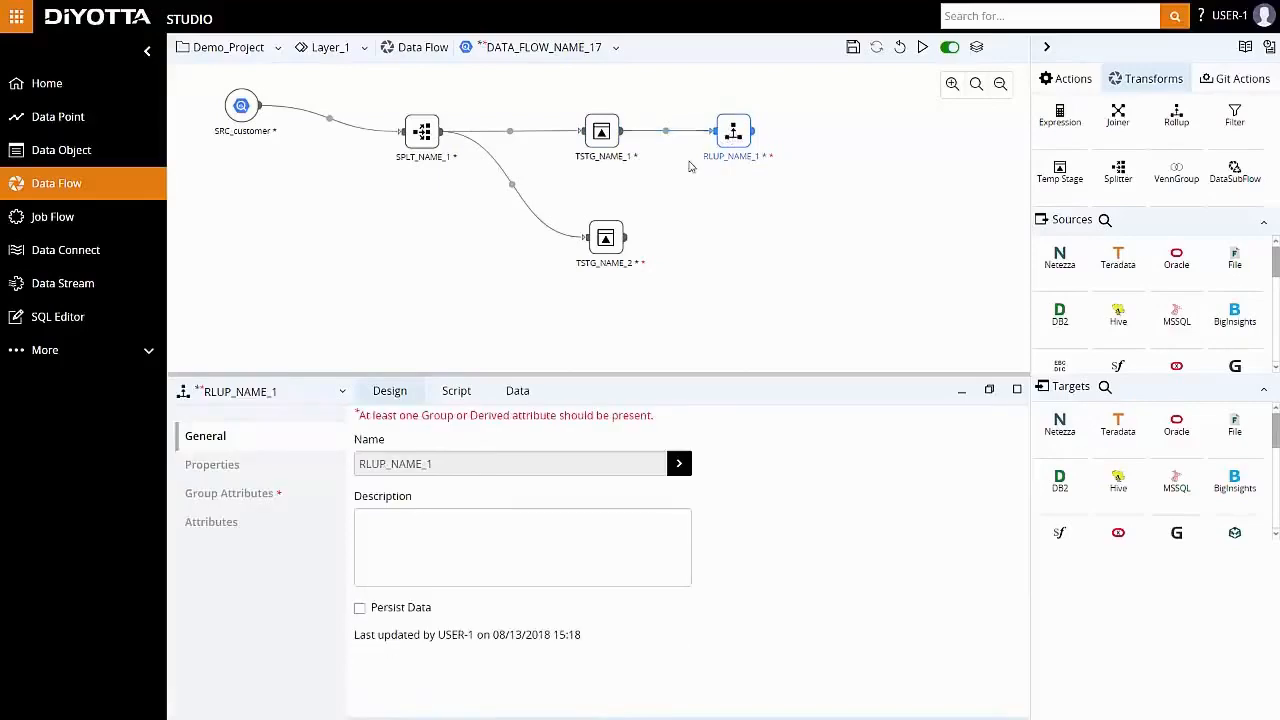
pyautogui.click(229, 493)
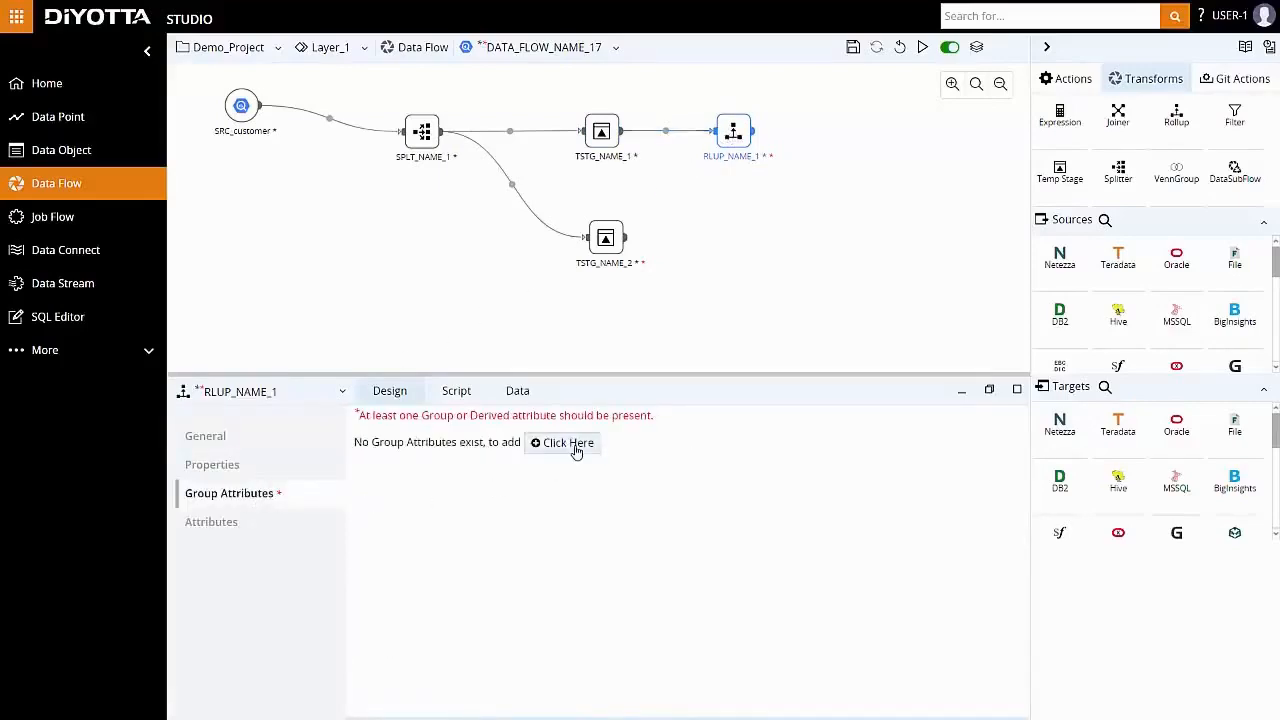
pyautogui.click(567, 443)
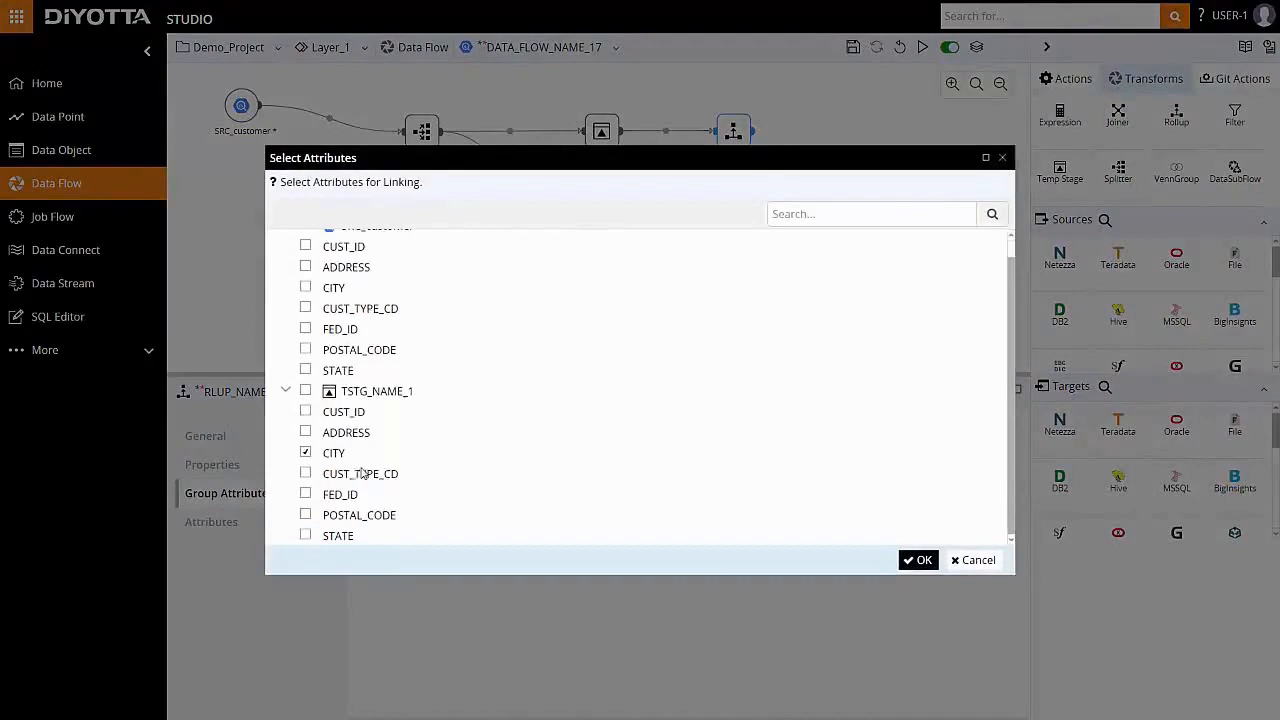
pyautogui.click(305, 535)
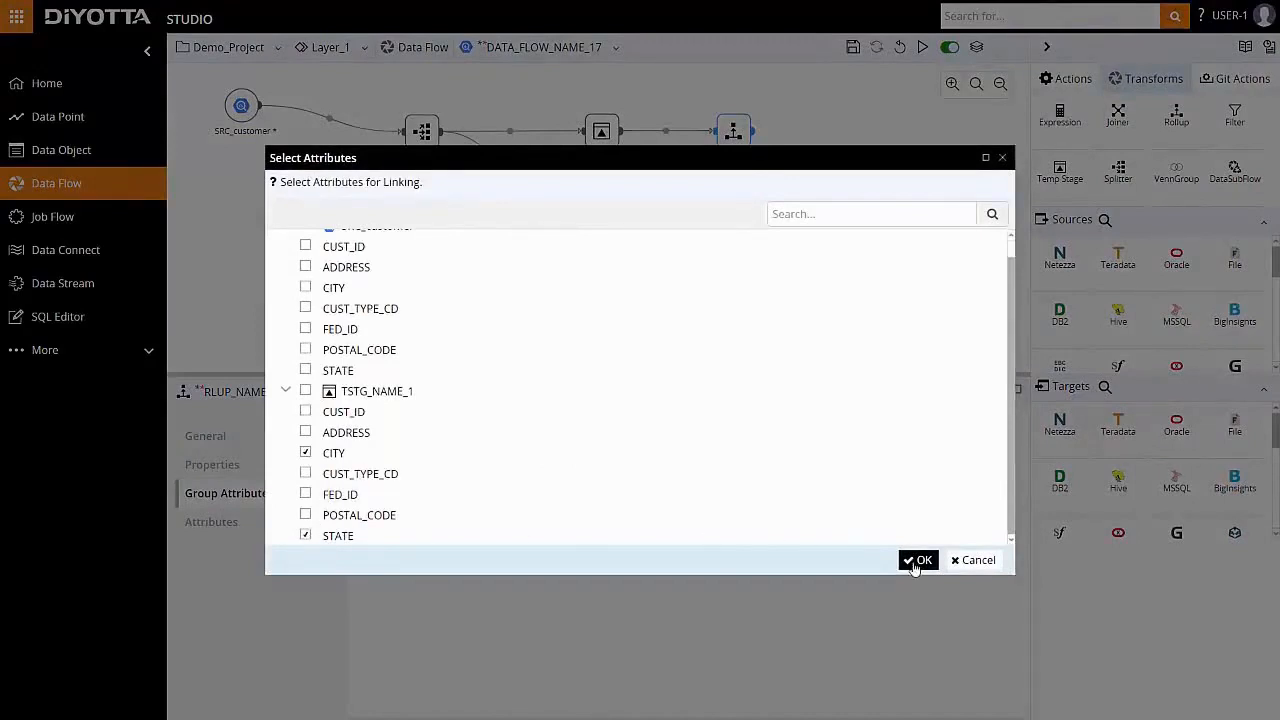
pyautogui.click(917, 560)
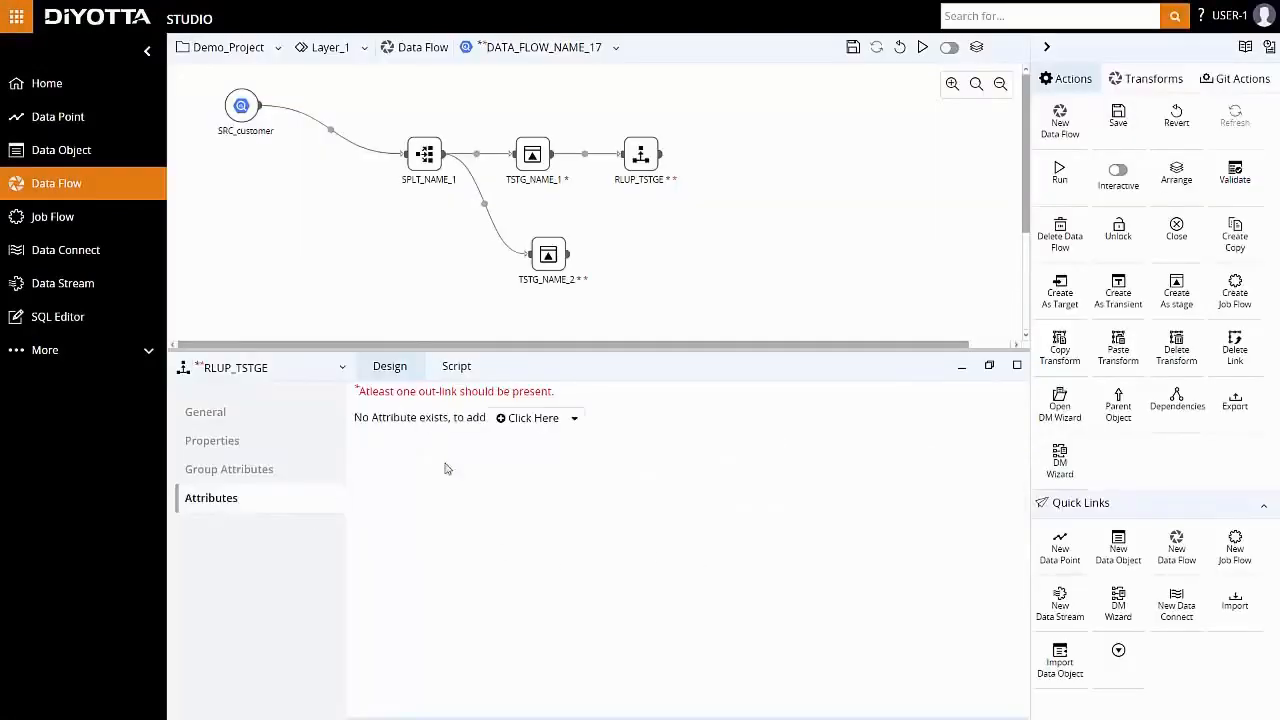
# Step: Add CUSTOMER_COUNT int64 as Count(TSTG_NAME_1.CUST_ID) and validate it
pyautogui.click(532, 417)
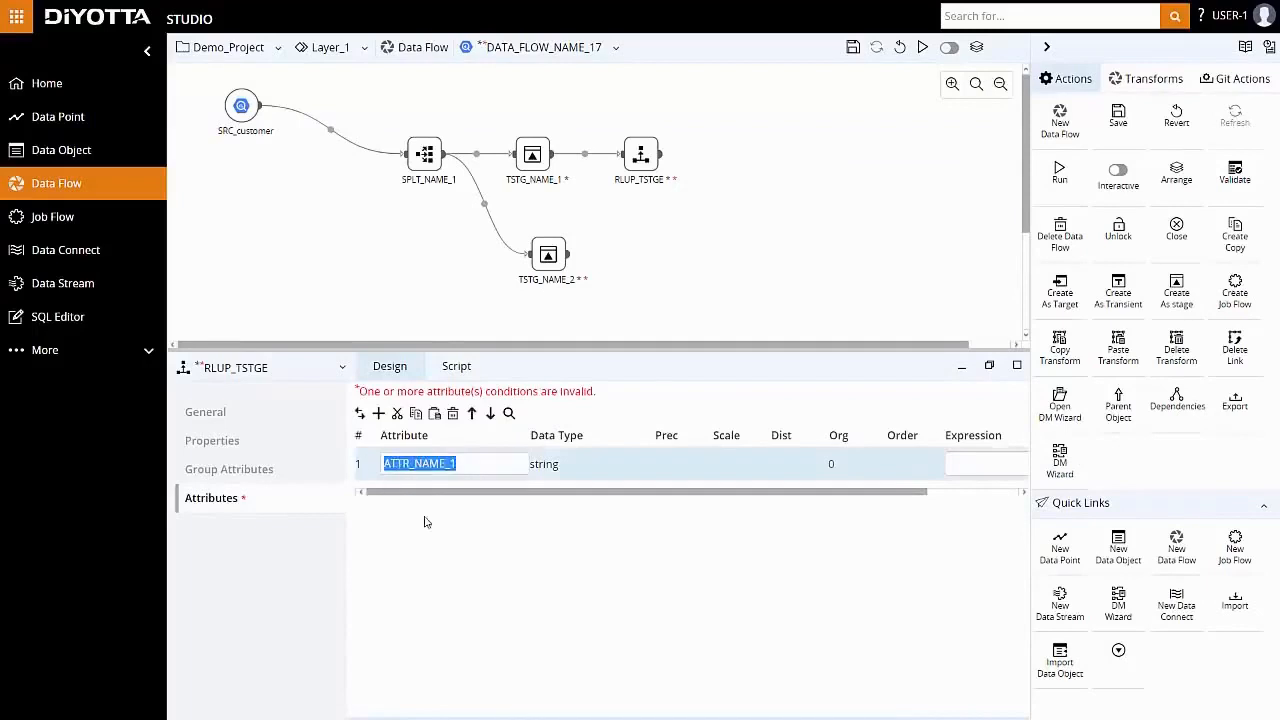
pyautogui.write('CUSTOMER_COUNT')
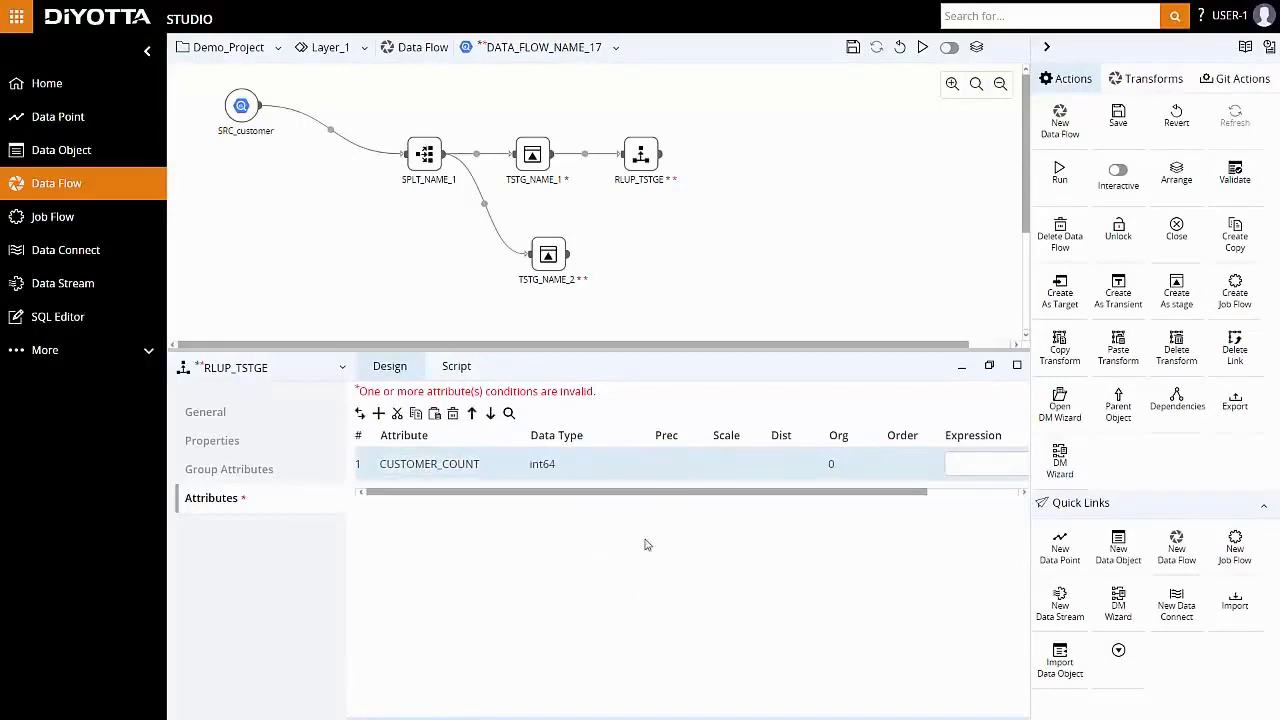
pyautogui.click(980, 459)
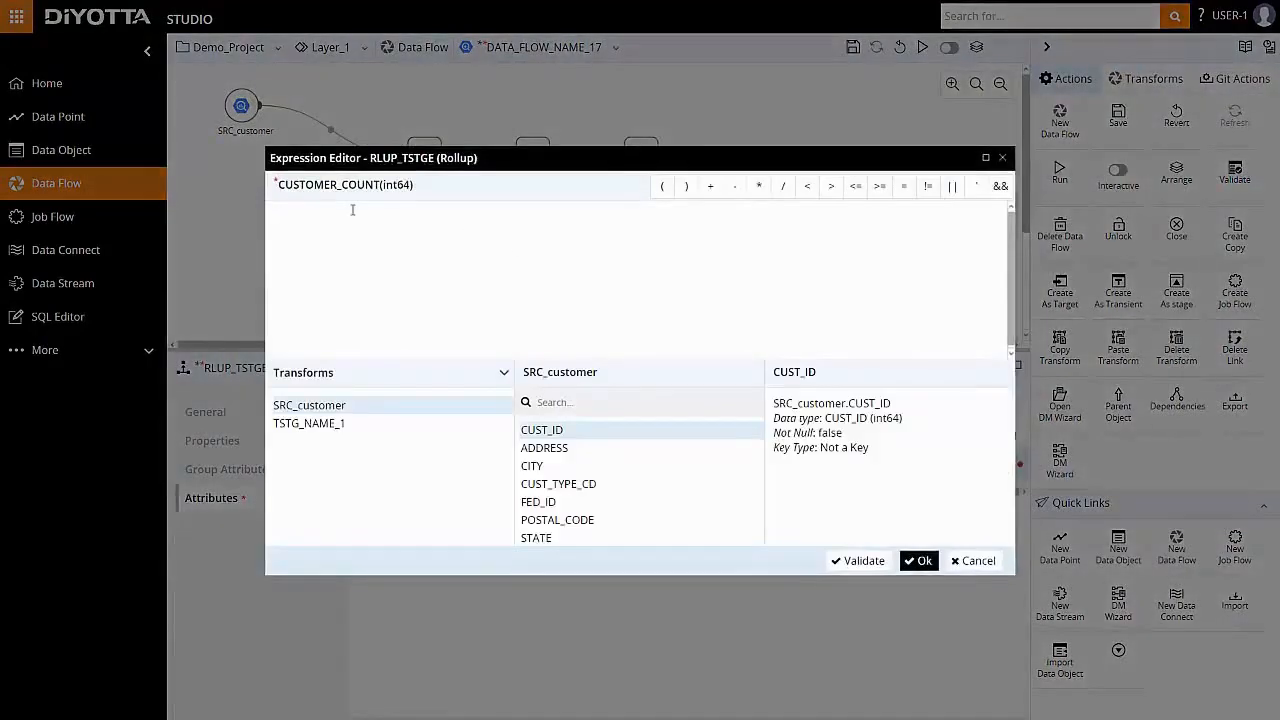
pyautogui.write('Count(TSTG_NAME_1.CUST_ID')
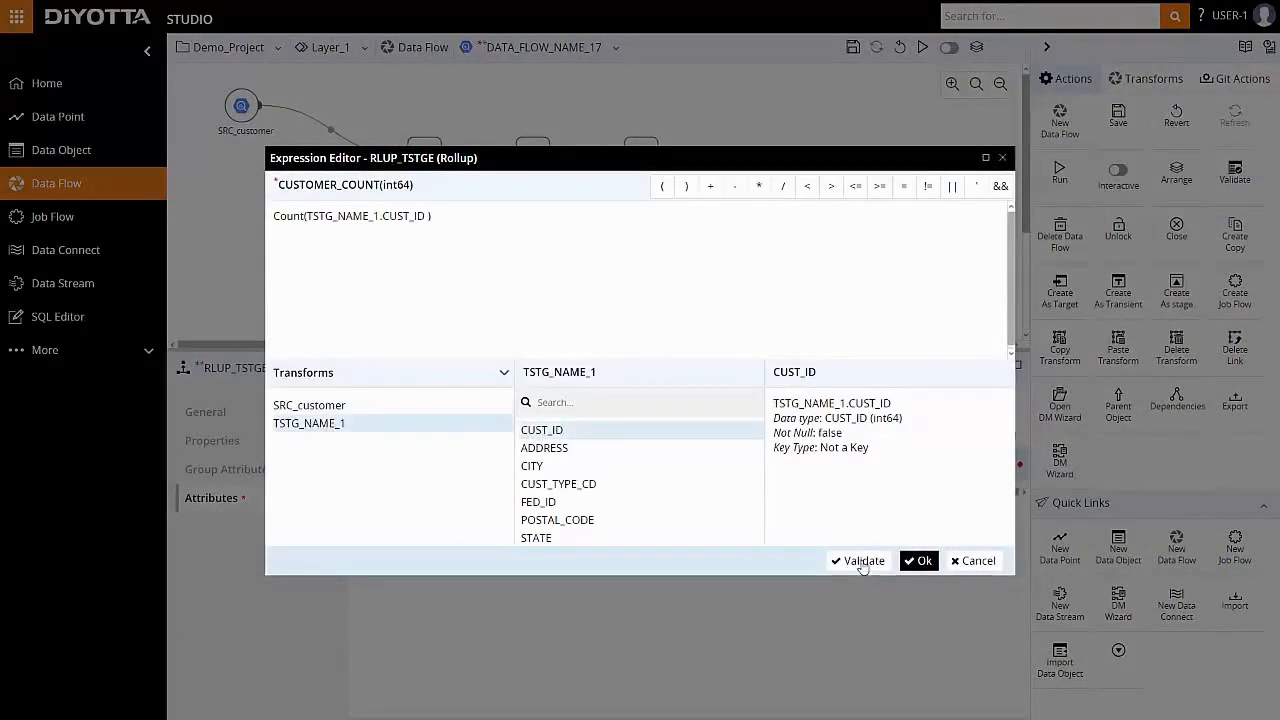
pyautogui.click(918, 560)
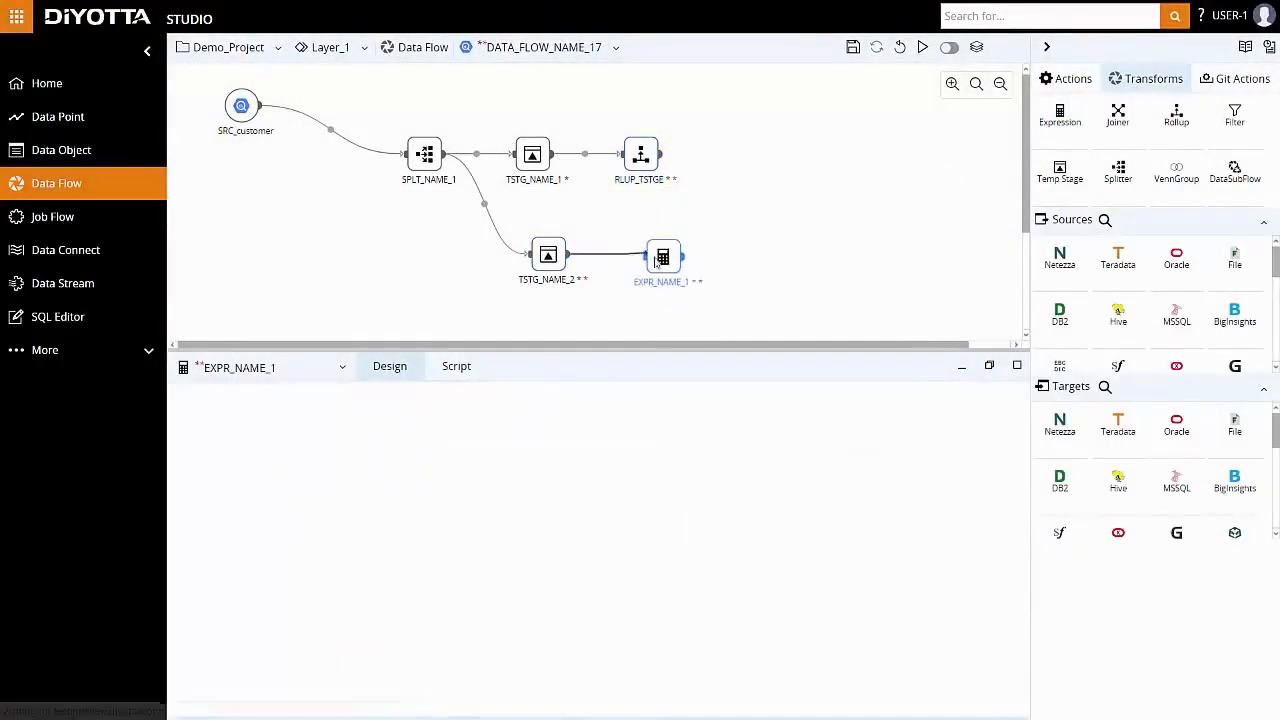
# Step: Carry TSTG_NAME_2's attributes into EXPR_NAME_1 and set DI_AUDIT_ID to $$AuditId
pyautogui.doubleClick(662, 256)
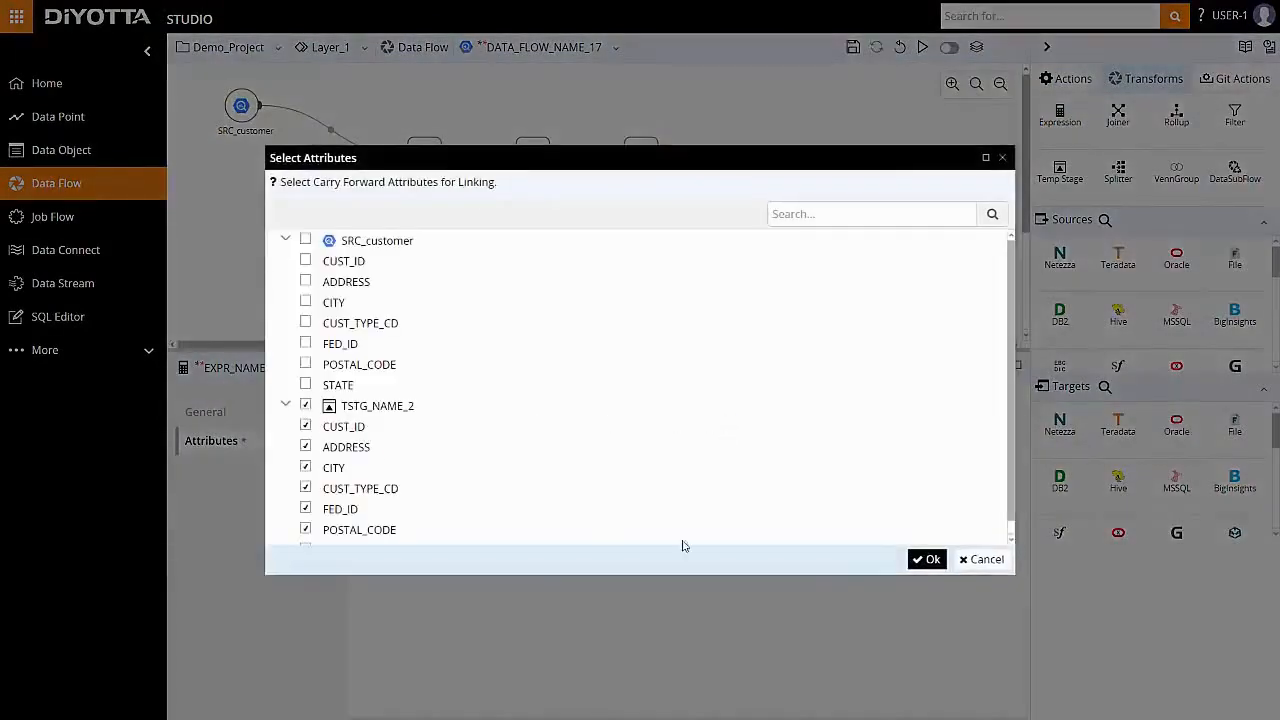
pyautogui.click(926, 559)
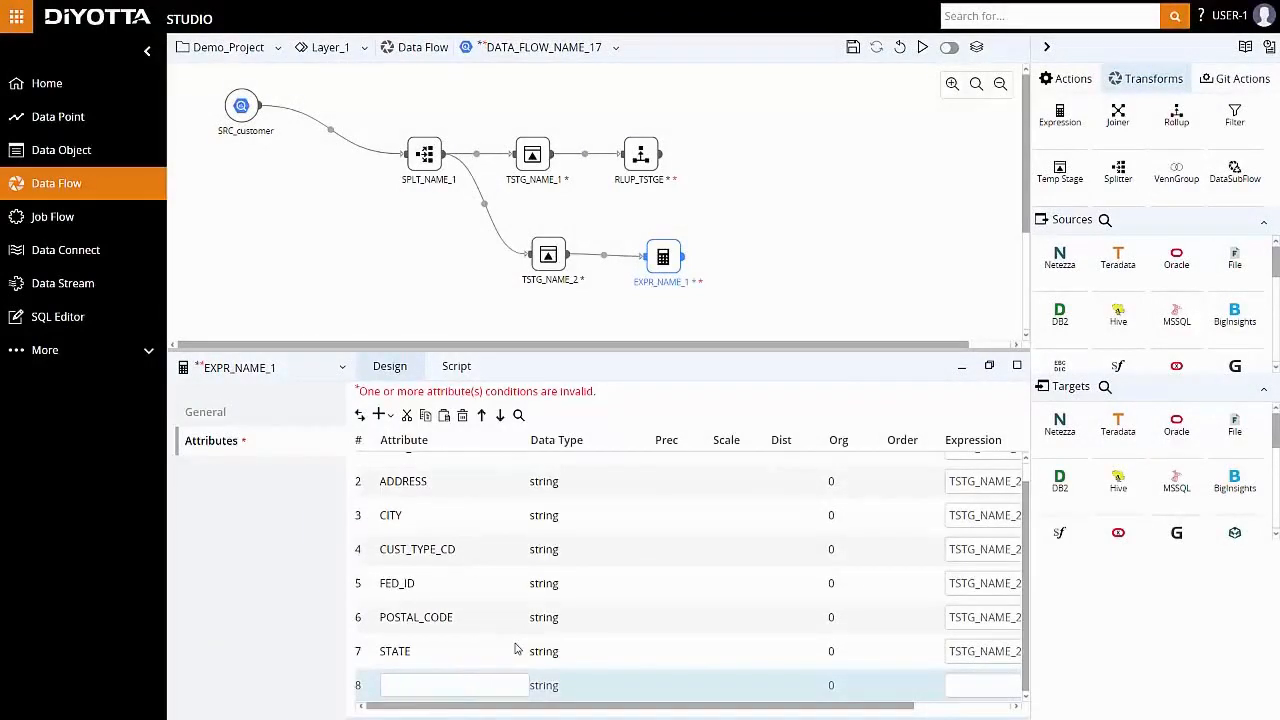
pyautogui.click(585, 685)
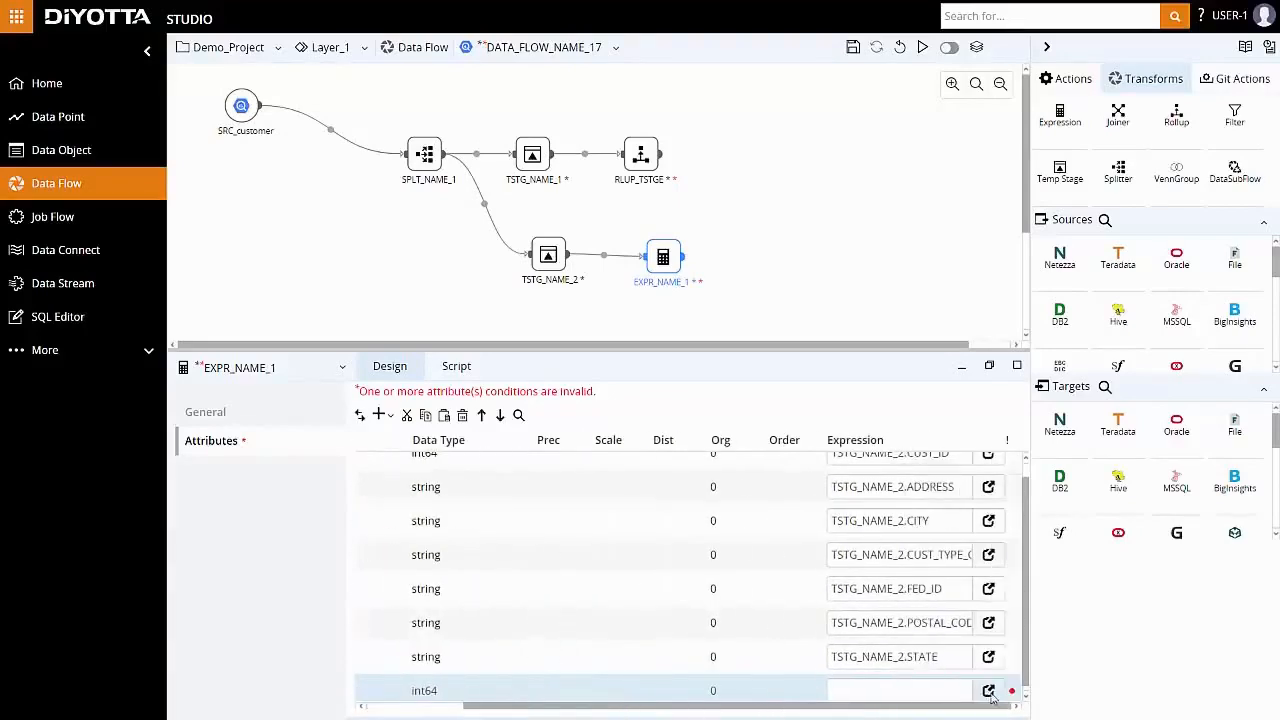
pyautogui.click(989, 687)
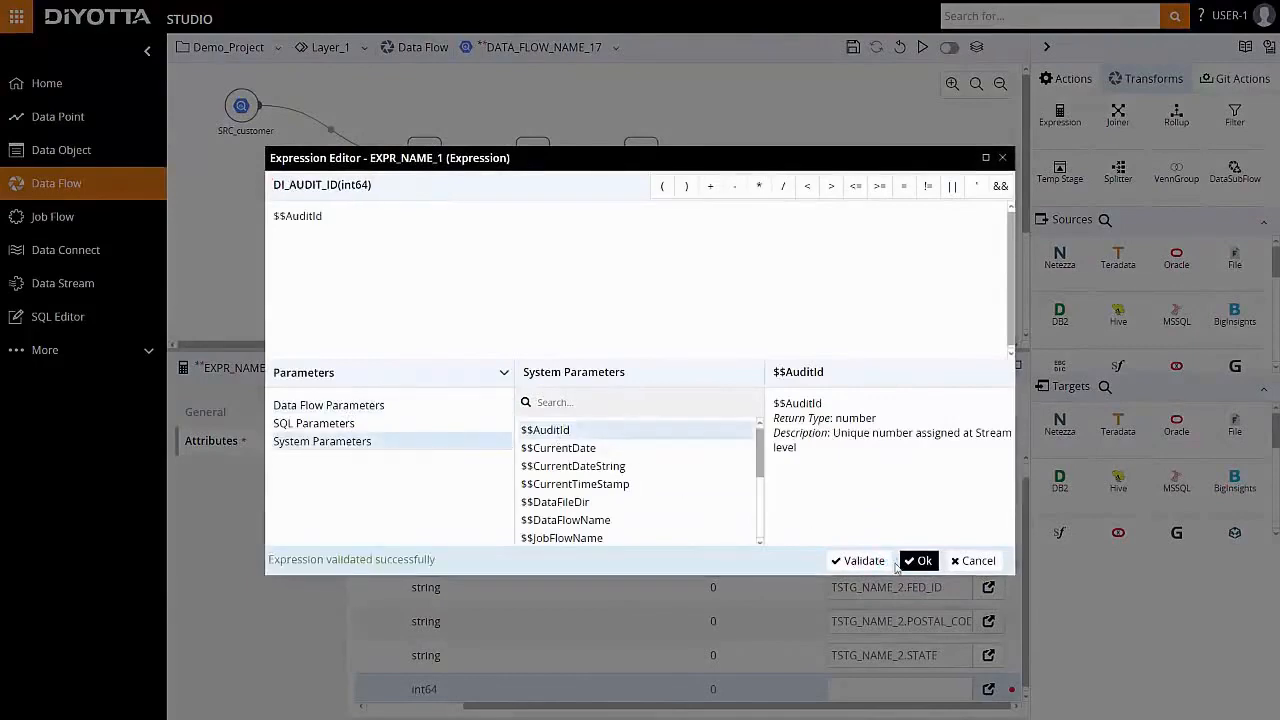
pyautogui.click(918, 560)
pyautogui.write('DI_TIMESTAMP')
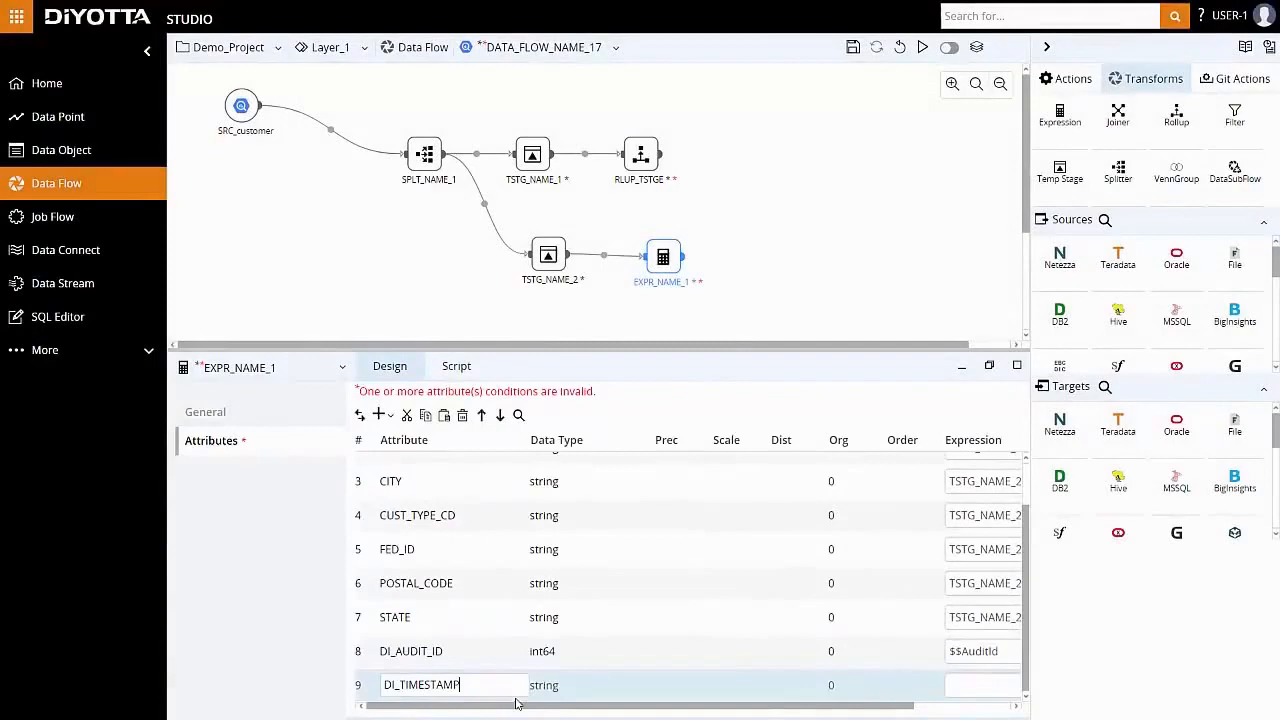
# Step: Add timestamp attribute DI_TIMESTAMP with expression $$CurrentTimeStamp
pyautogui.click(576, 688)
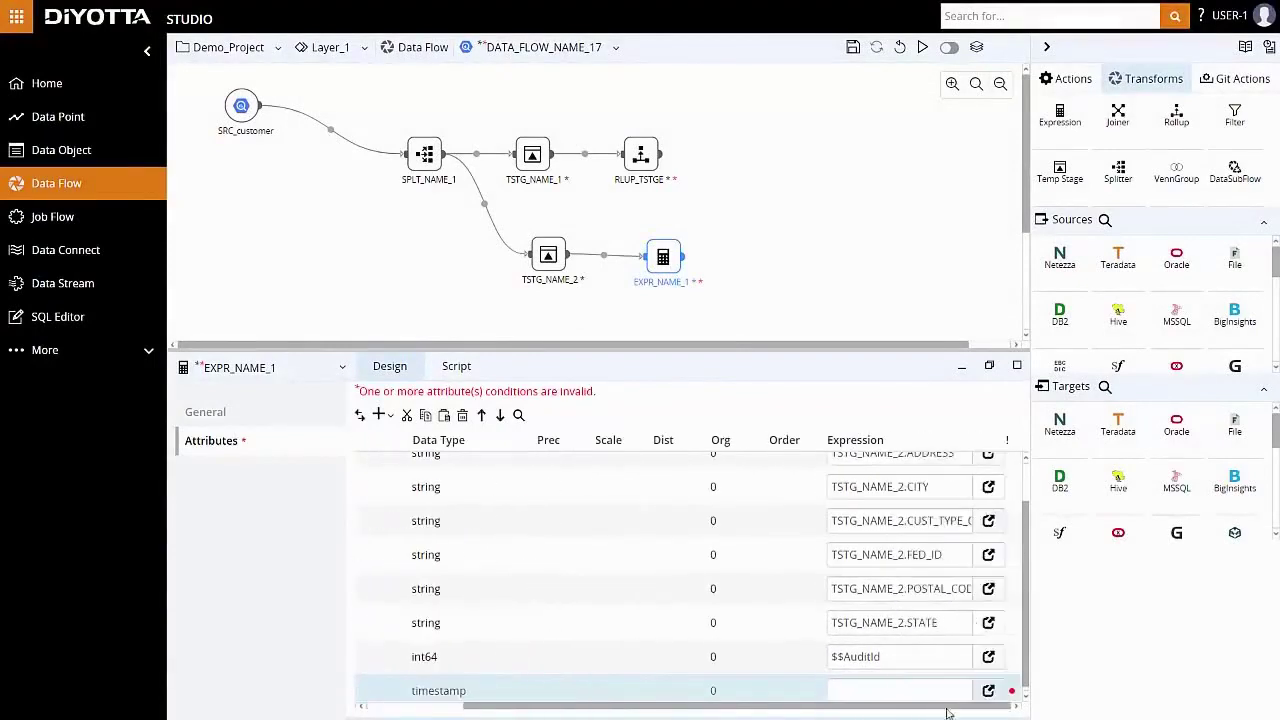
pyautogui.click(988, 690)
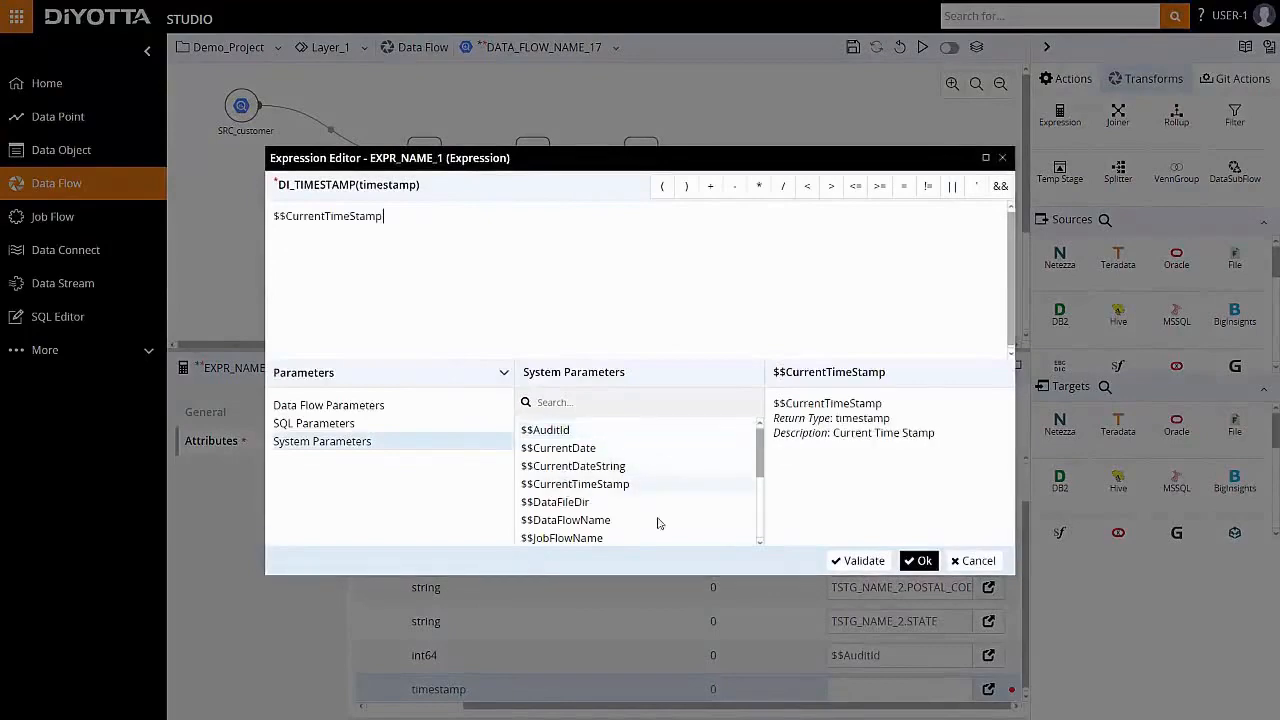
pyautogui.click(918, 560)
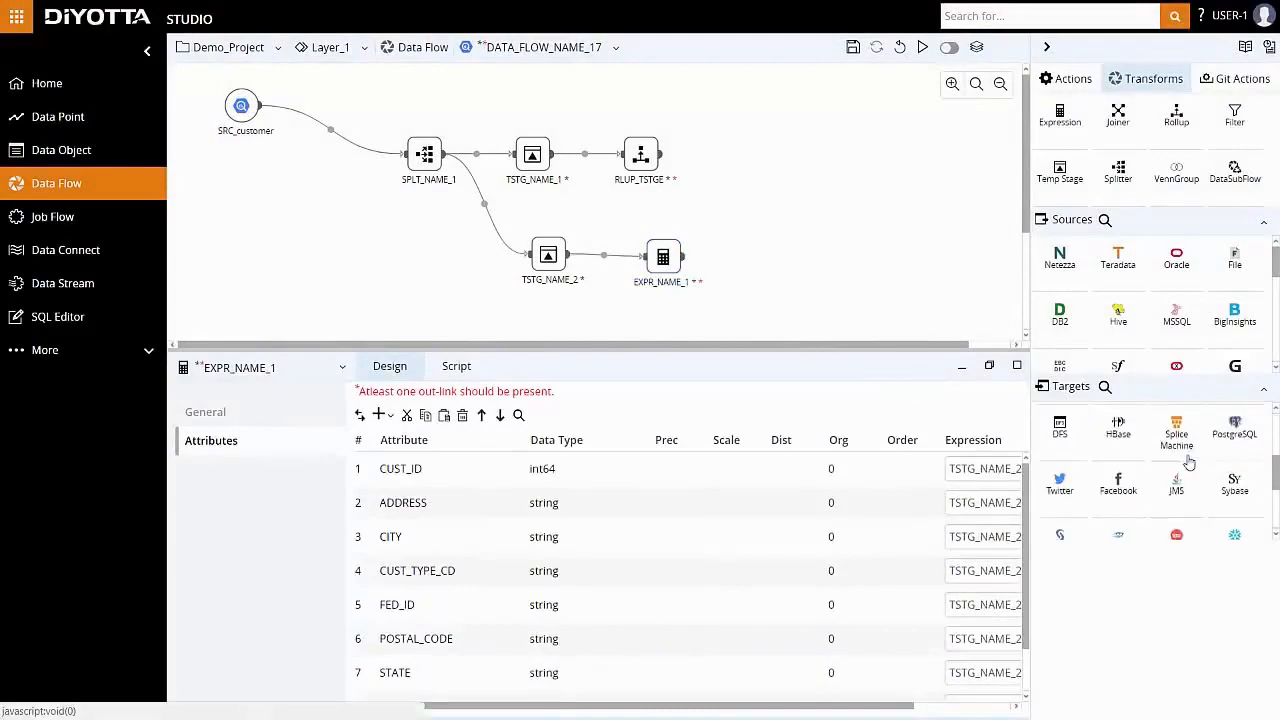
# Step: Create BigQuery targets CUSTOMER_TNSFRM_1 and _2 and link RLUP_TSTGE to the first
pyautogui.scroll(-3)
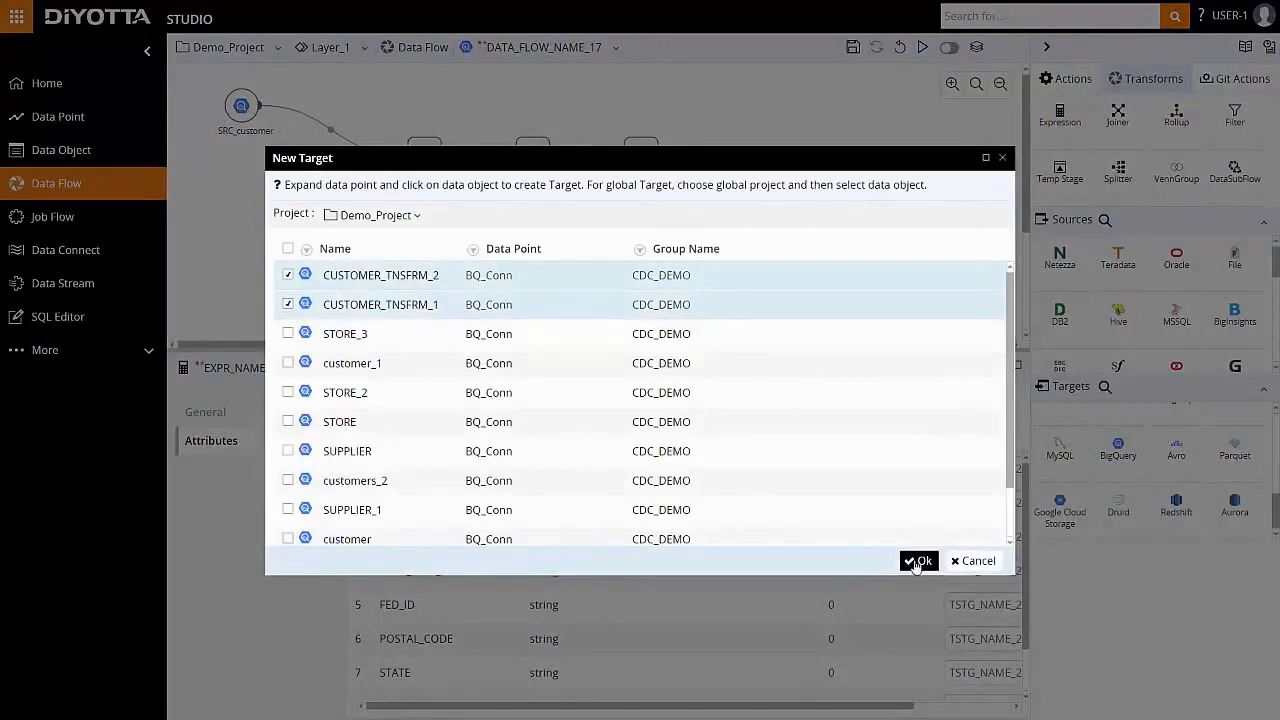
pyautogui.click(916, 560)
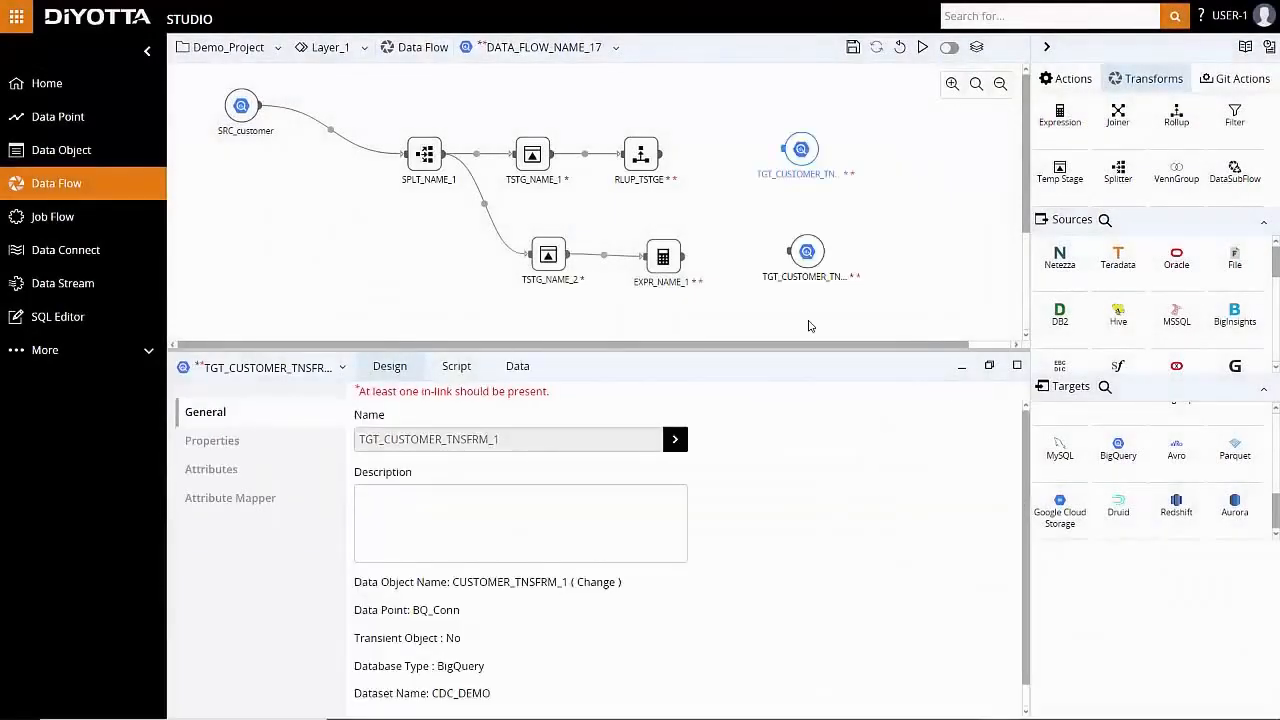
pyautogui.moveTo(712, 160)
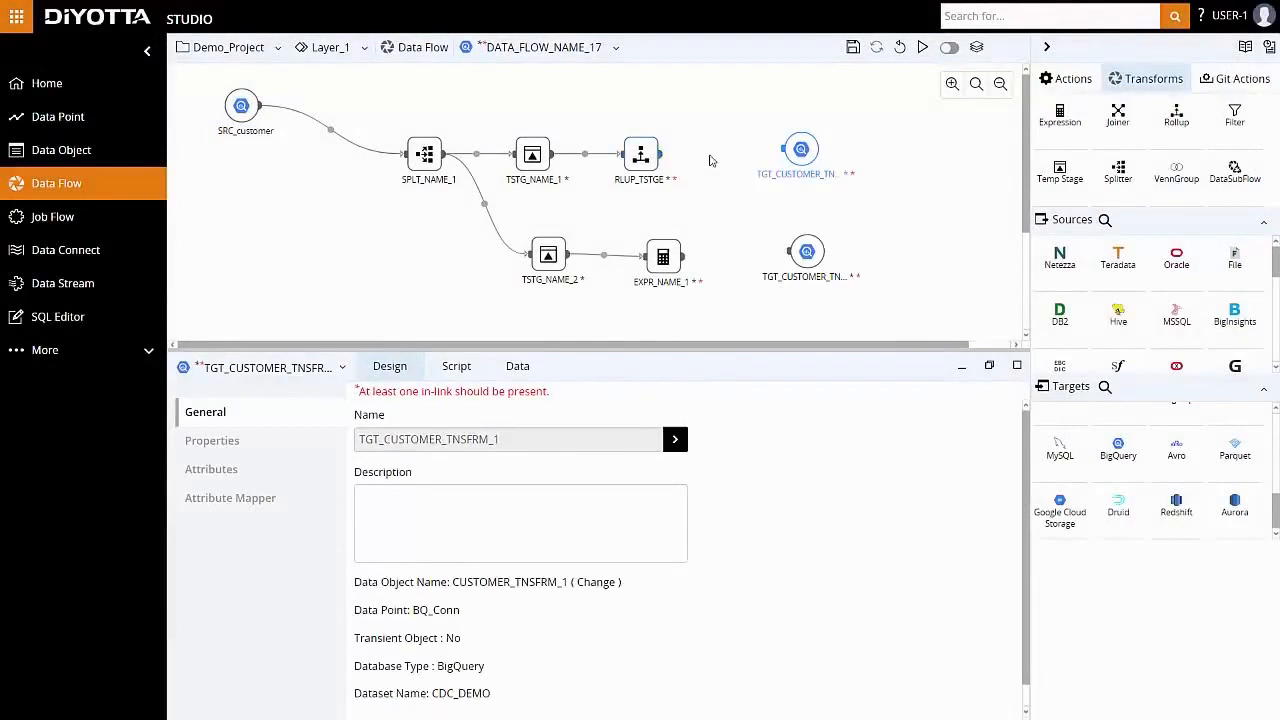
pyautogui.moveTo(670, 155); pyautogui.dragTo(780, 150)
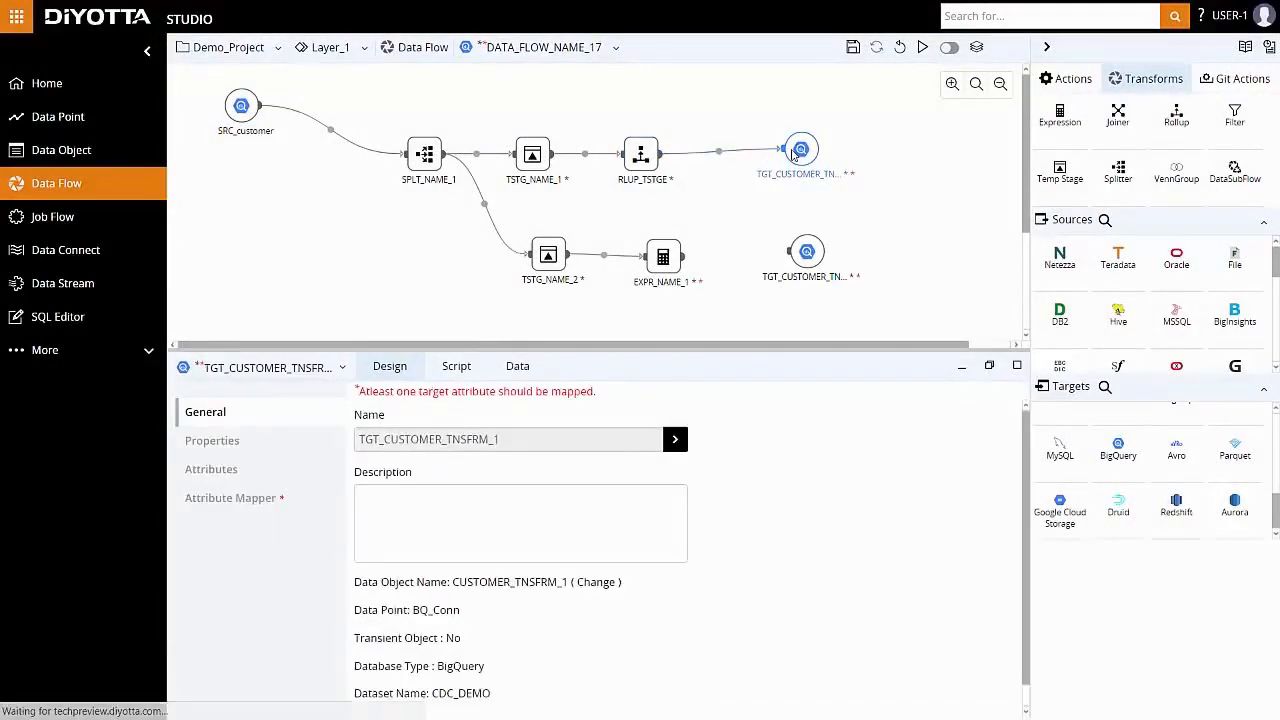
# Step: Automap TGT_CUSTOMER_TNSFRM_1's attributes and review TGT_CUSTOMER_TNSFRM_2's attribute mapping
pyautogui.click(211, 469)
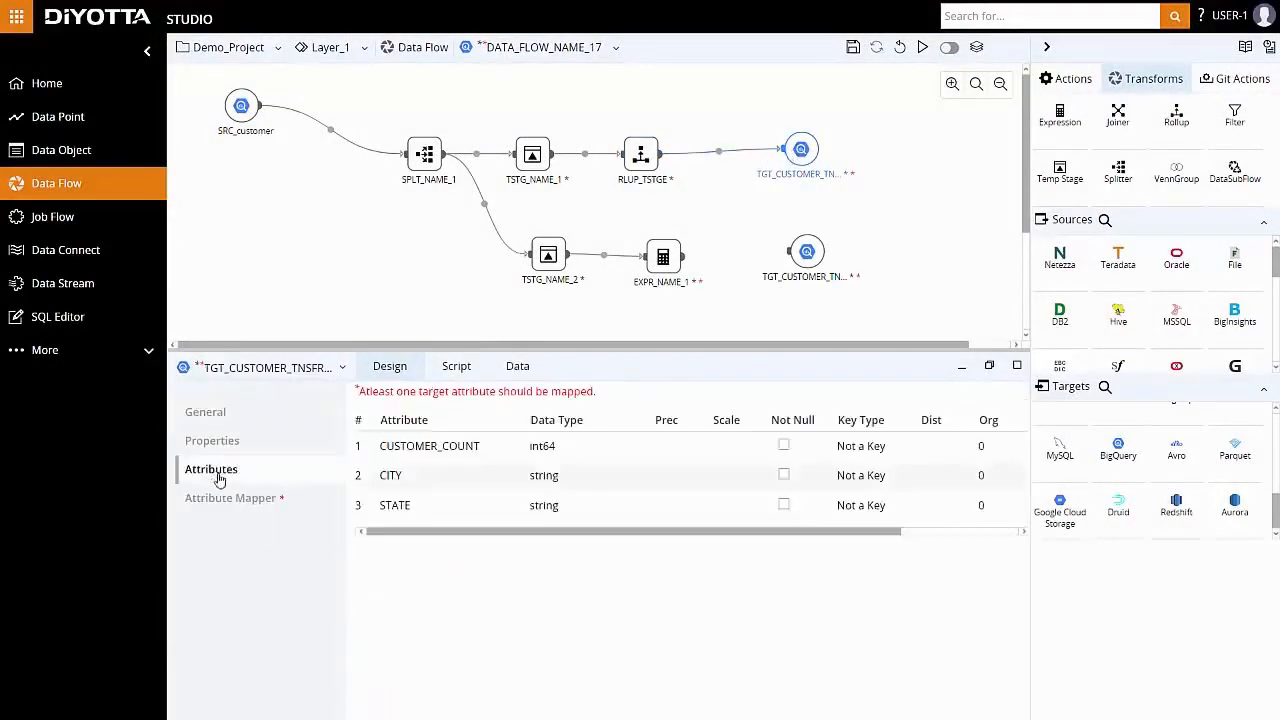
pyautogui.click(230, 497)
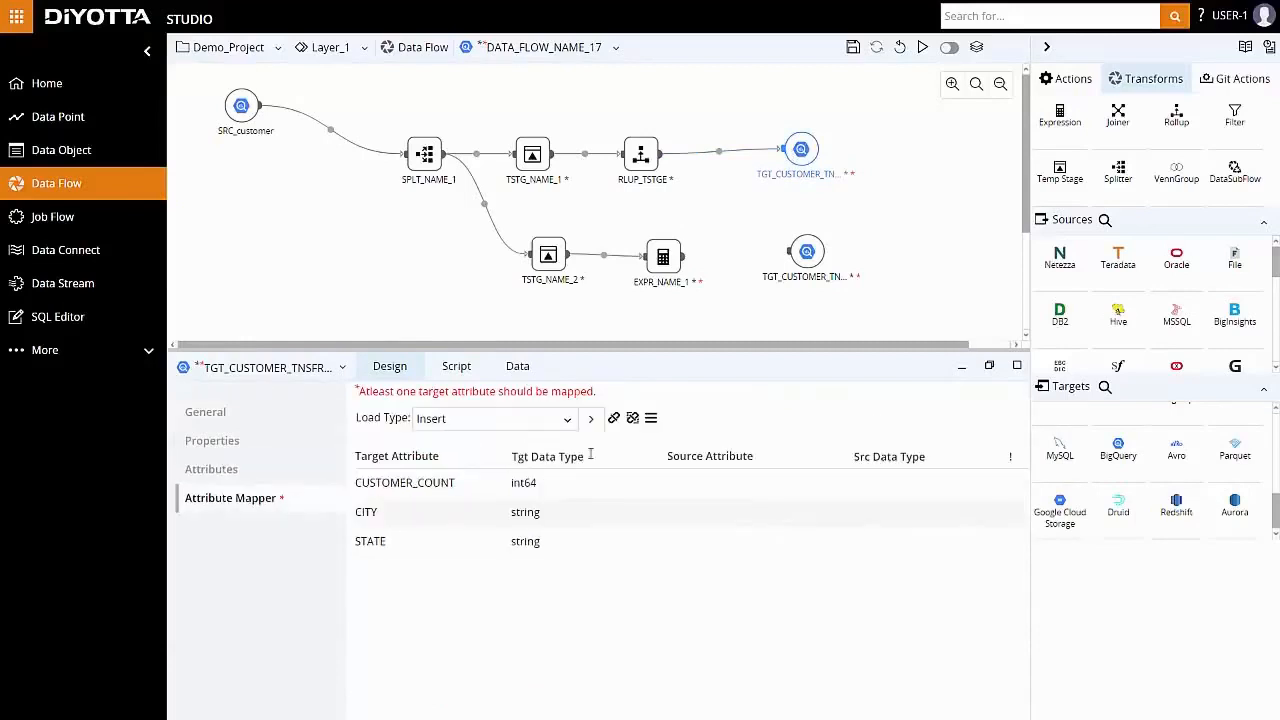
pyautogui.click(650, 417)
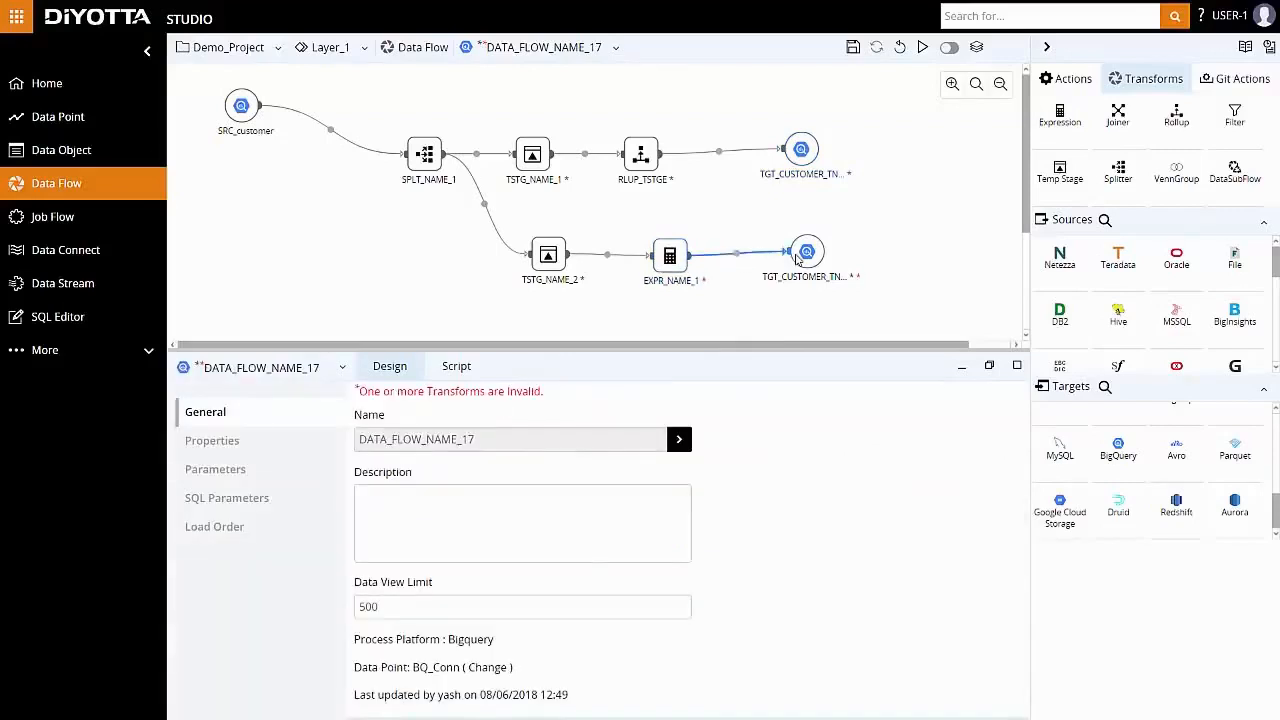
pyautogui.click(806, 251)
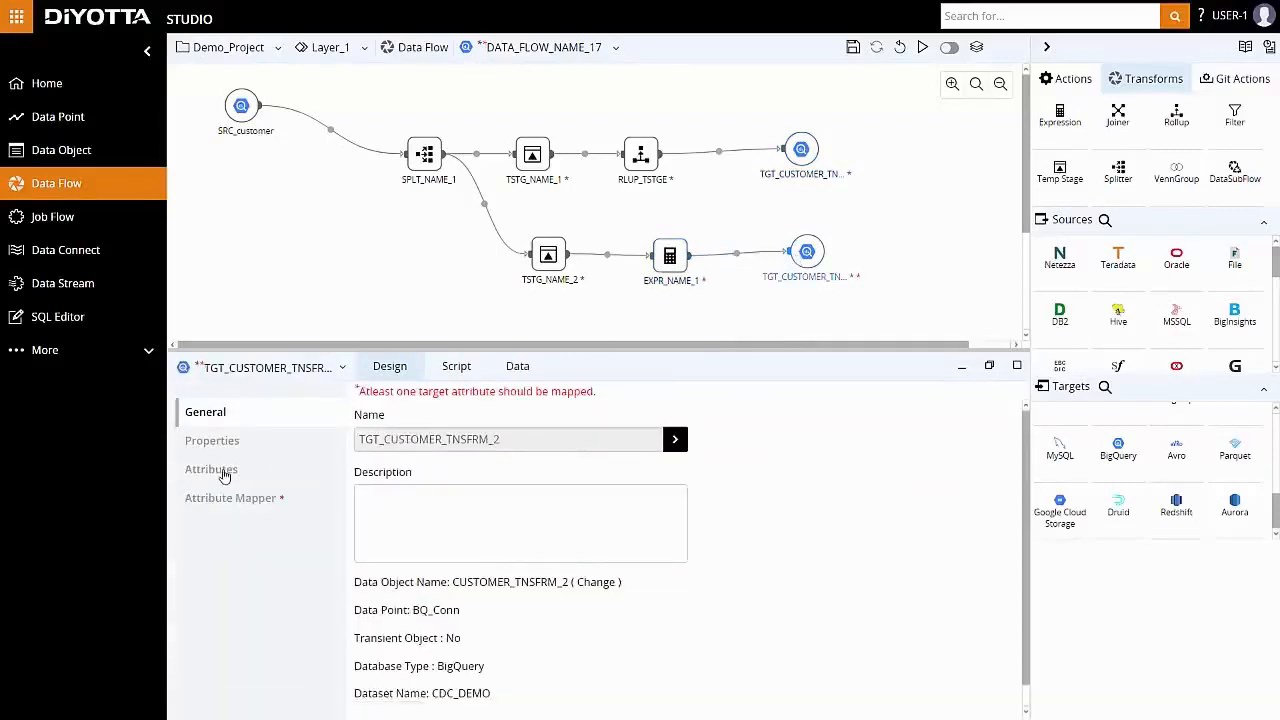
pyautogui.click(211, 469)
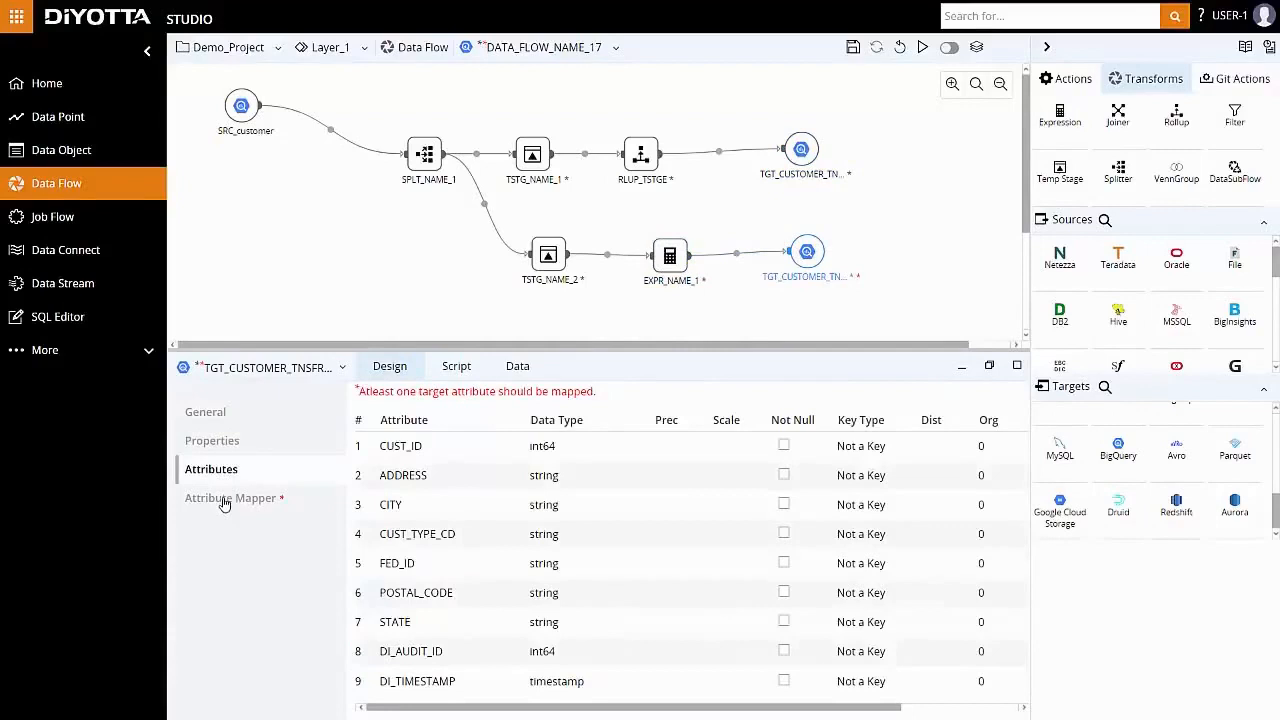
pyautogui.click(230, 498)
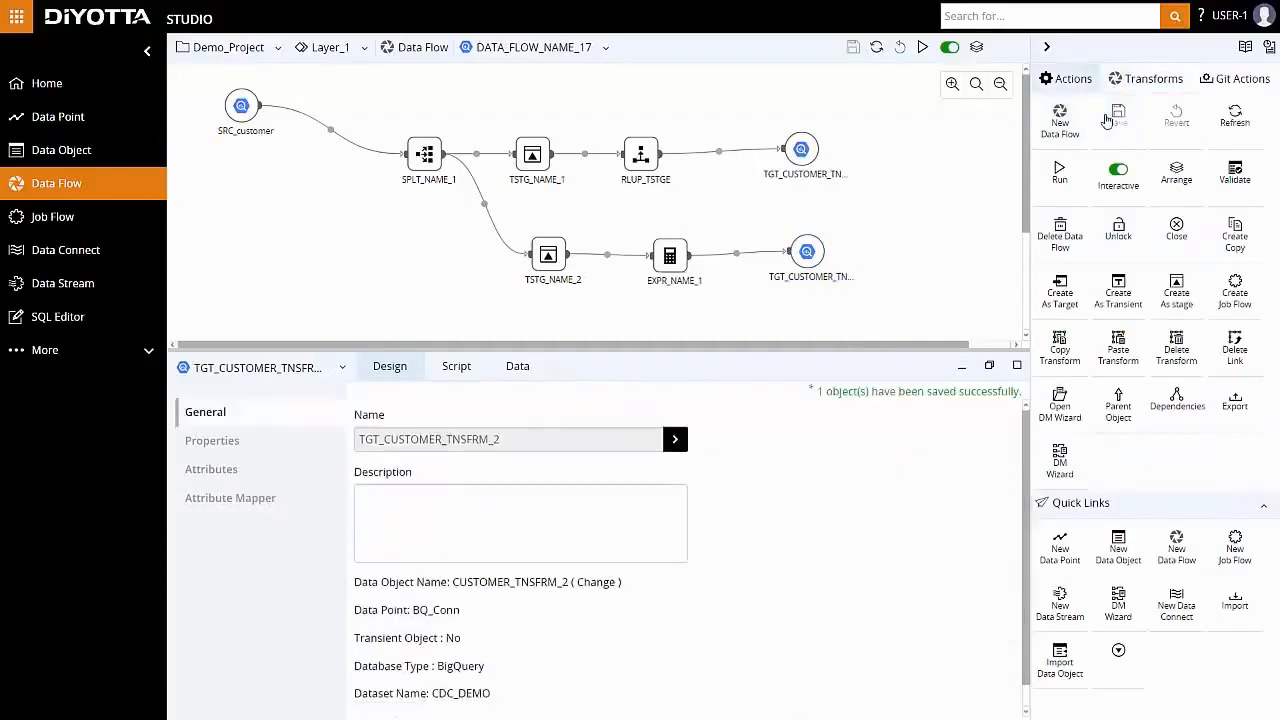
pyautogui.moveTo(1059, 170)
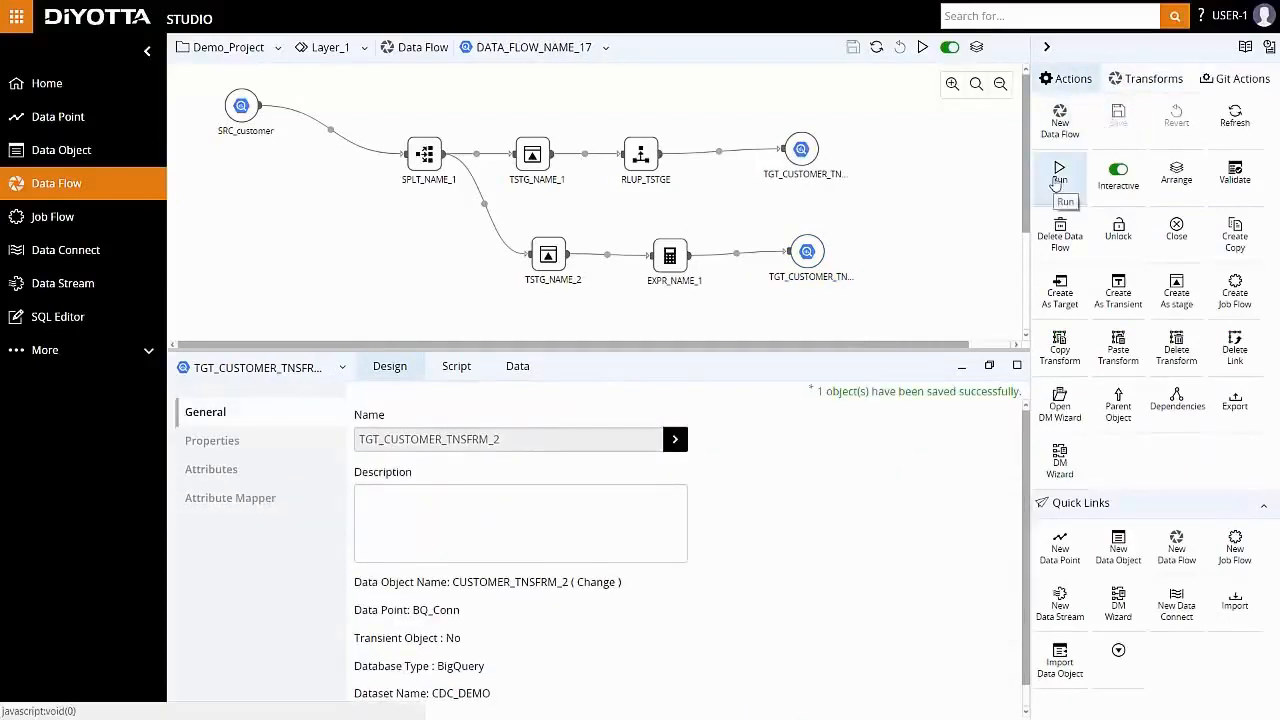
# Step: Run DATA_FLOW_NAME_17 and switch to the Monitor application to check execution
pyautogui.click(1059, 172)
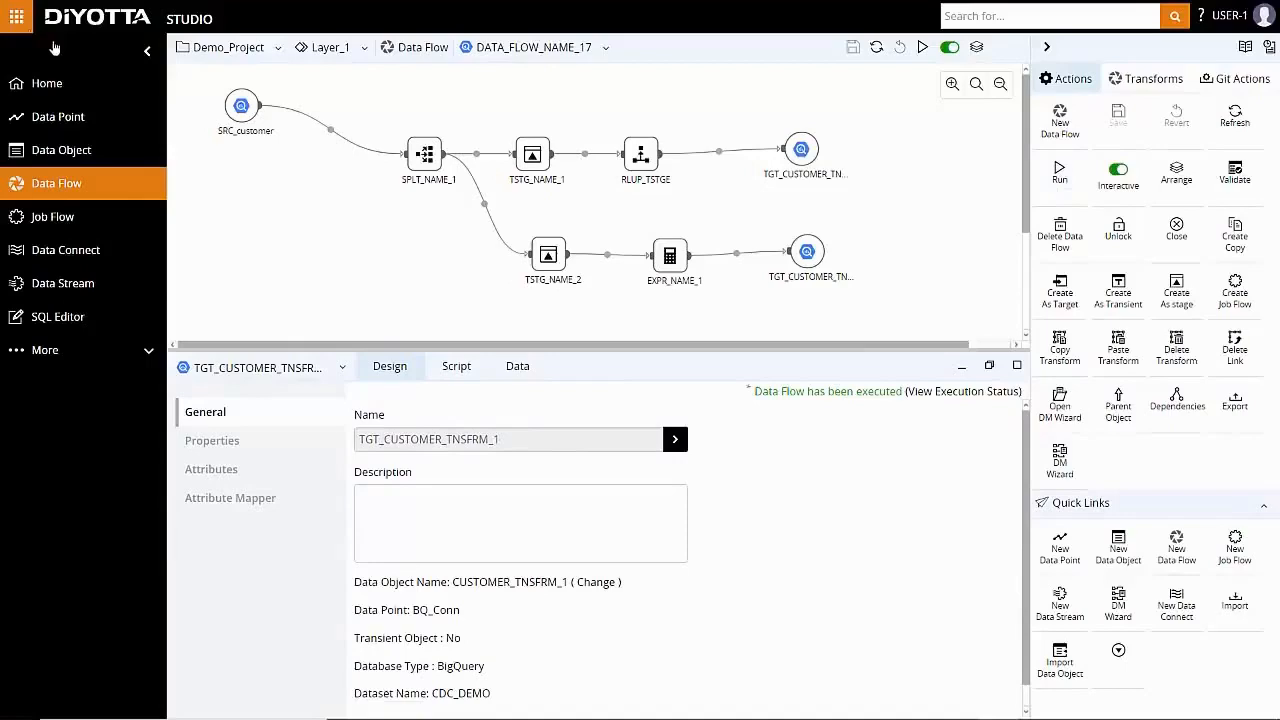
pyautogui.click(16, 16)
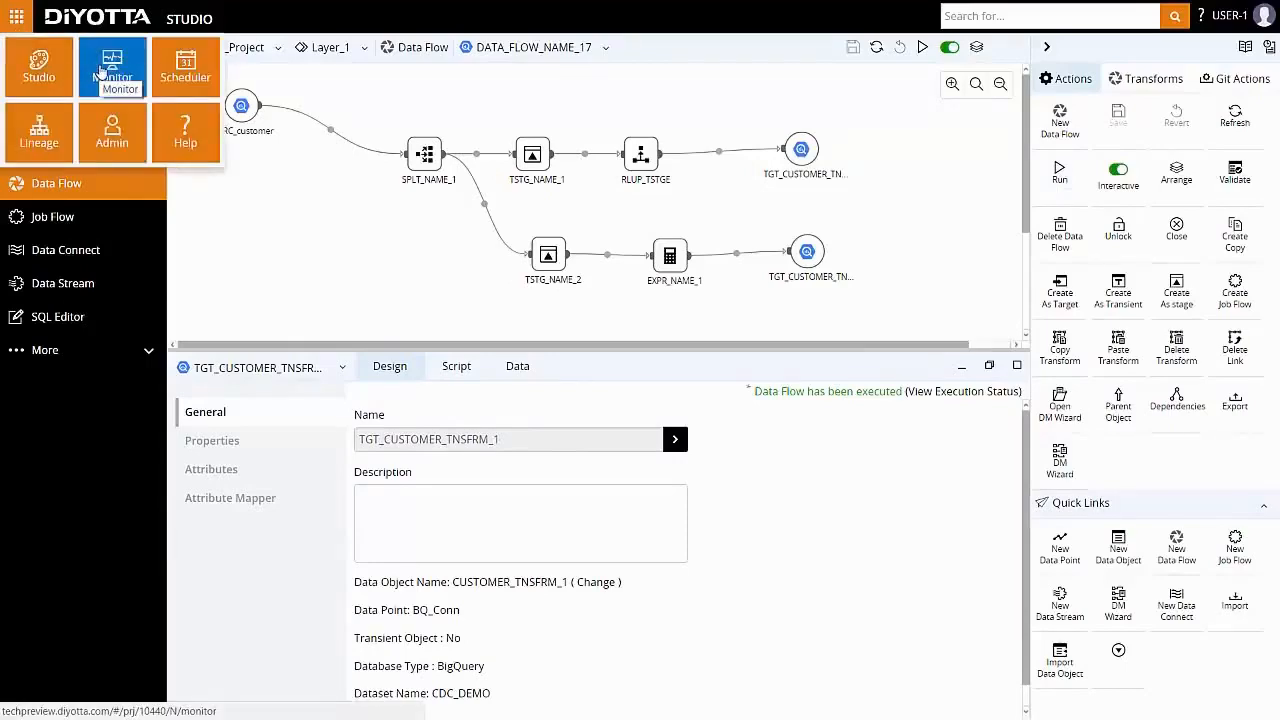
pyautogui.click(111, 67)
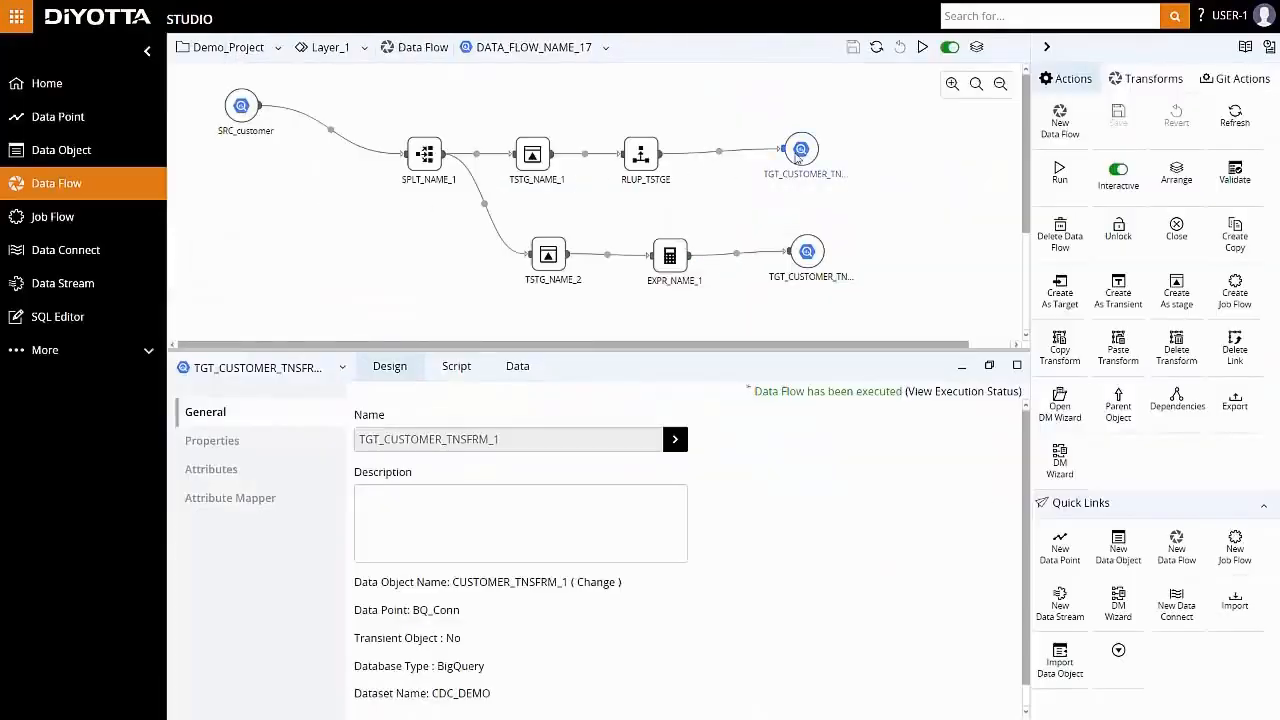
pyautogui.click(517, 366)
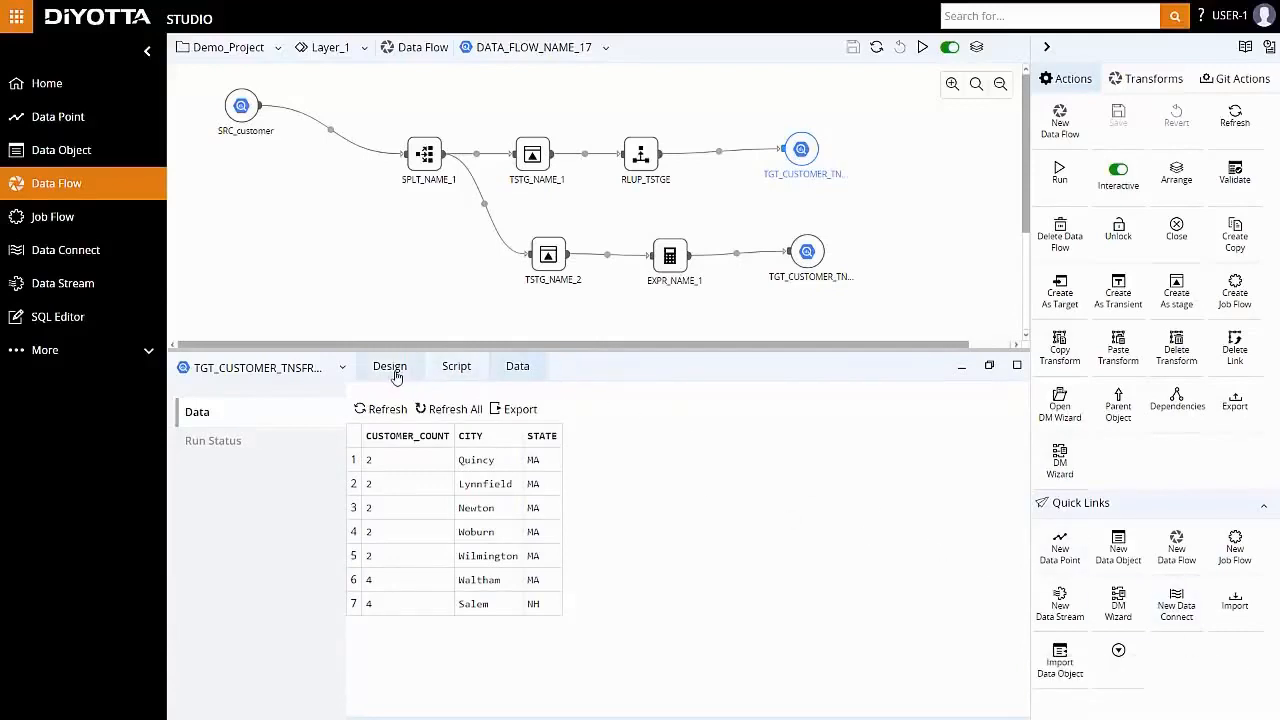
pyautogui.click(389, 366)
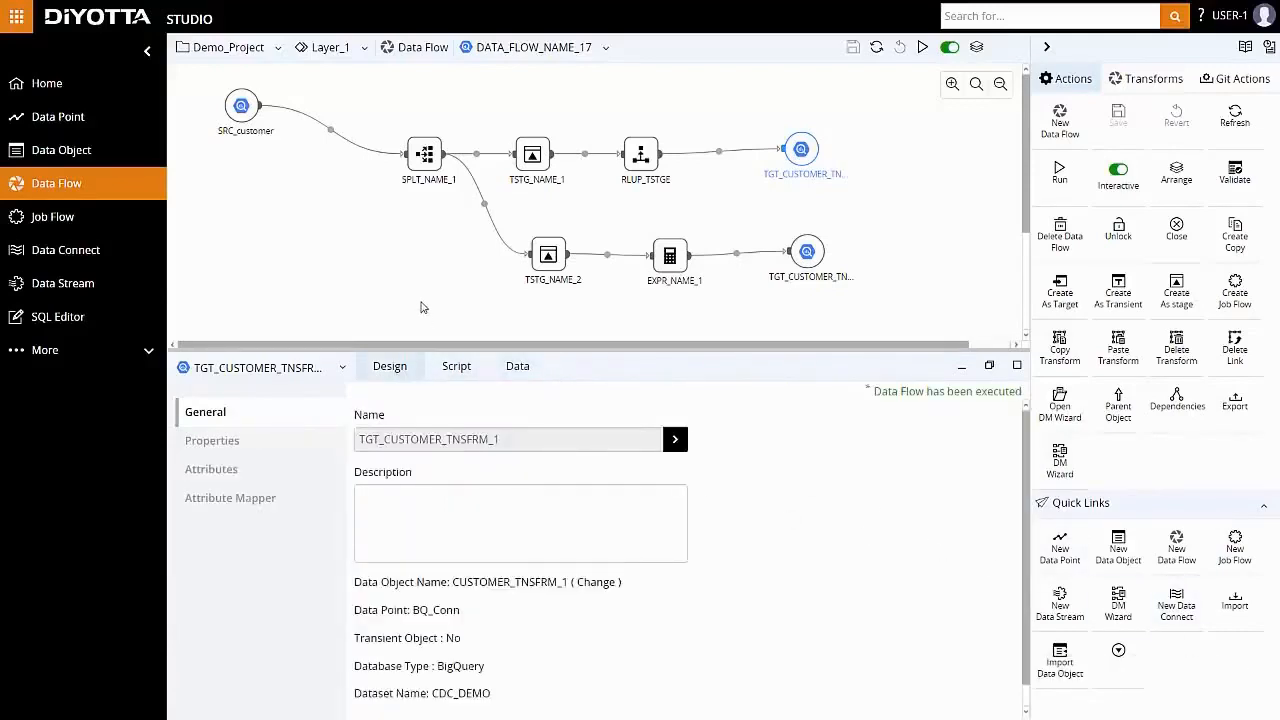
pyautogui.moveTo(120, 253)
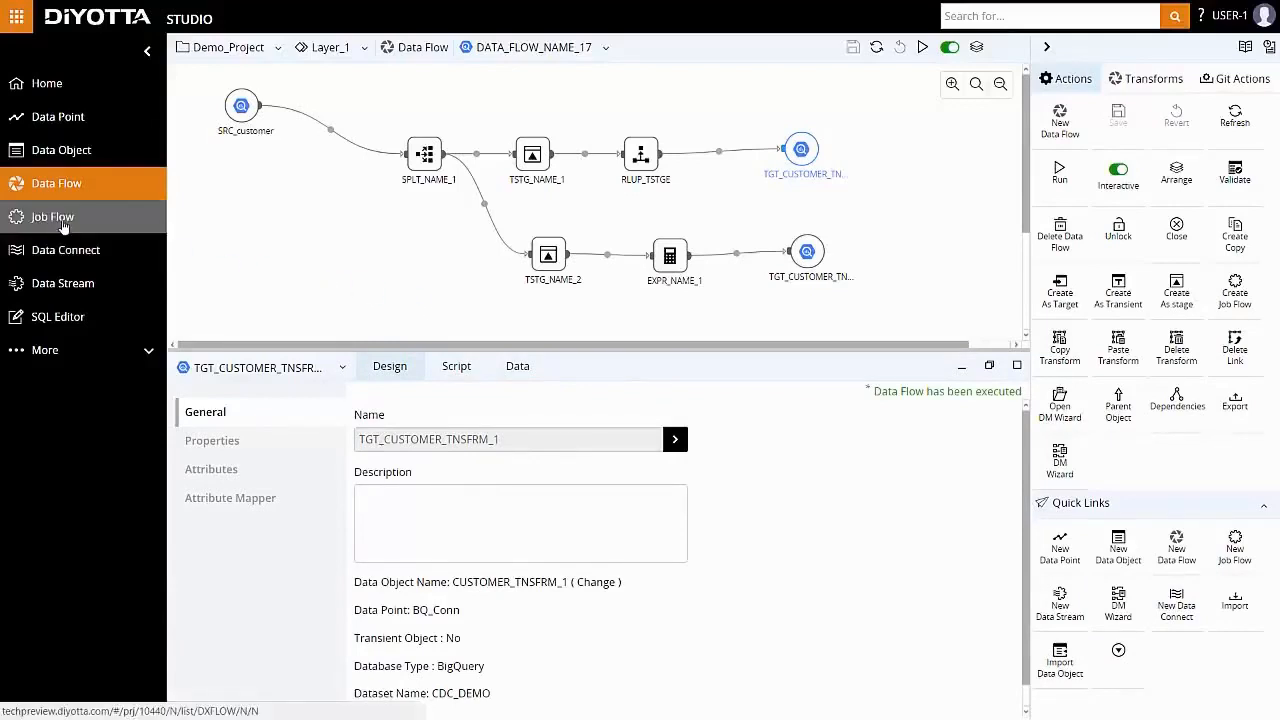
# Step: Add DATA_FLOW_NAME_17 as a BigQuery data flow job in JOBFLOW_NAME_5
pyautogui.click(52, 216)
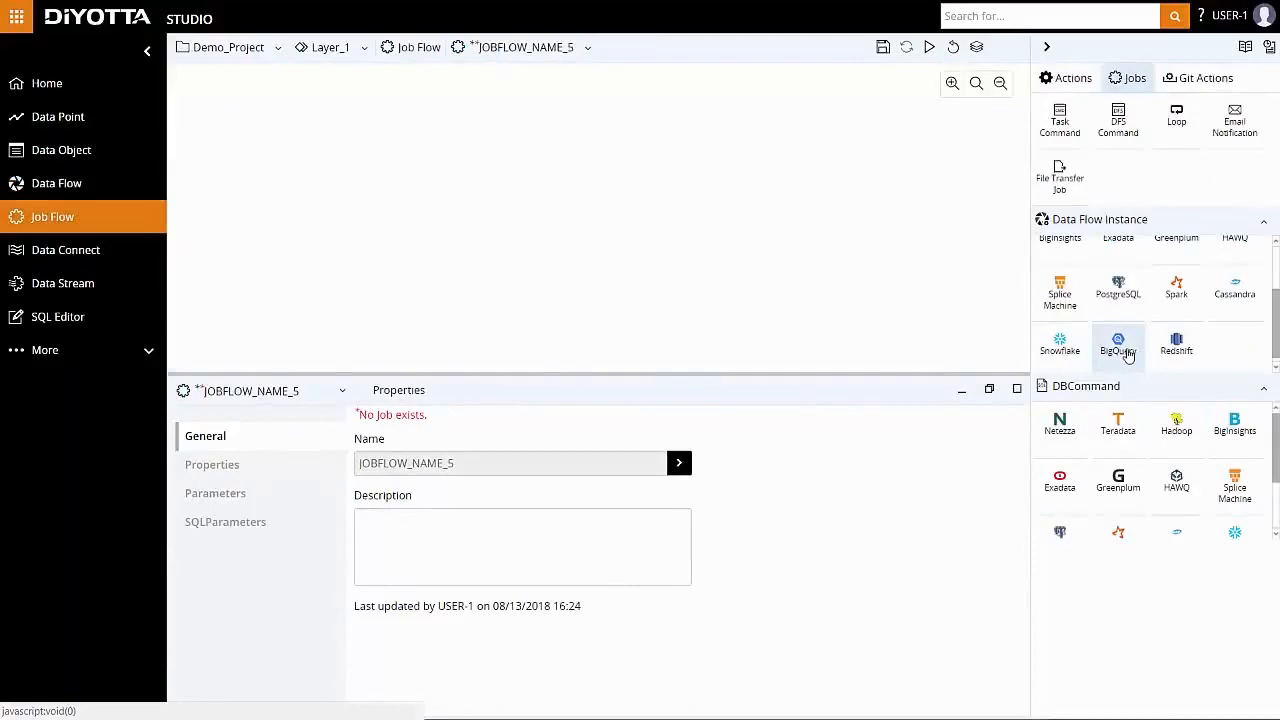
pyautogui.click(1118, 343)
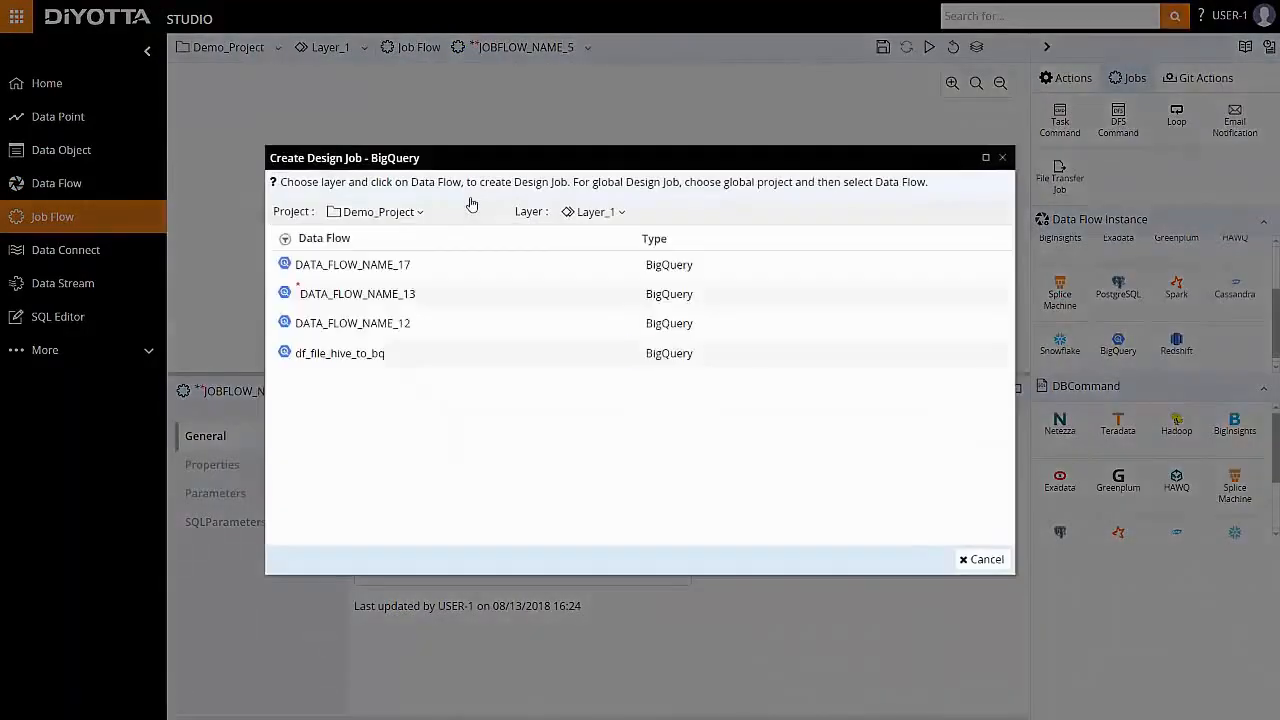
pyautogui.click(982, 559)
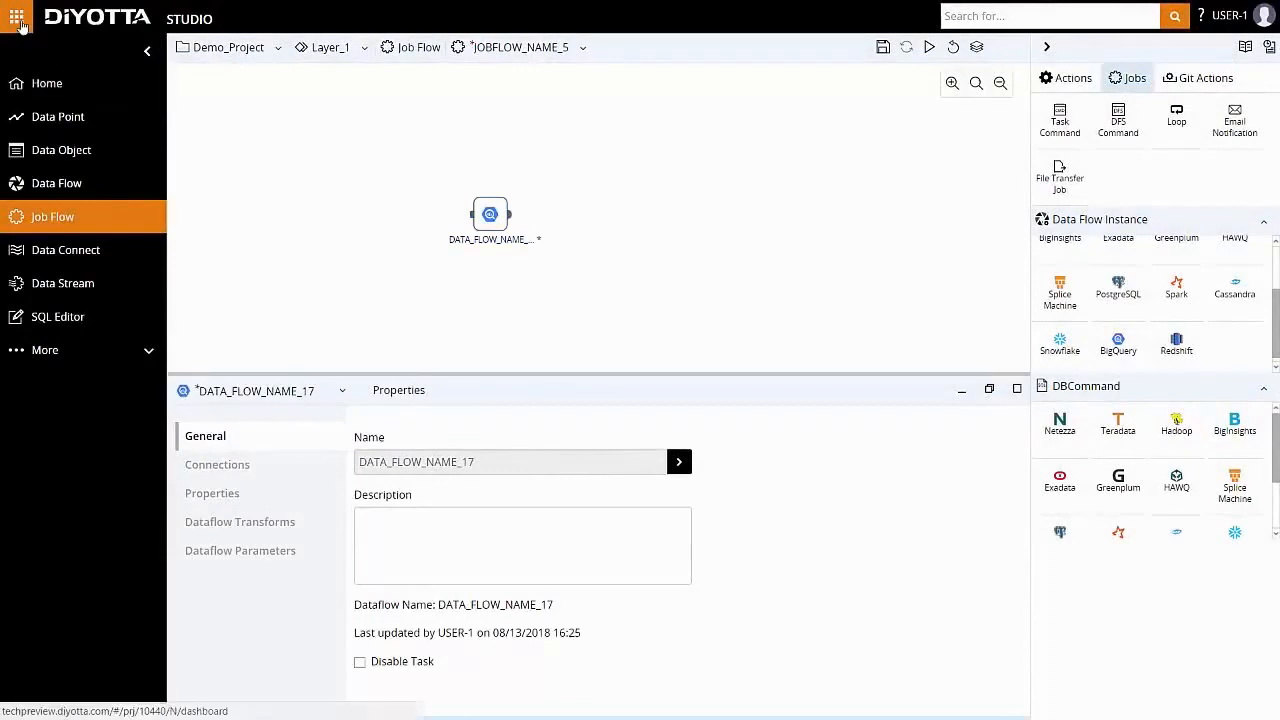
pyautogui.click(17, 19)
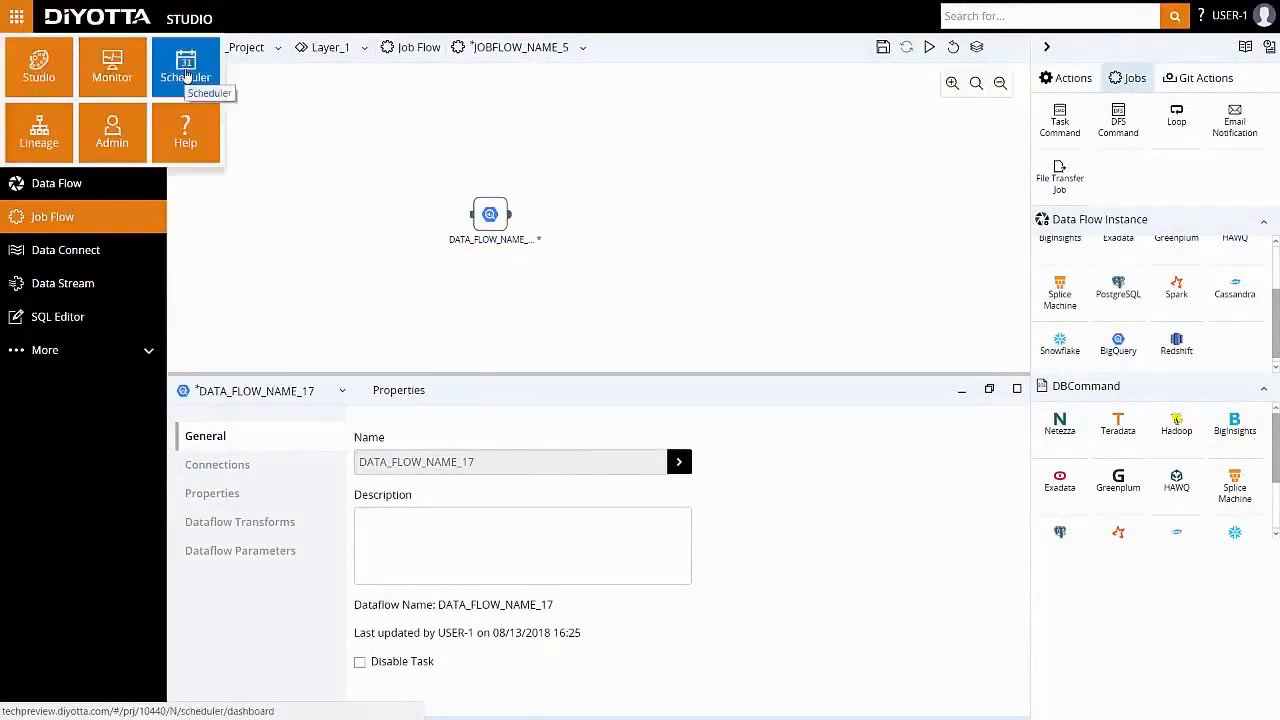